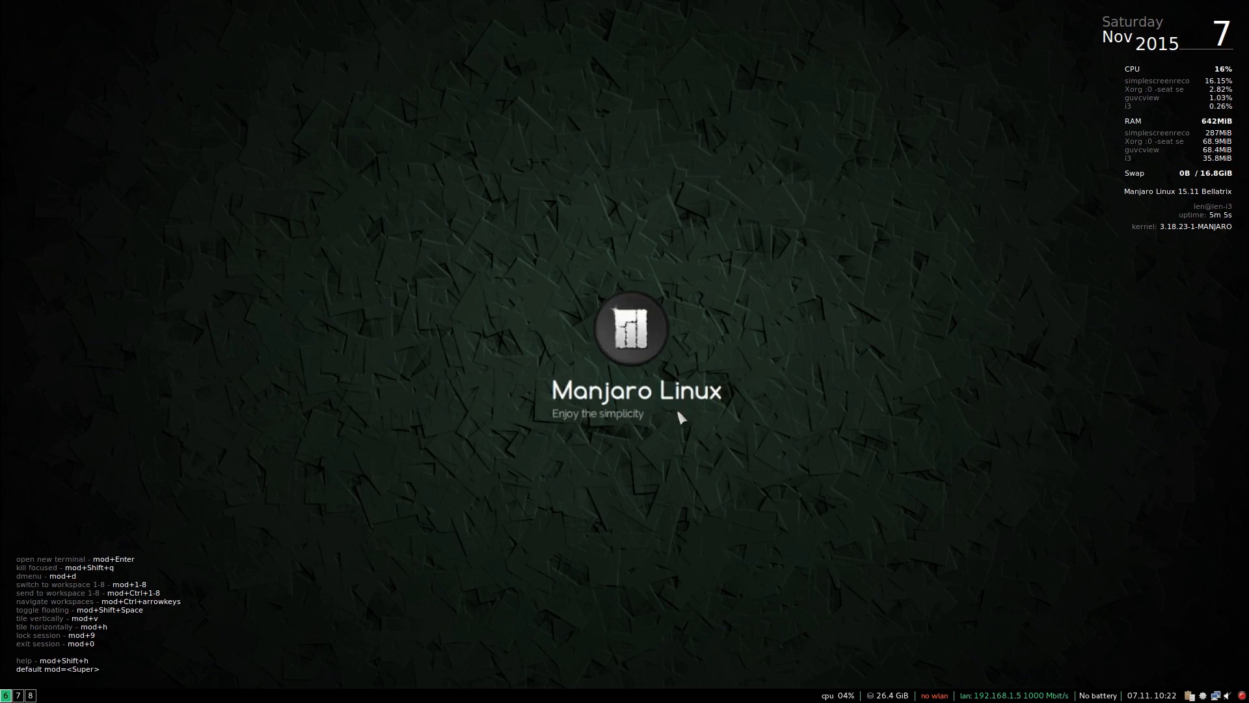
mouse_move(666, 424)
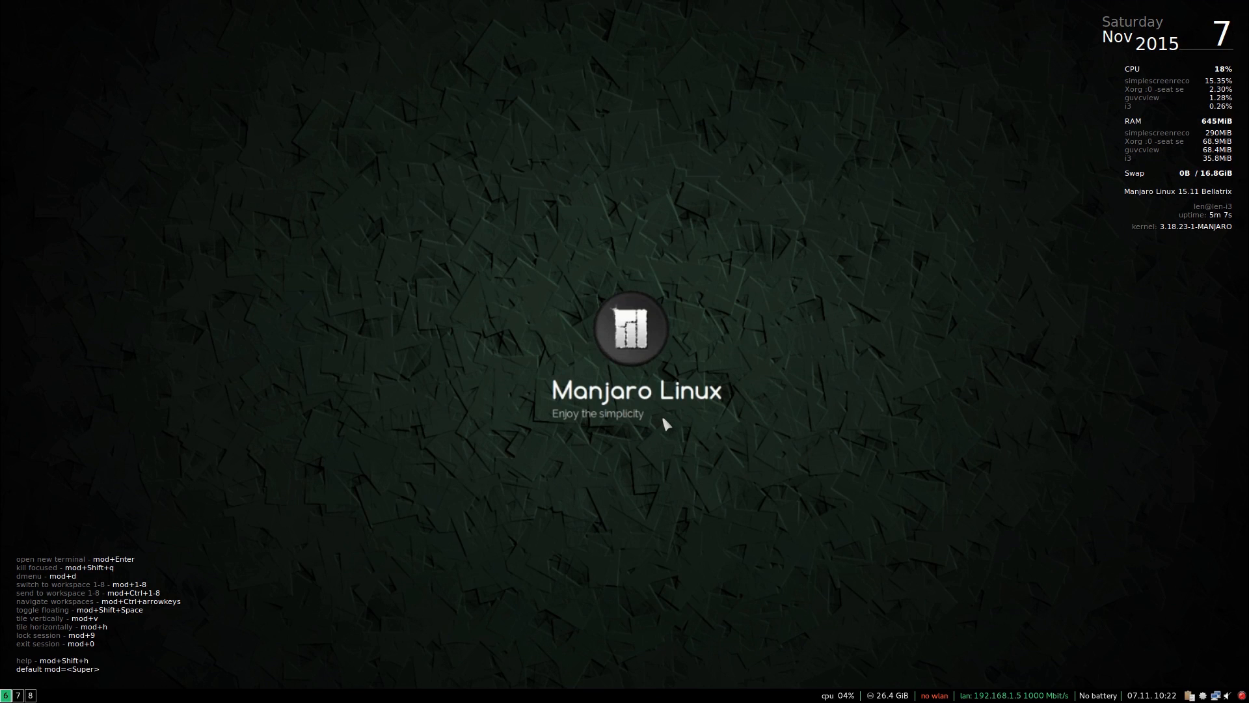
mouse_move(634, 412)
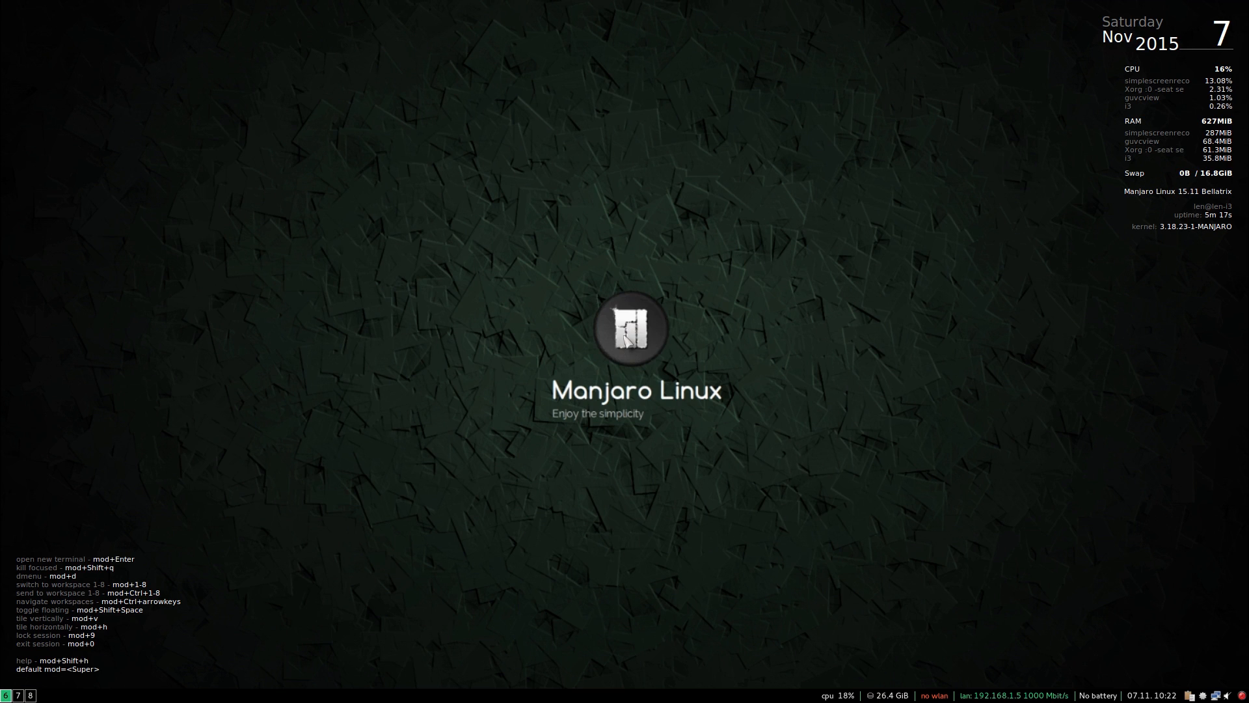
mouse_move(580, 422)
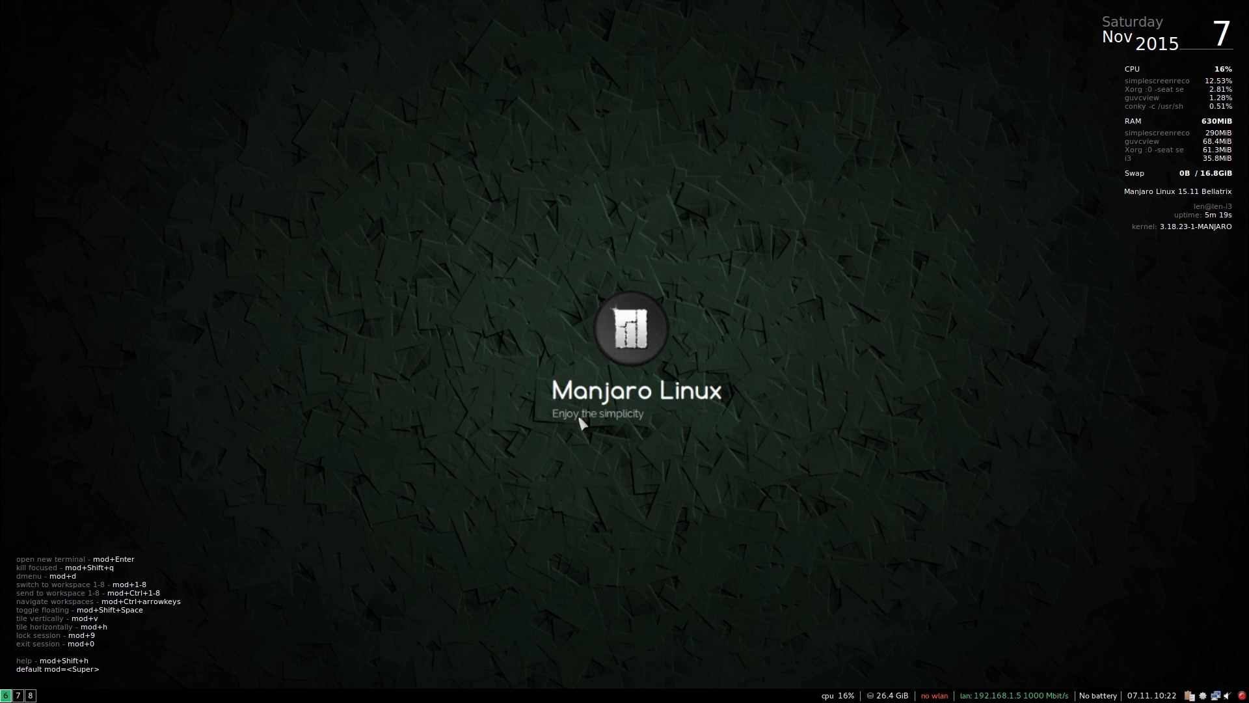
mouse_move(630, 361)
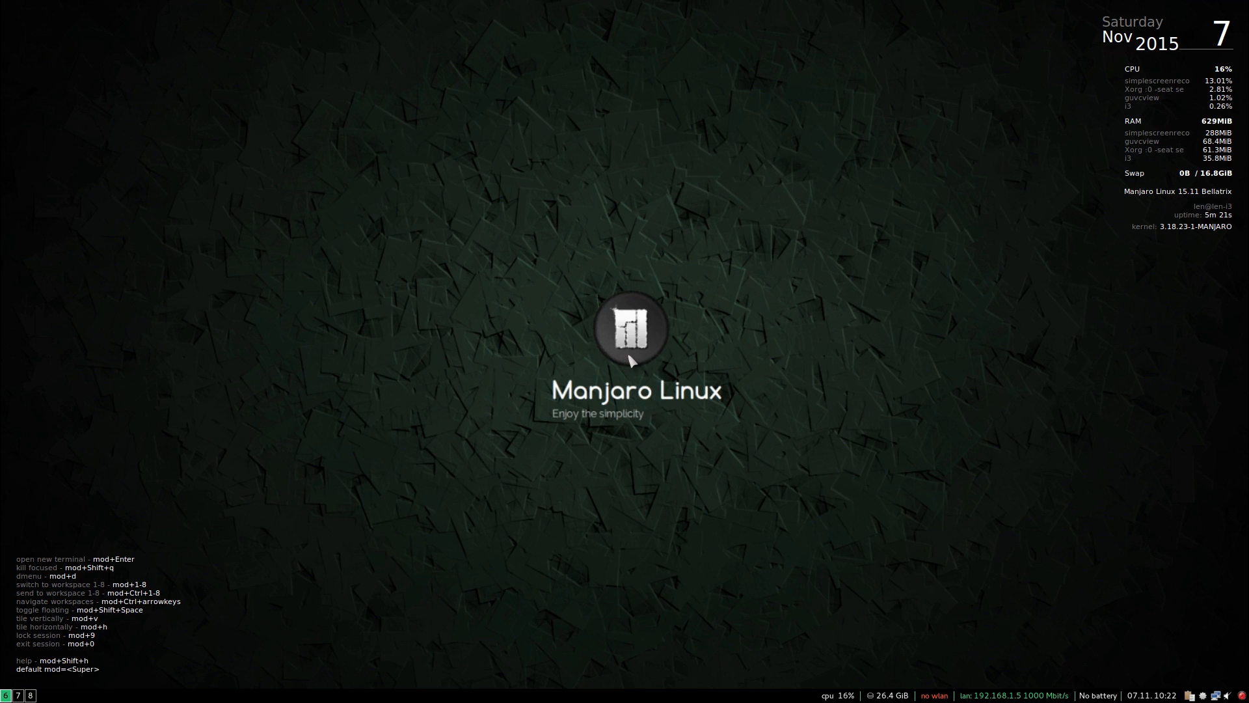
mouse_move(630, 352)
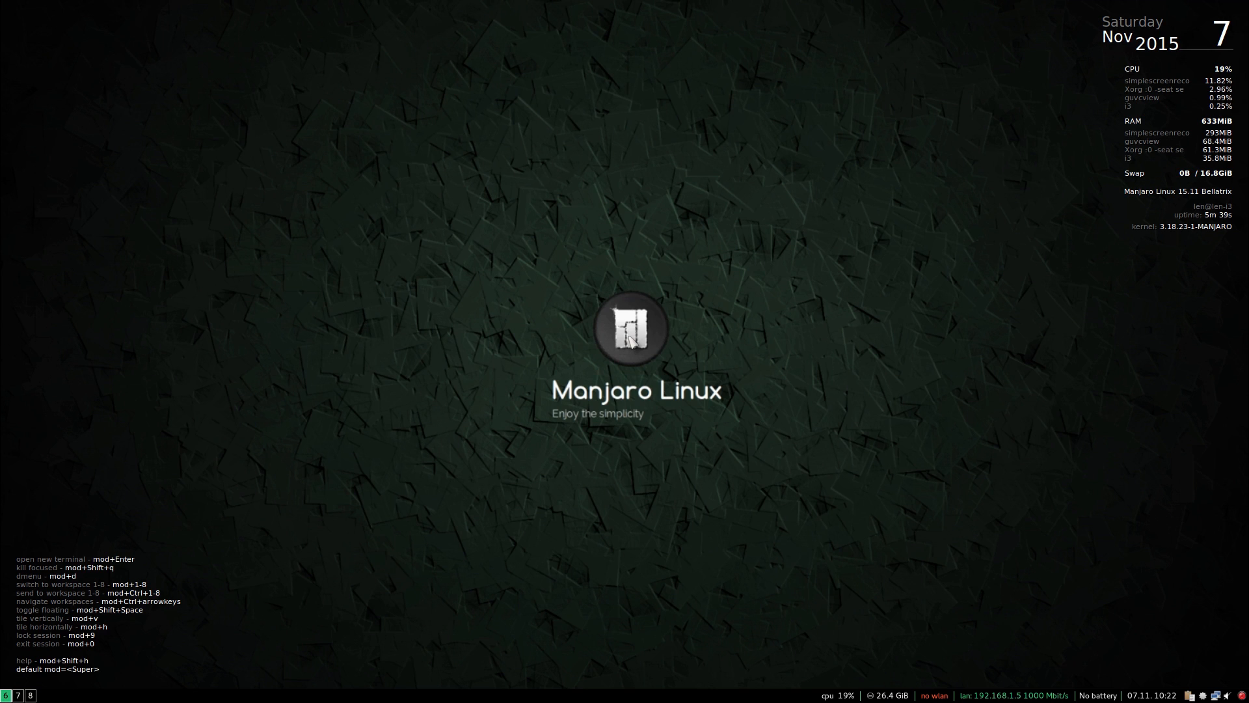
Launch Pale Moon from dmenu by browsing entries and entering 'pal'.
key("Mod+d")
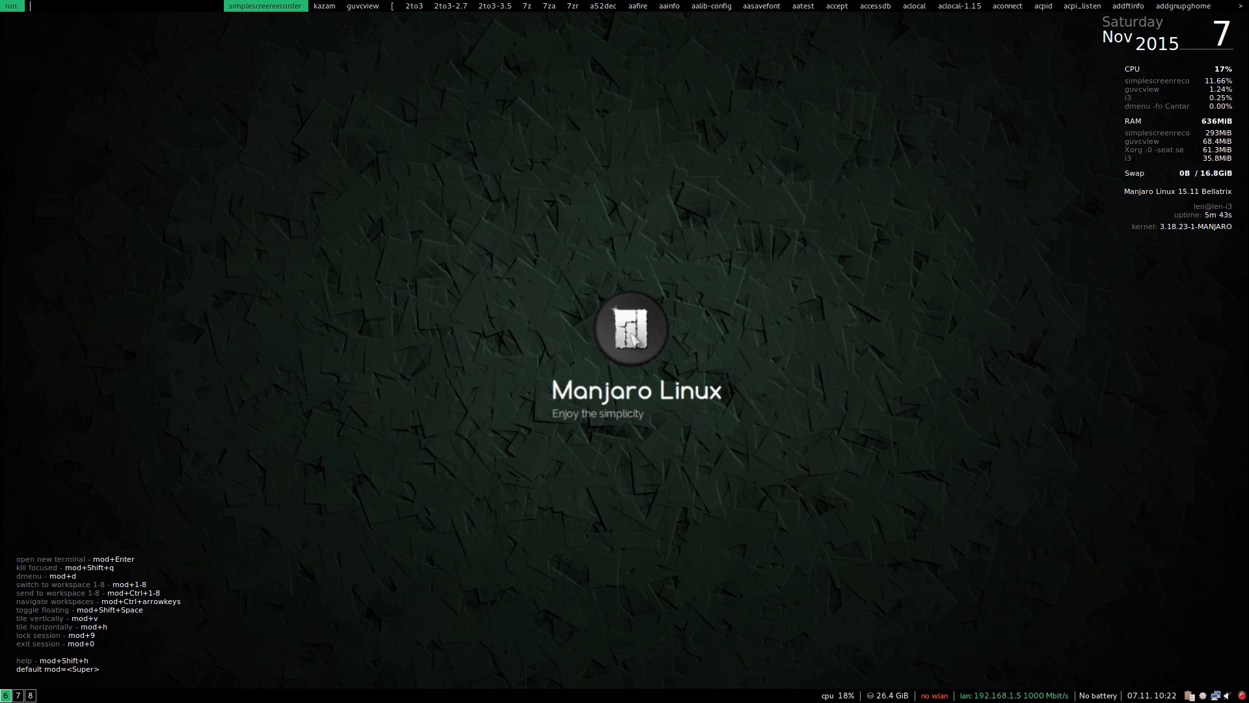
left_click(324, 5)
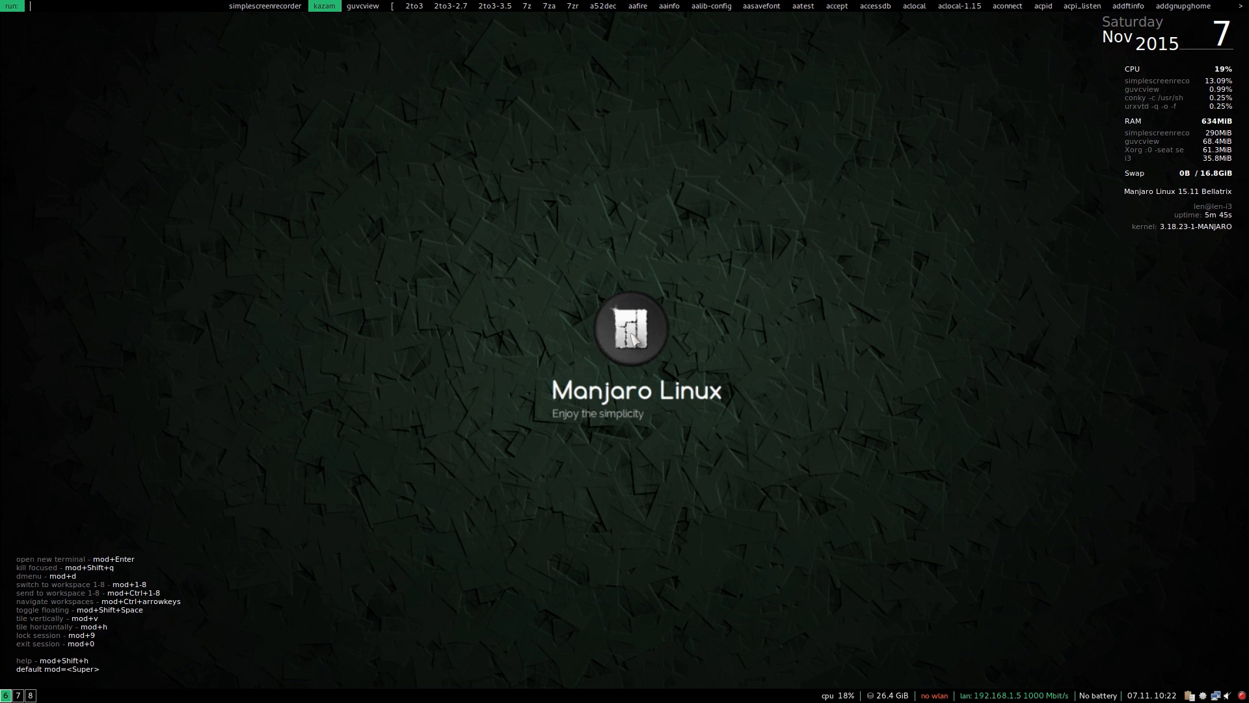
left_click(264, 6)
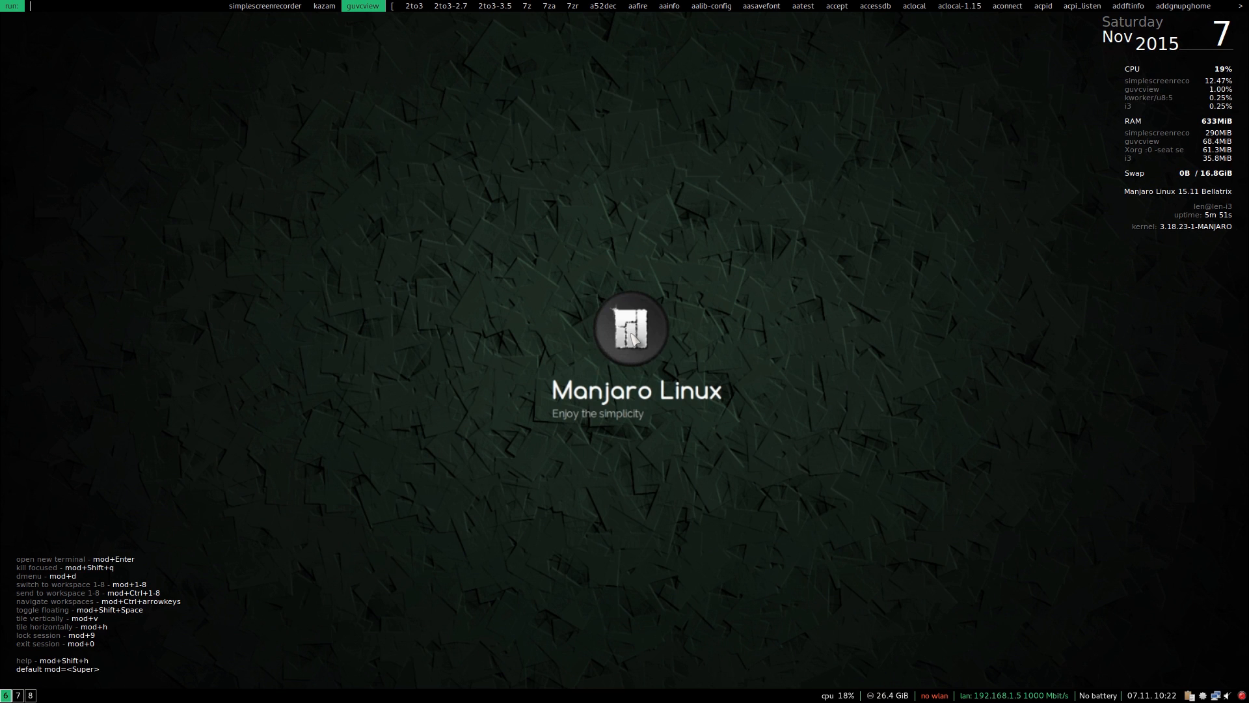
left_click(264, 5)
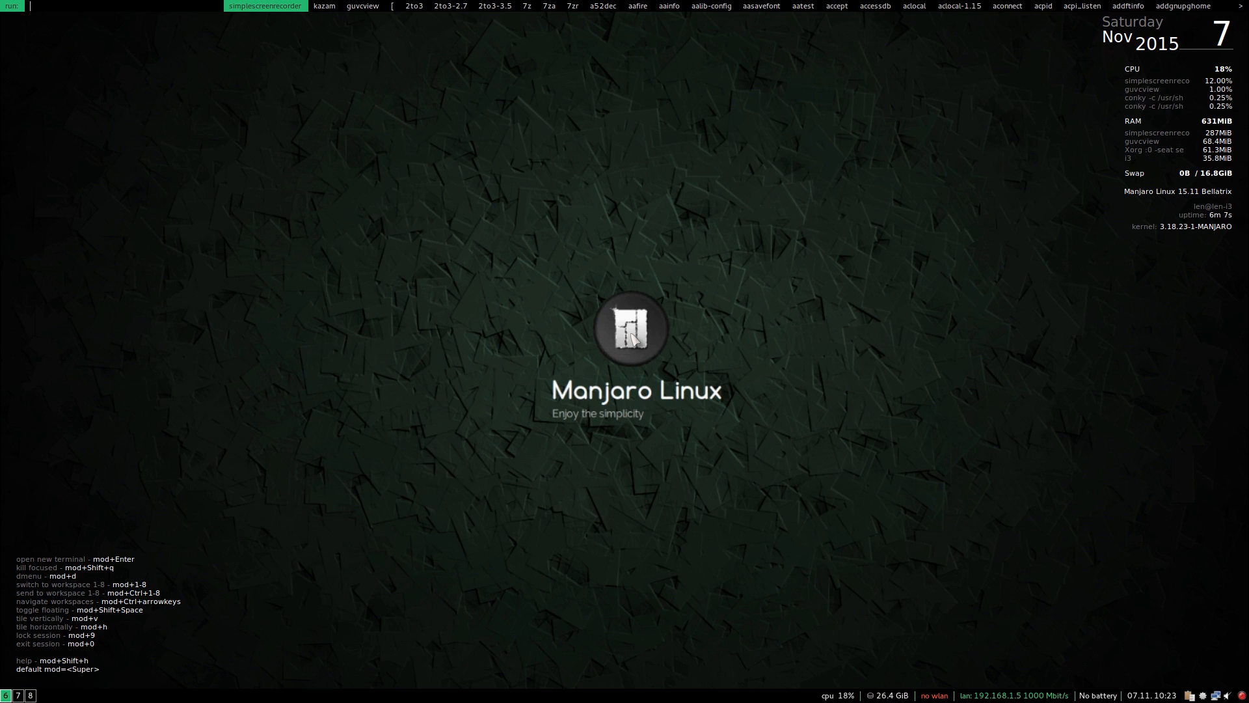
type("pal")
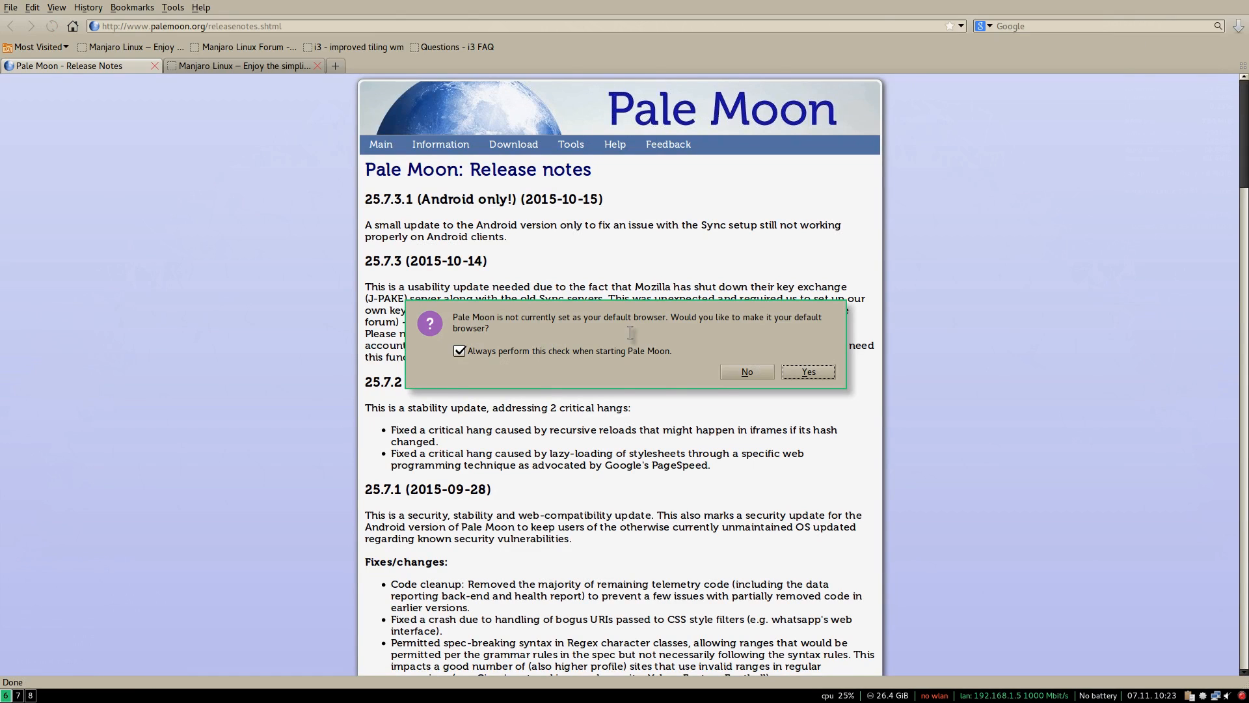
Answer No to the default-browser prompt, revealing the release notes page.
left_click(745, 371)
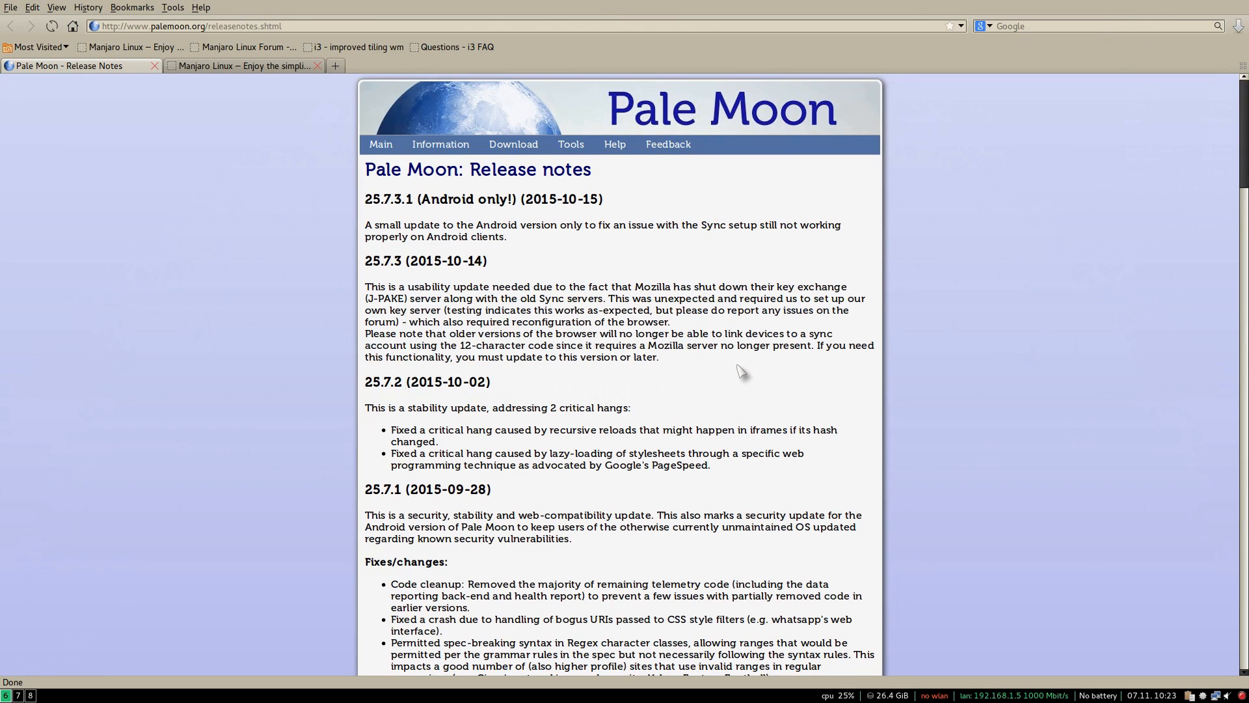
mouse_move(929, 223)
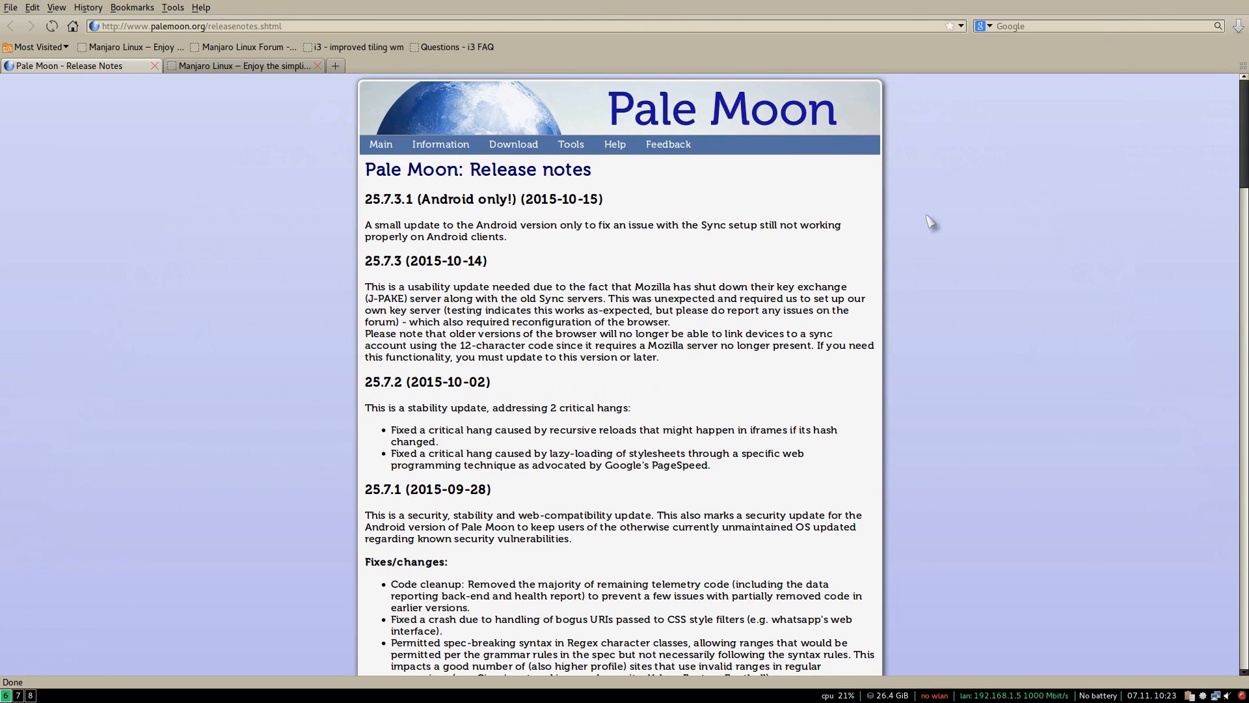
mouse_move(654, 449)
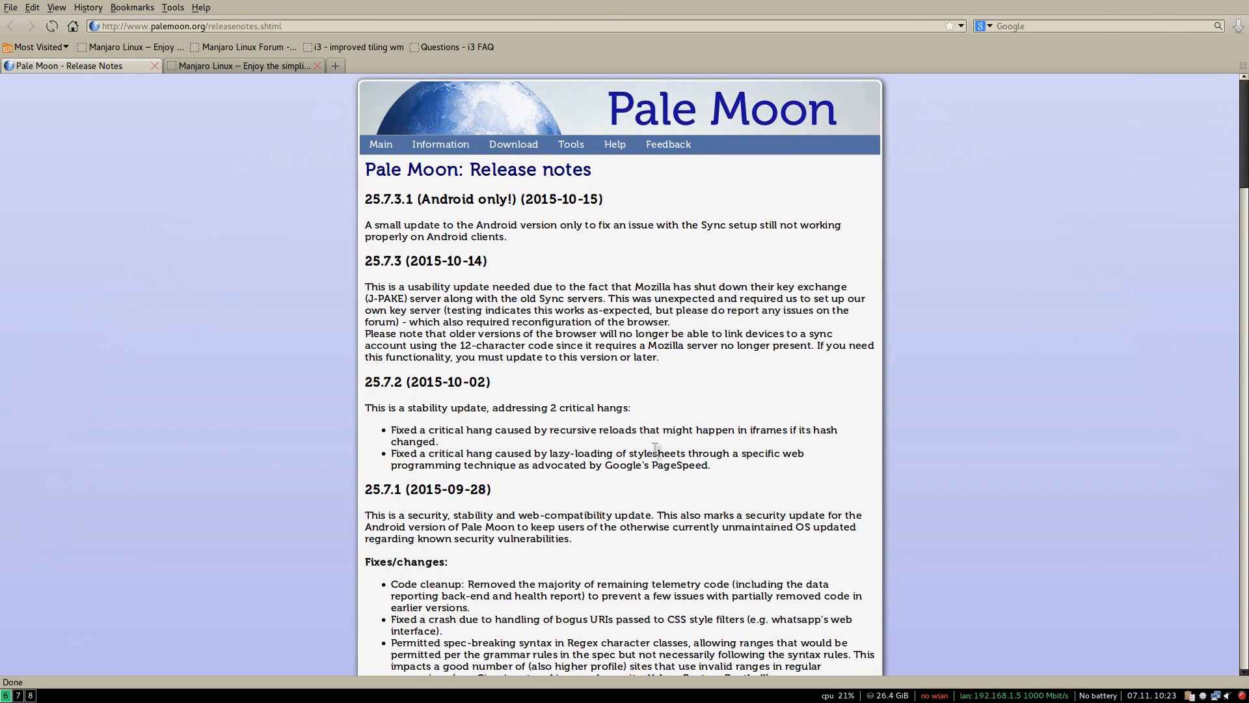
mouse_move(464, 418)
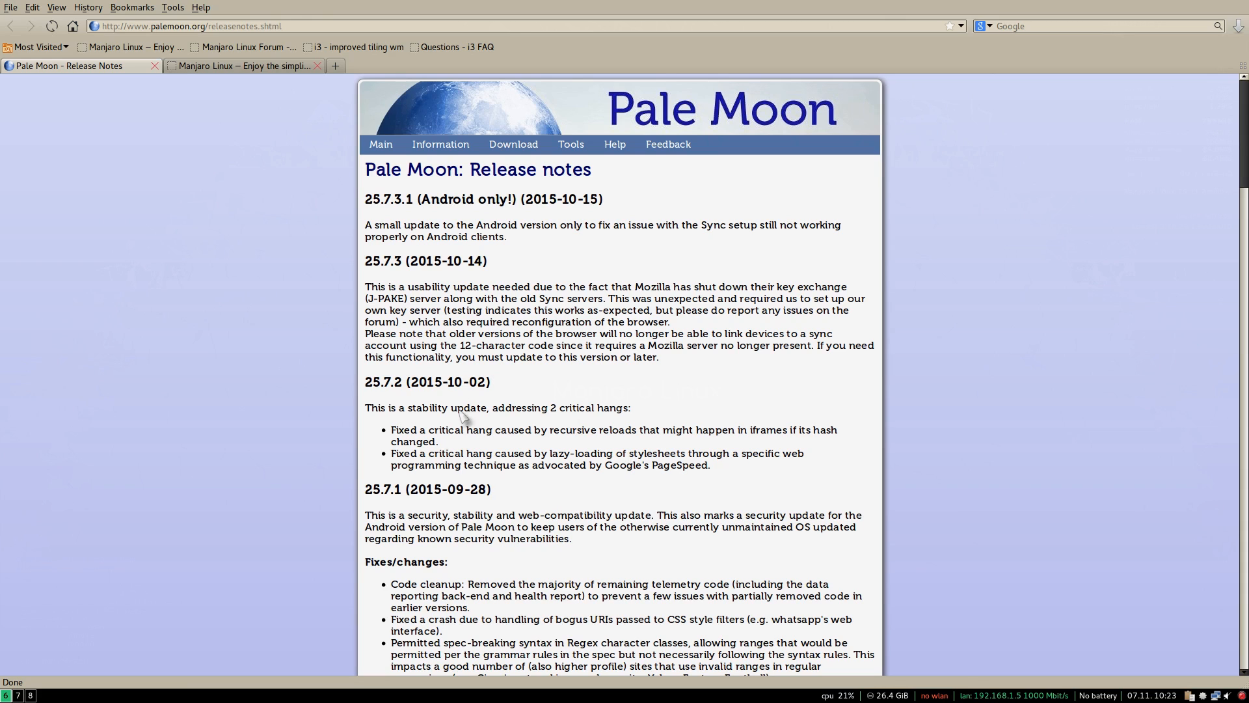
mouse_move(370, 566)
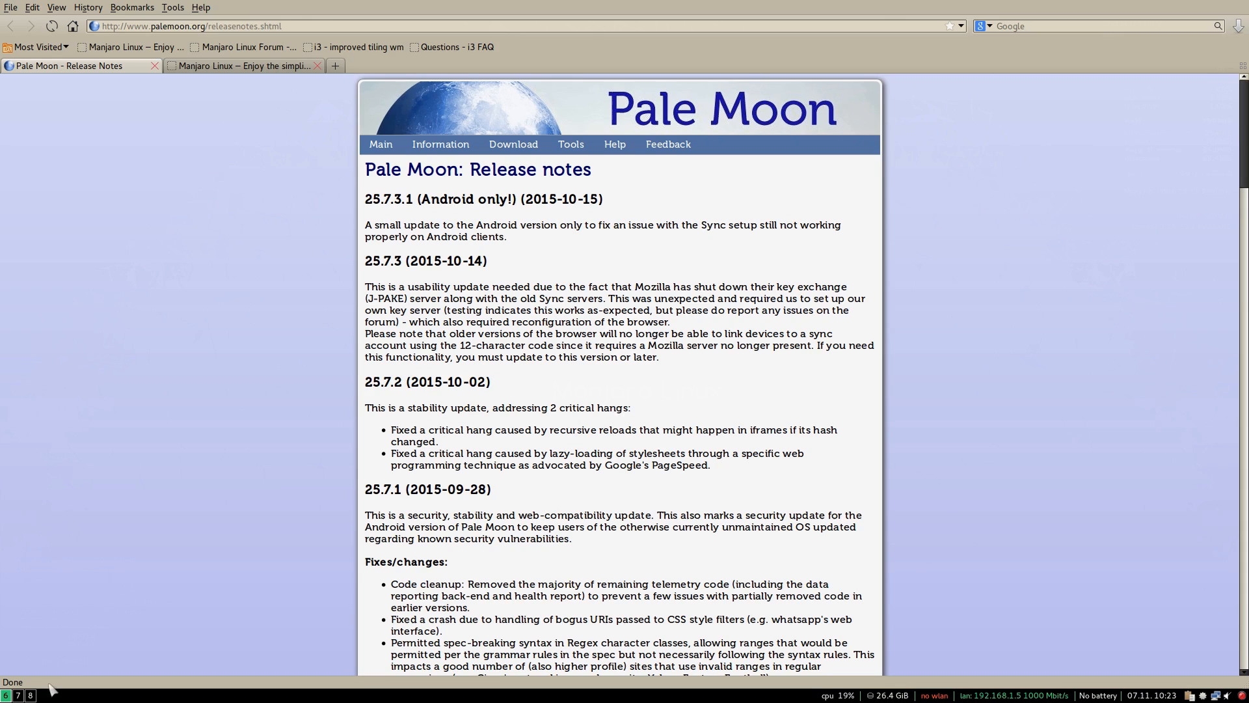
mouse_move(688, 385)
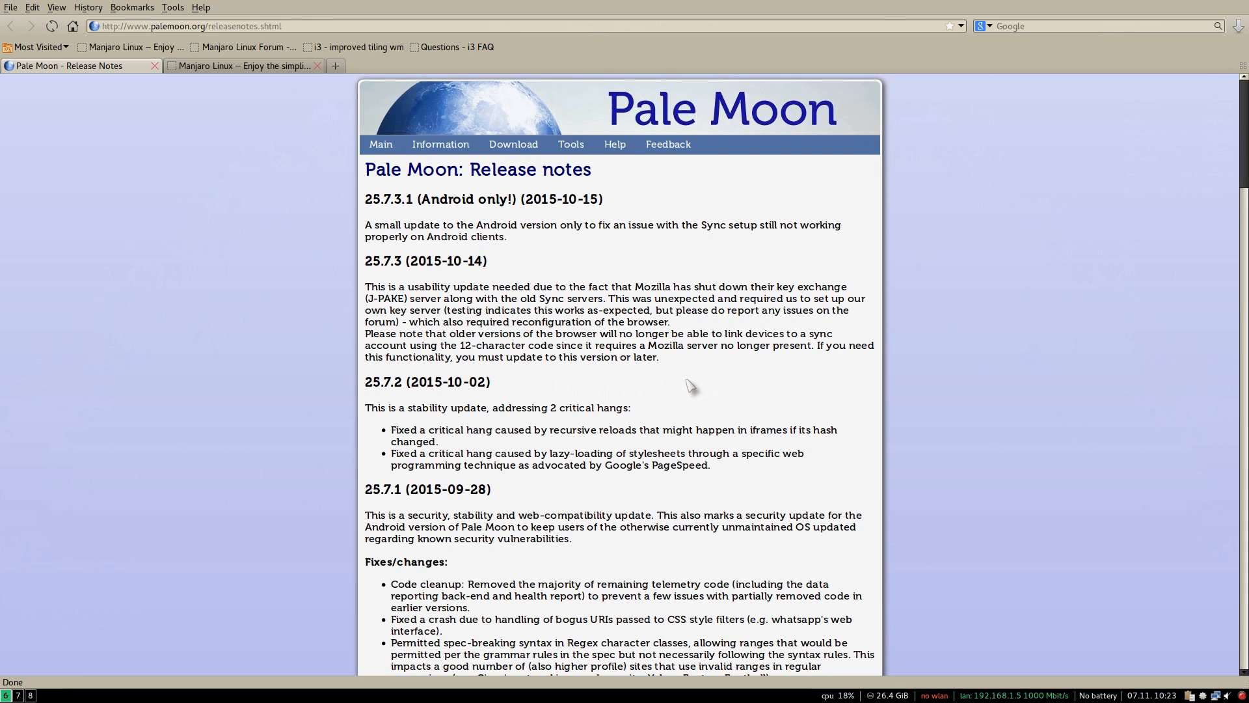
mouse_move(31, 689)
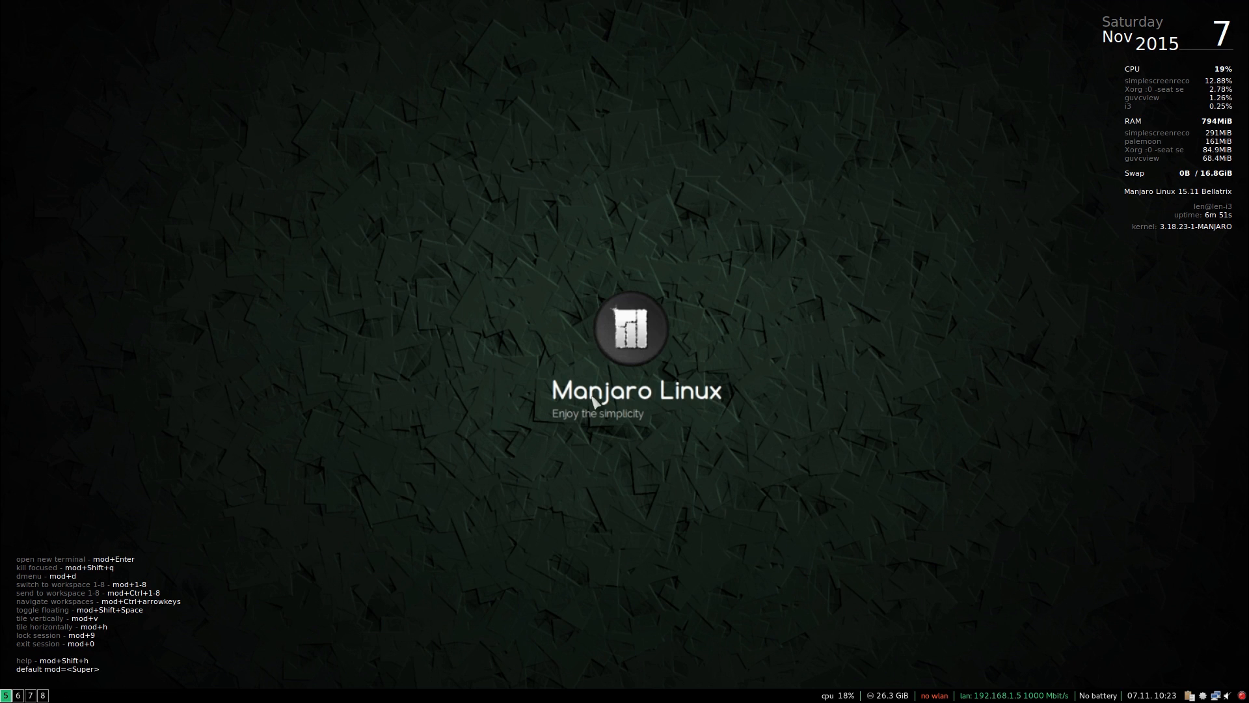
mouse_move(154, 615)
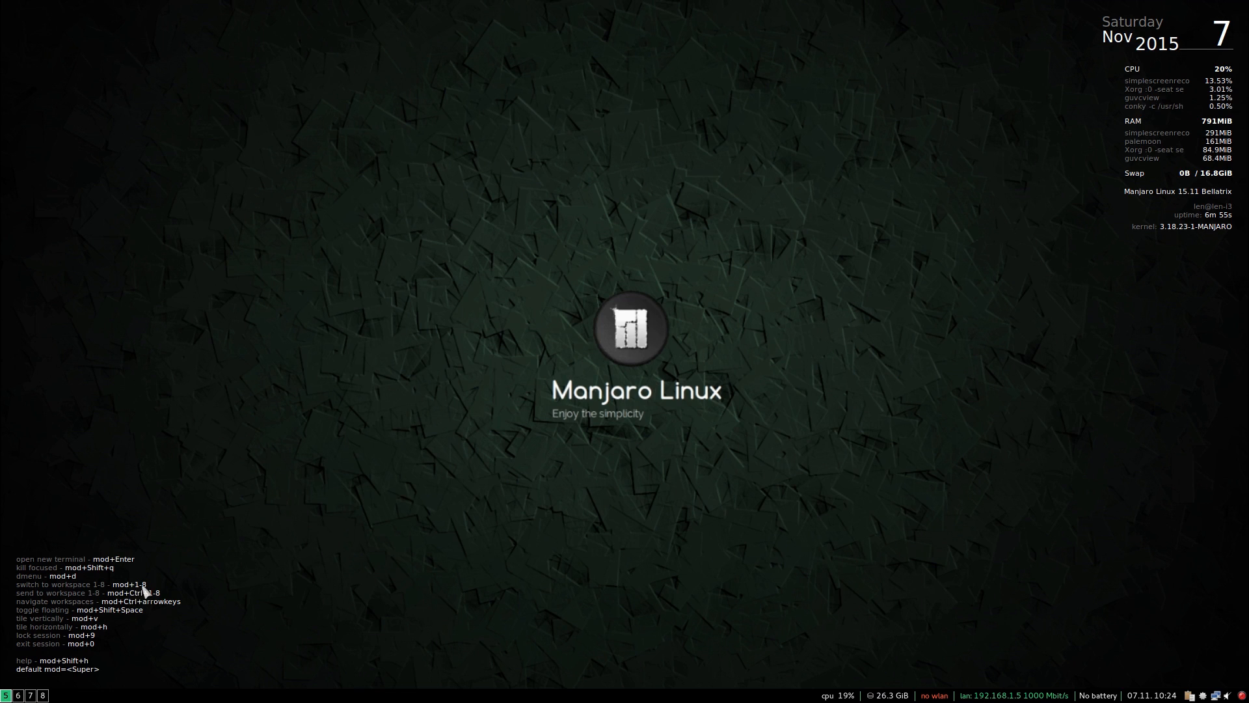
mouse_move(711, 407)
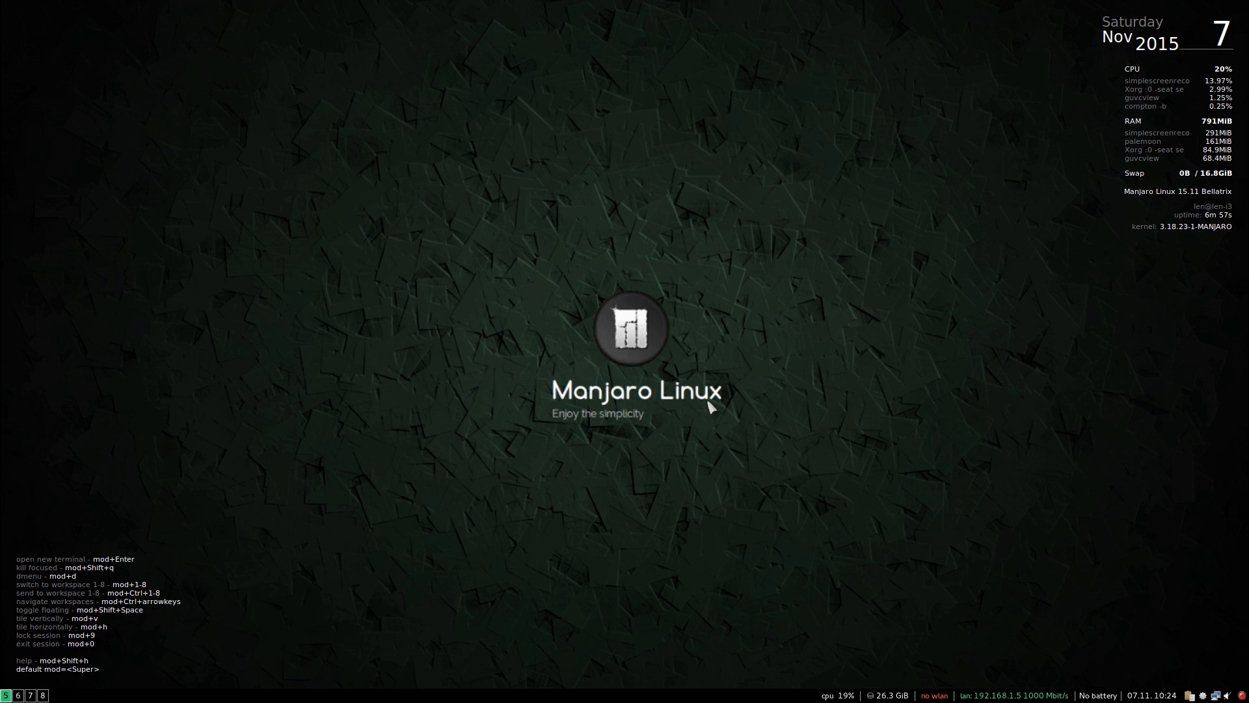
mouse_move(656, 478)
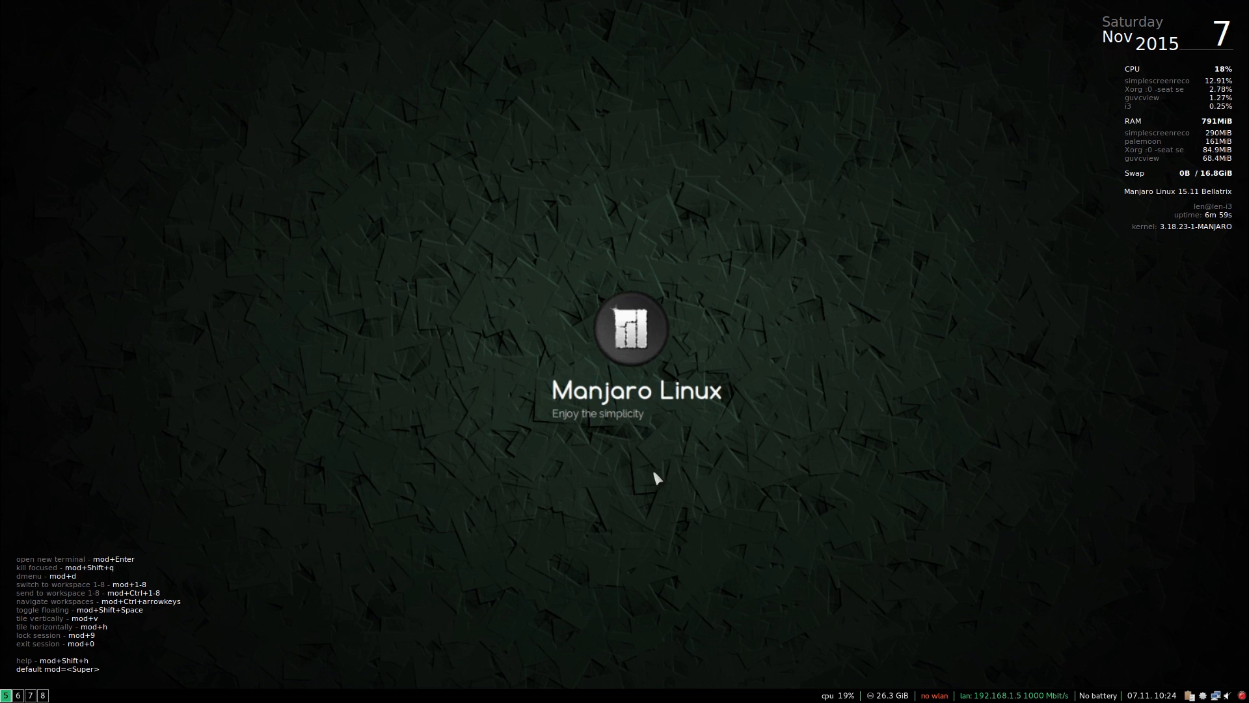
mouse_move(575, 471)
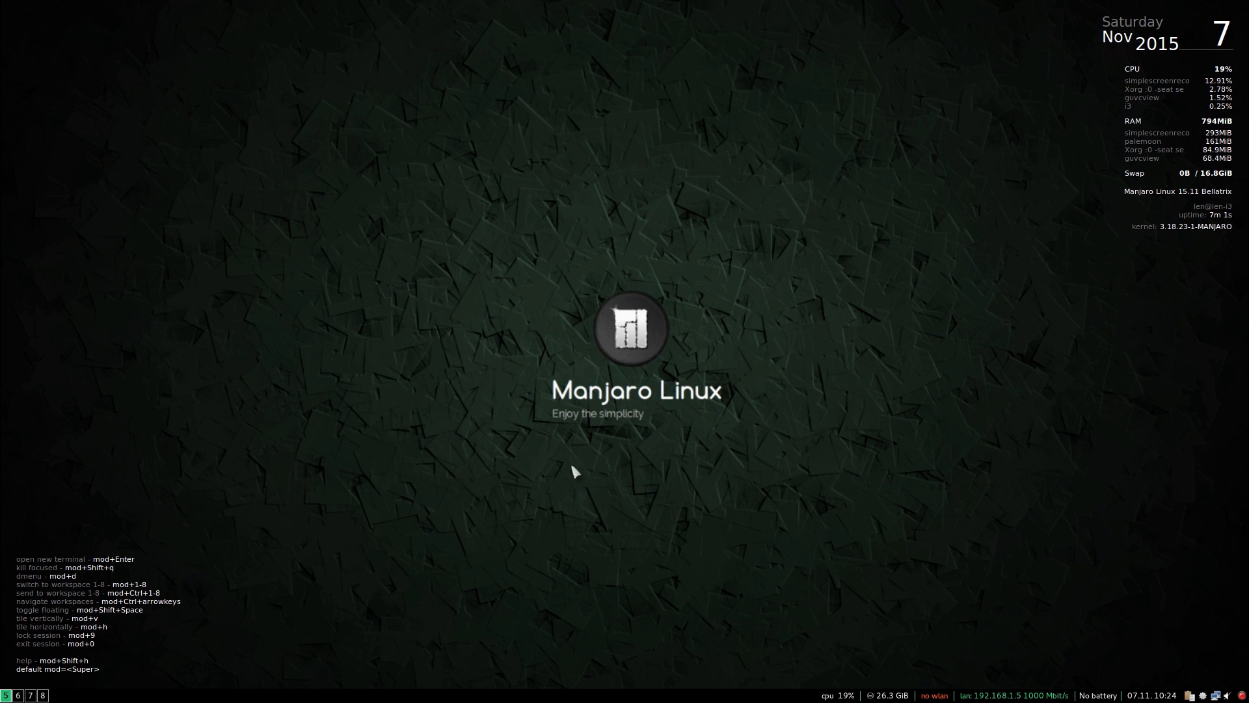
mouse_move(736, 332)
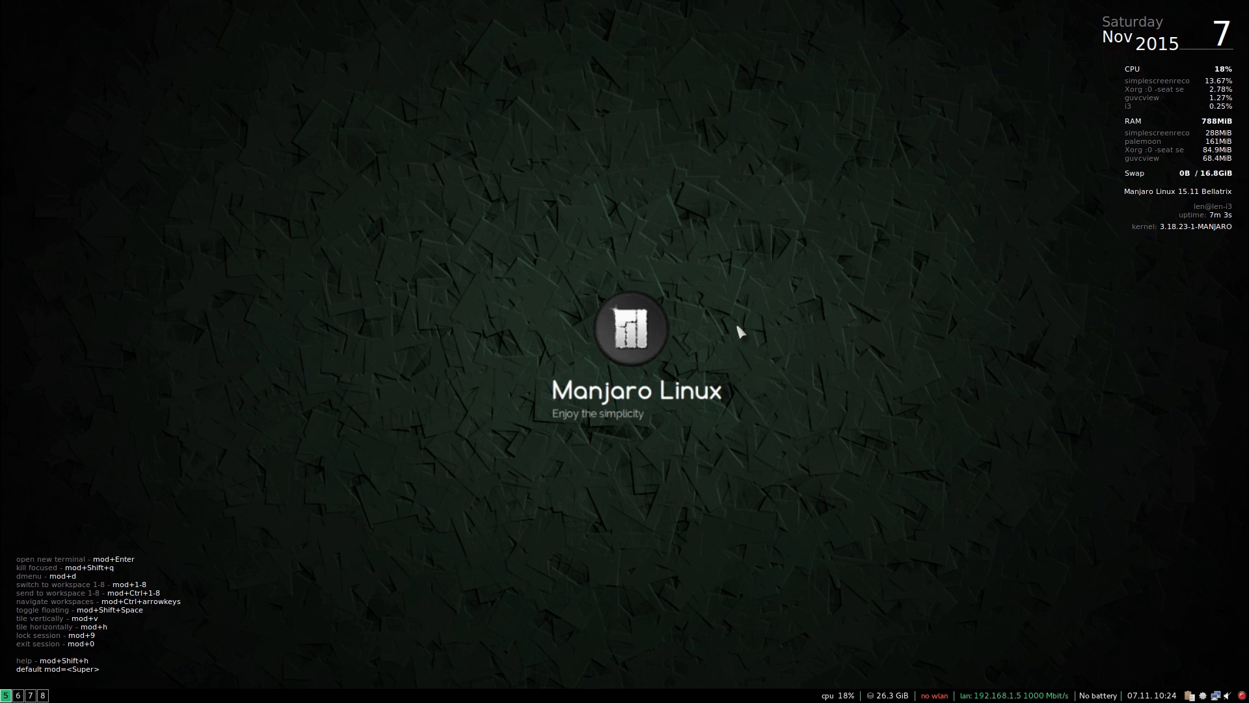
mouse_move(596, 296)
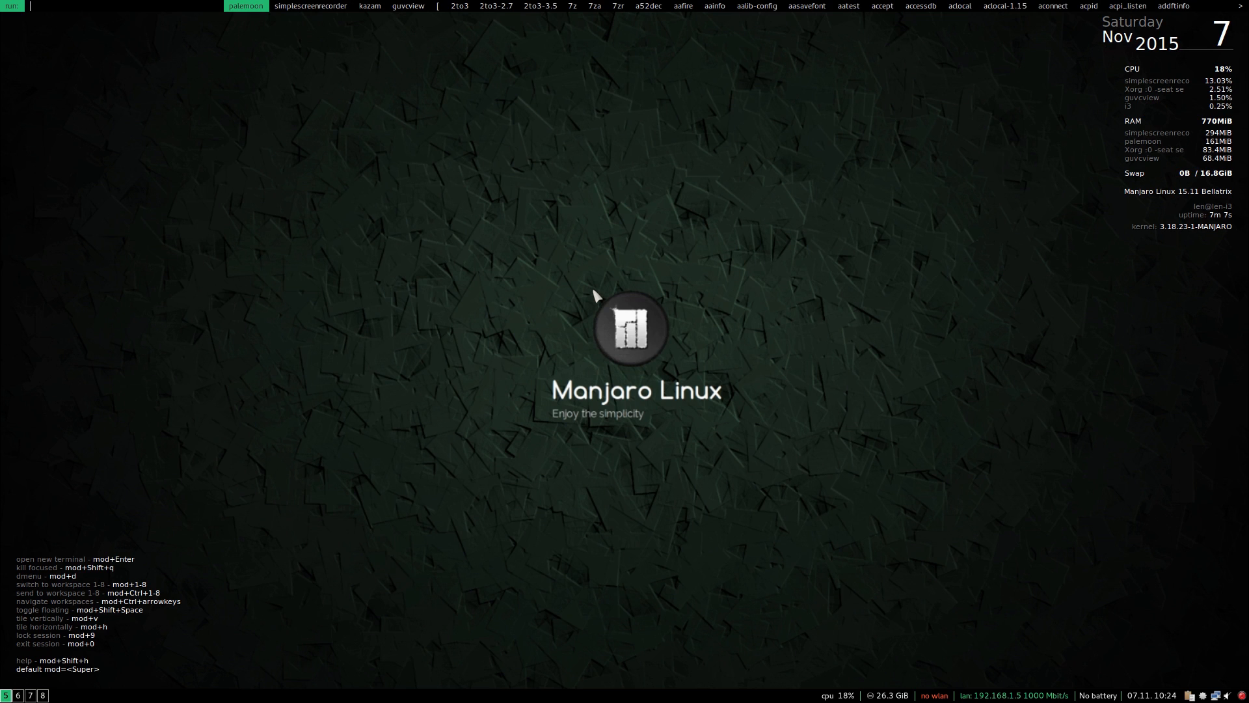
mouse_move(629, 268)
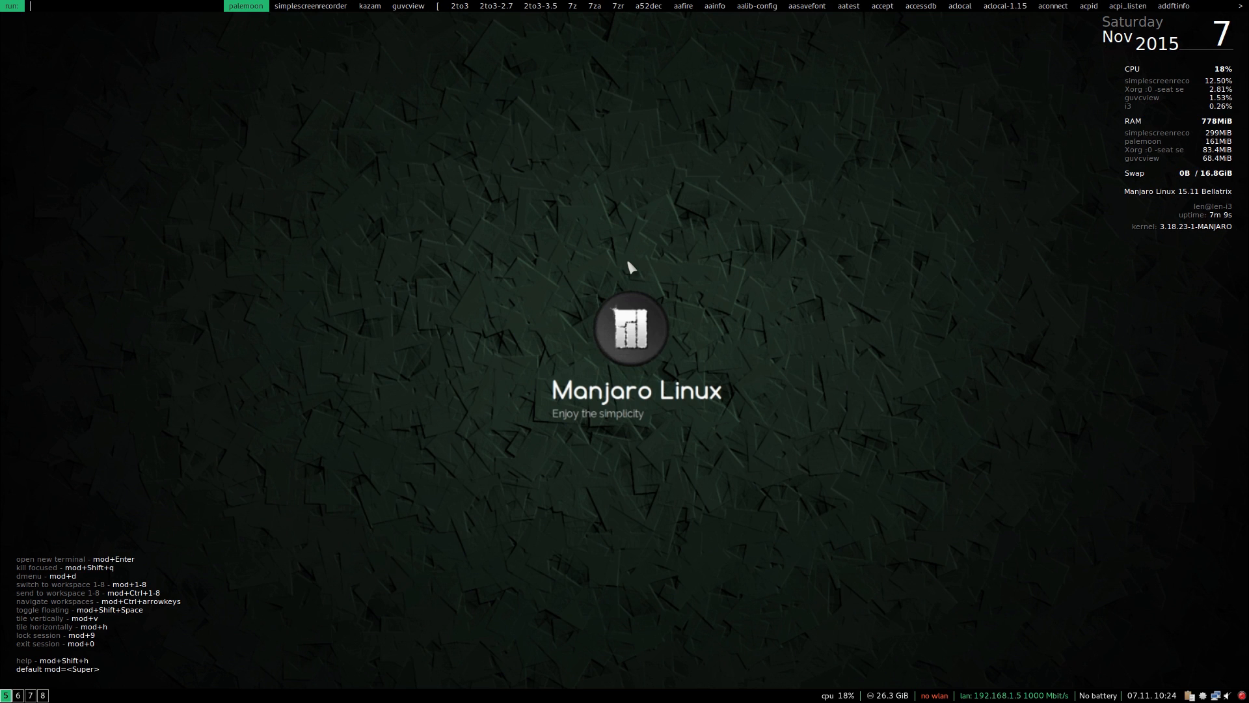
mouse_move(390, 325)
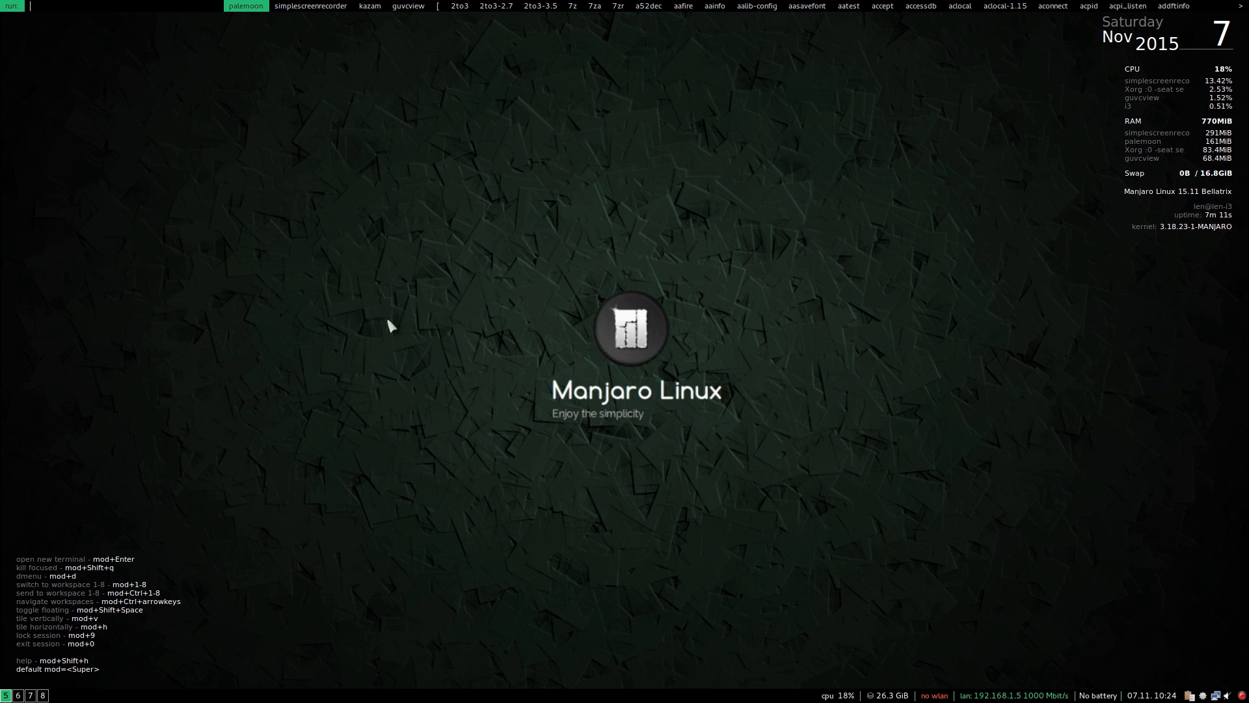
mouse_move(357, 201)
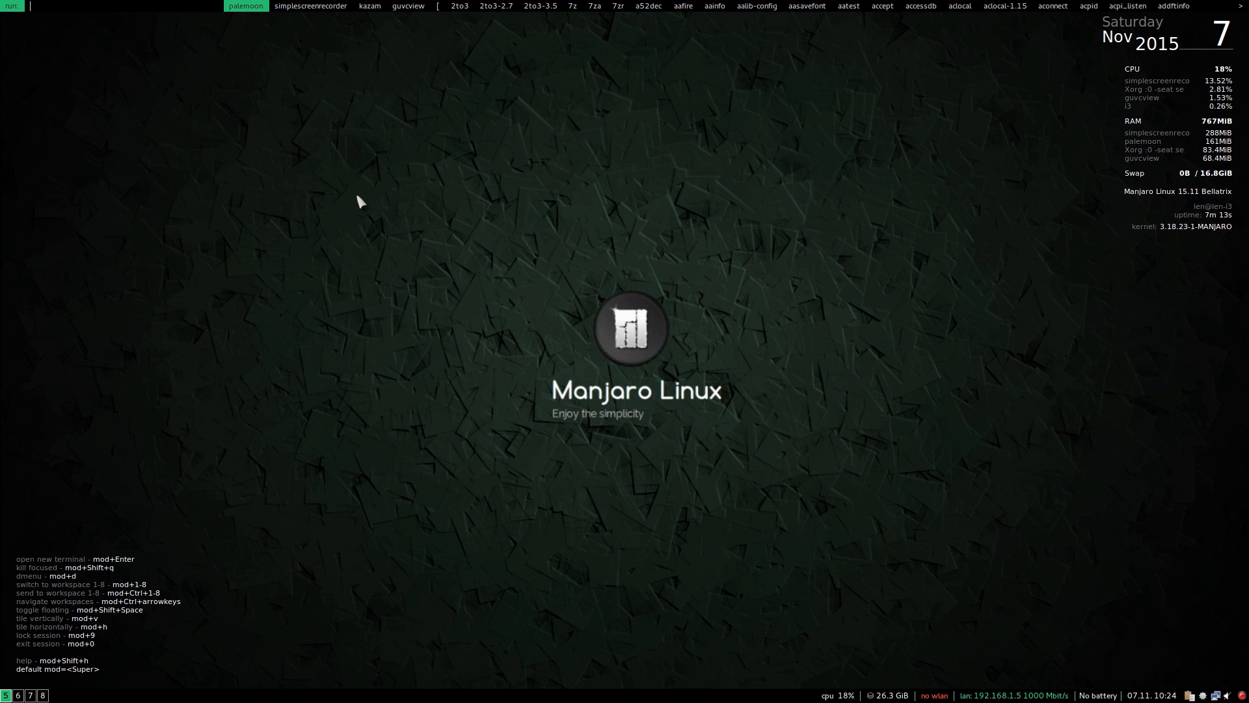
mouse_move(355, 104)
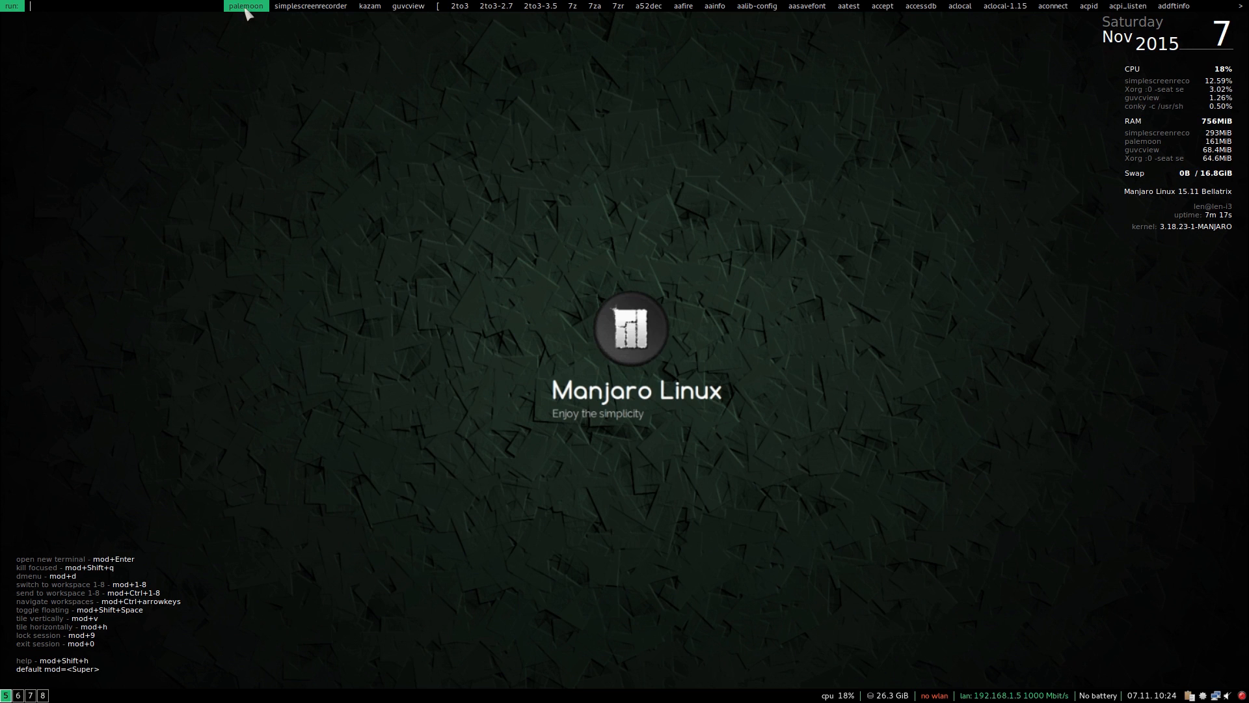
mouse_move(134, 14)
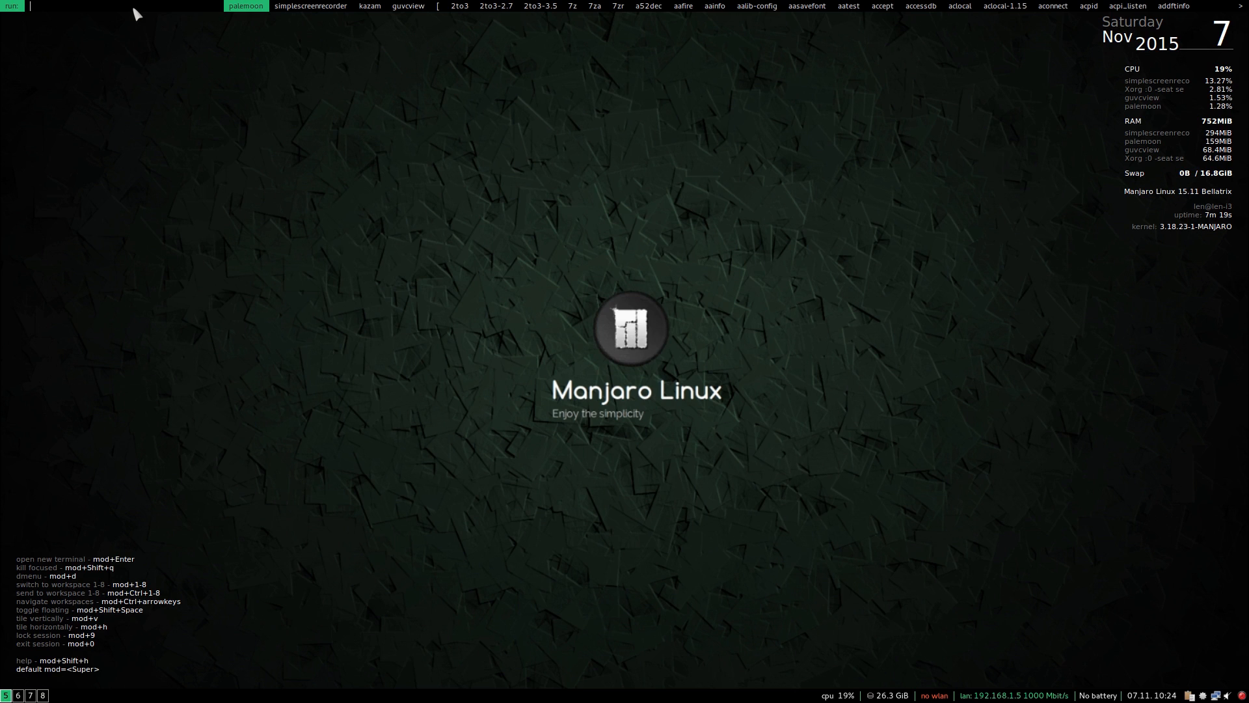
mouse_move(177, 42)
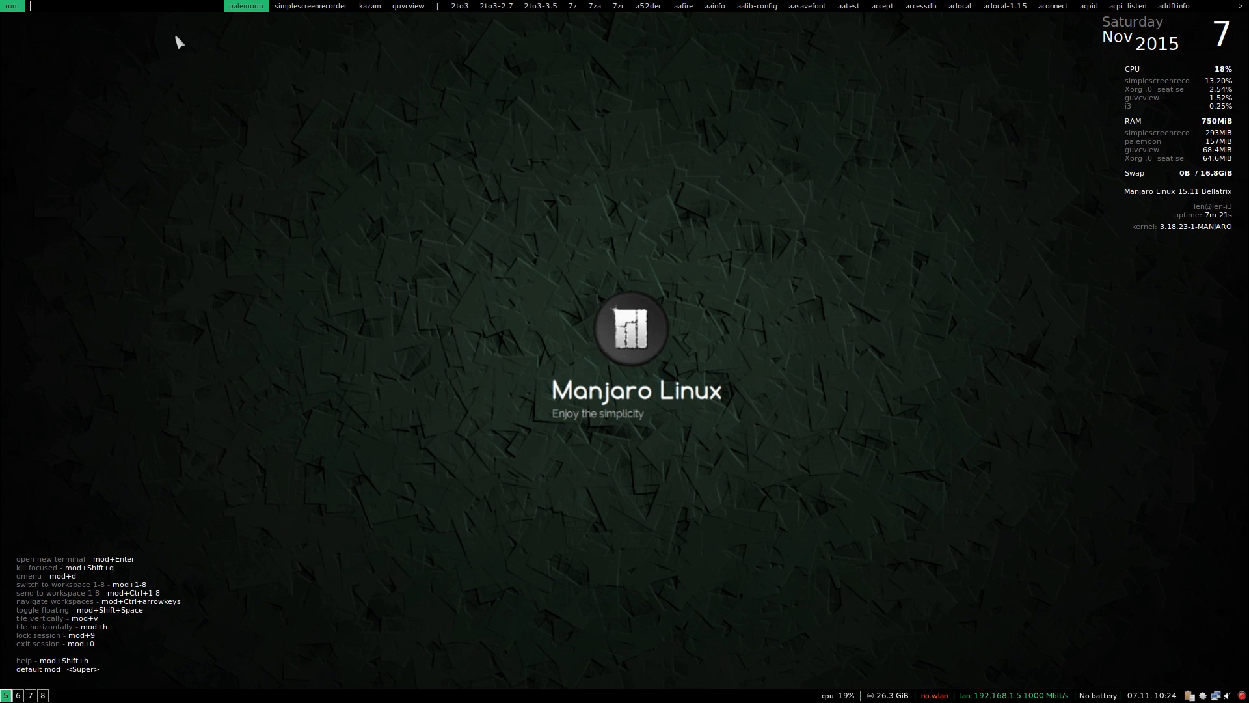
mouse_move(534, 243)
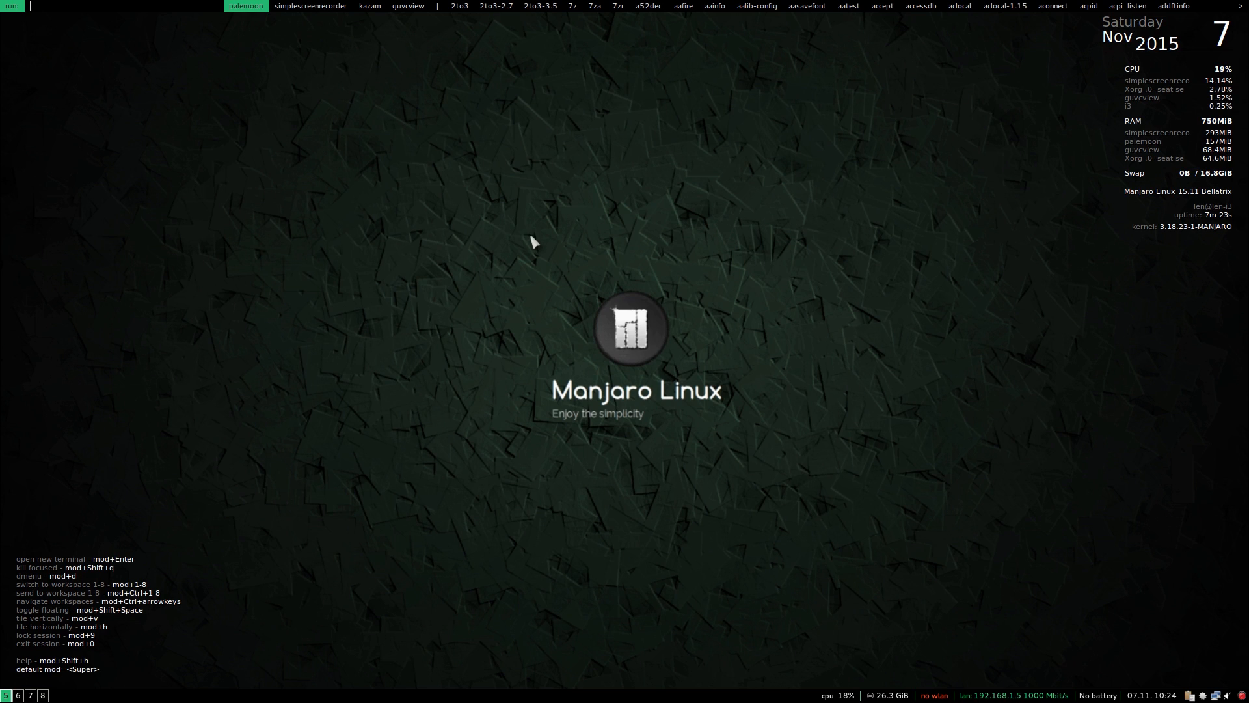
mouse_move(620, 264)
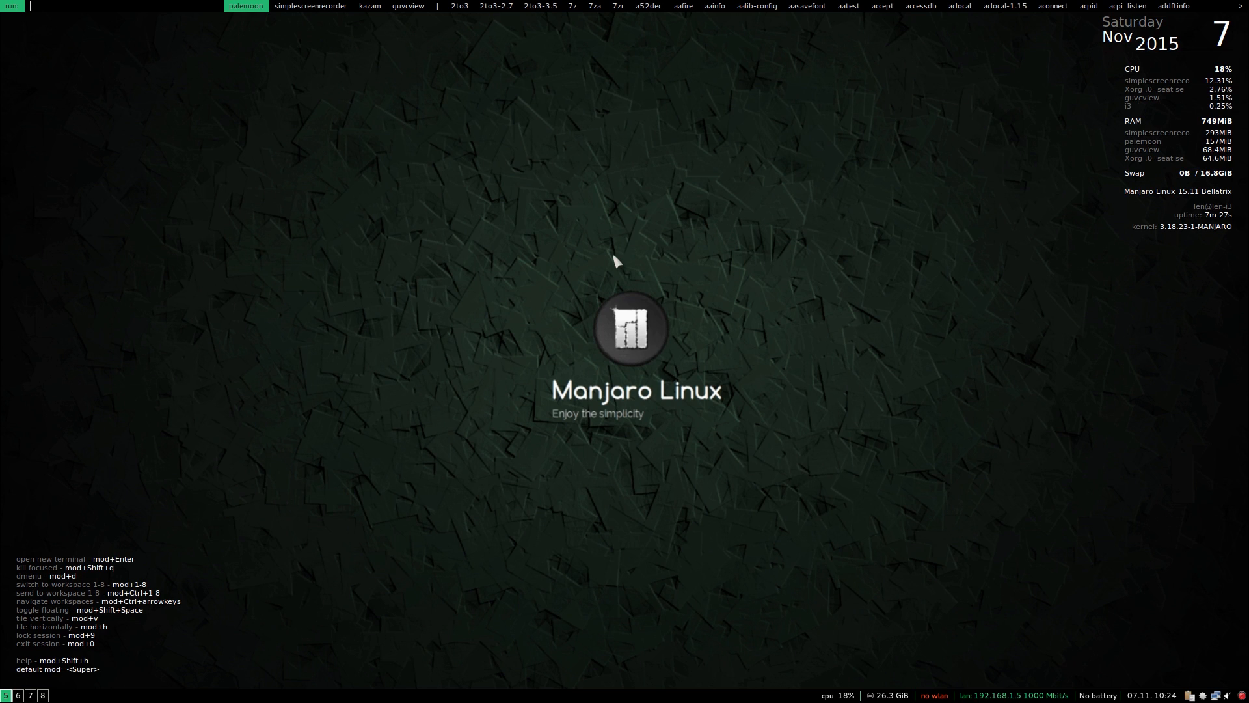
Enter 'pcman' in dmenu, narrowing the list to the pcmanfm entry.
type("pcman")
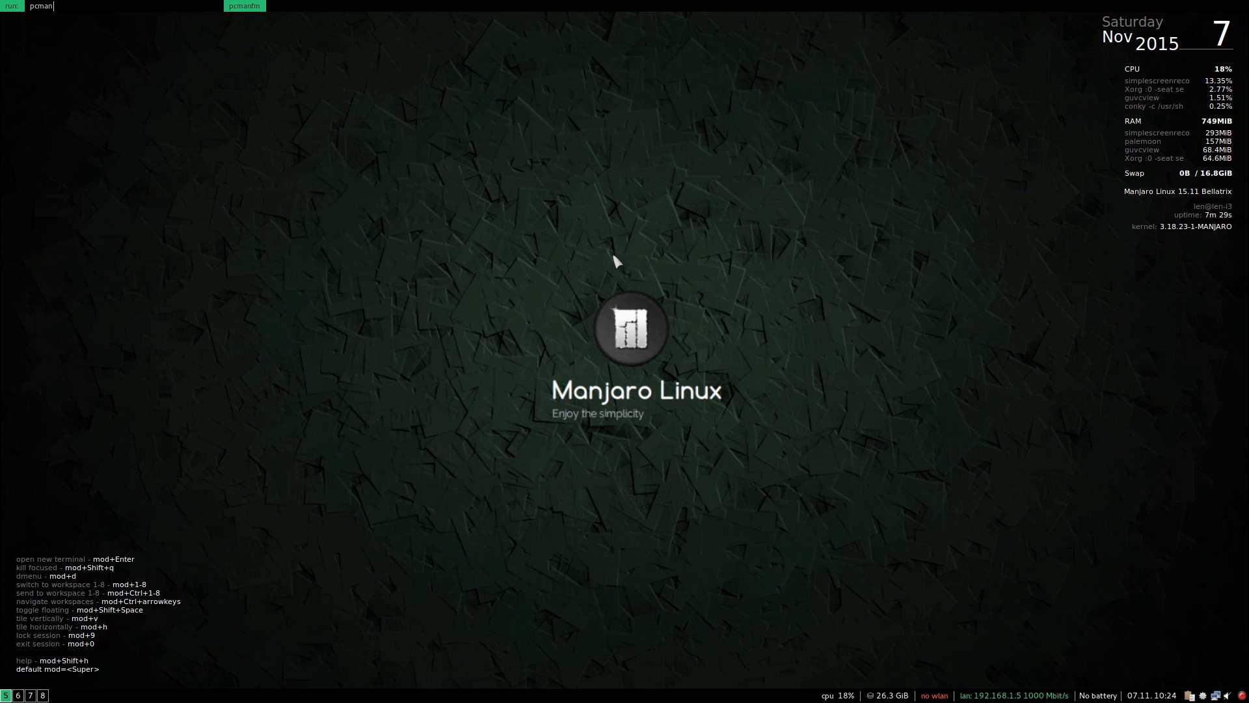
mouse_move(256, 16)
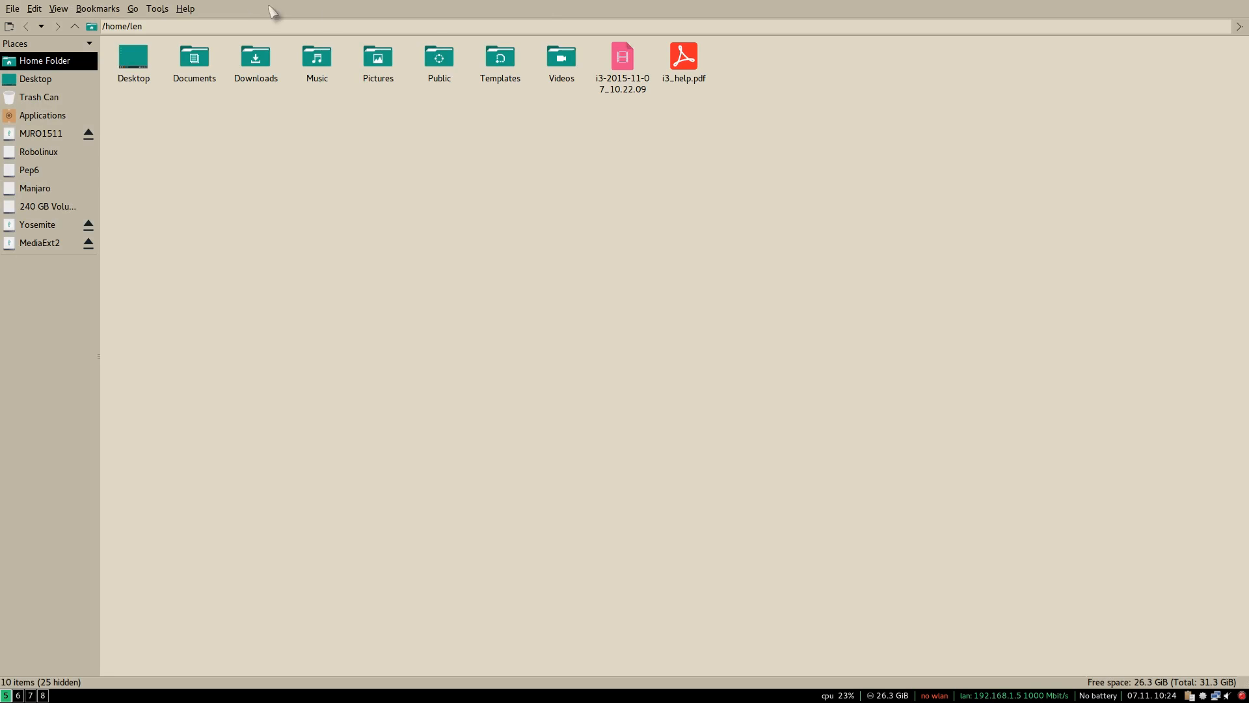
mouse_move(445, 263)
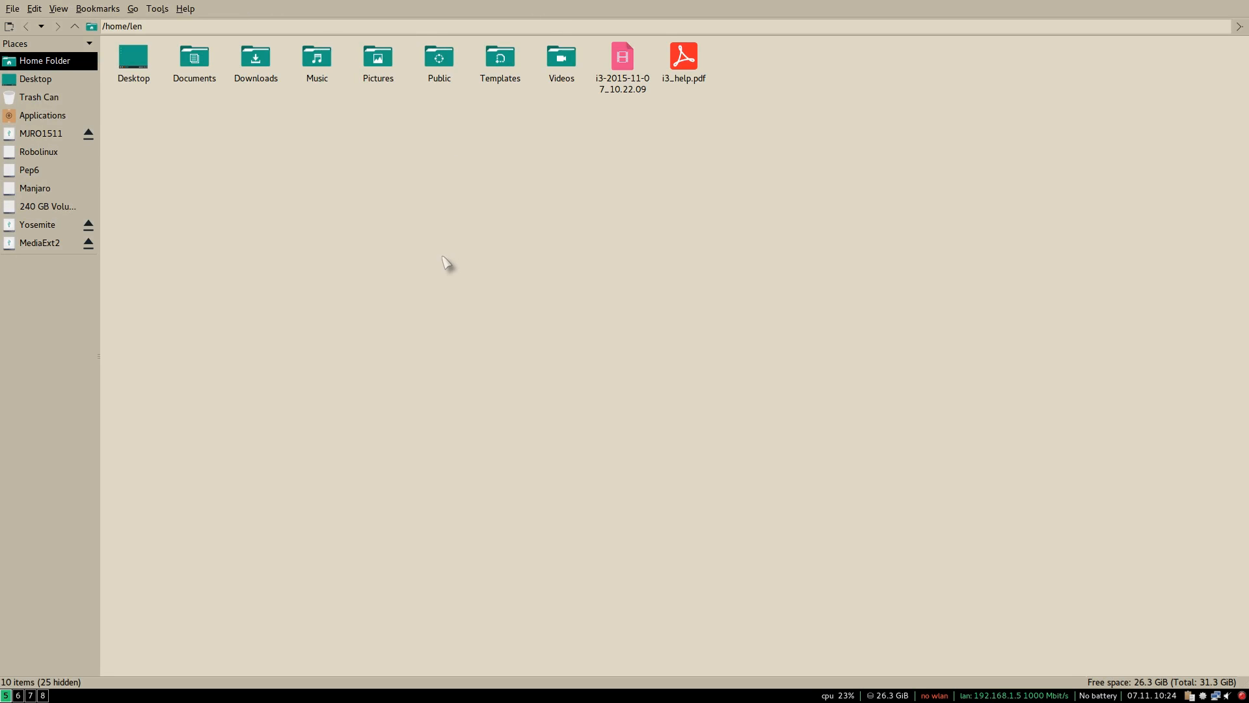
mouse_move(480, 256)
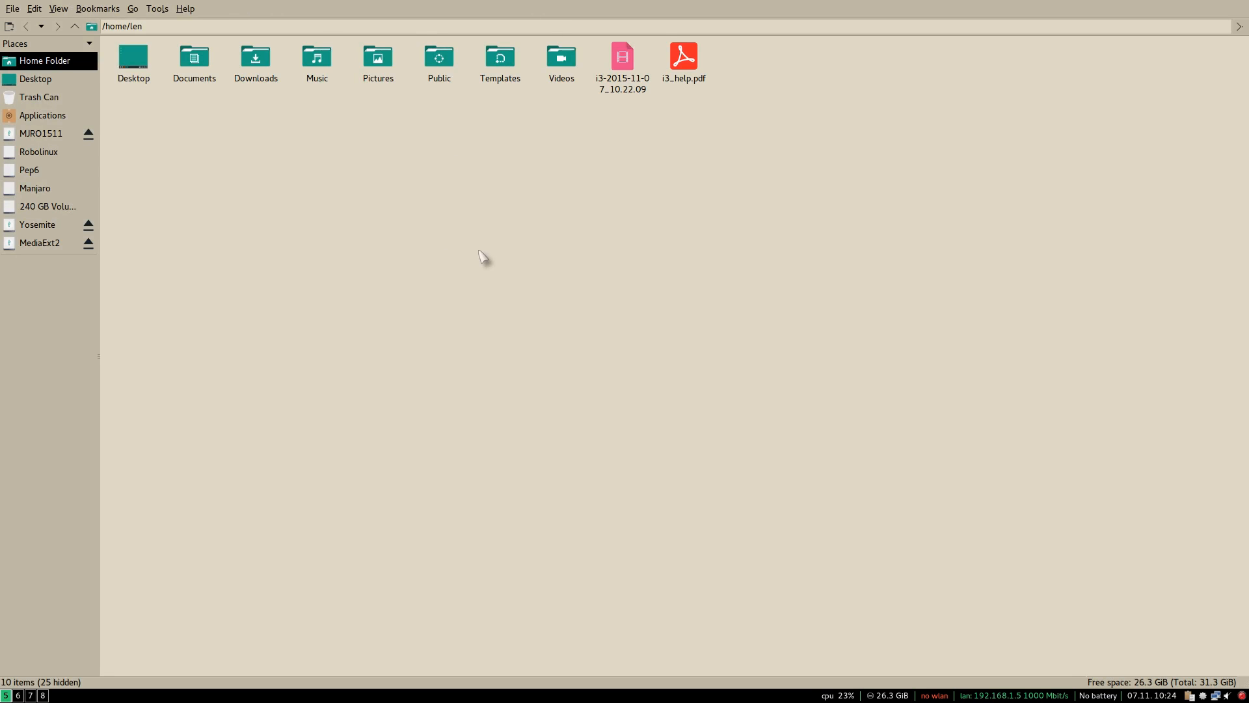
mouse_move(301, 243)
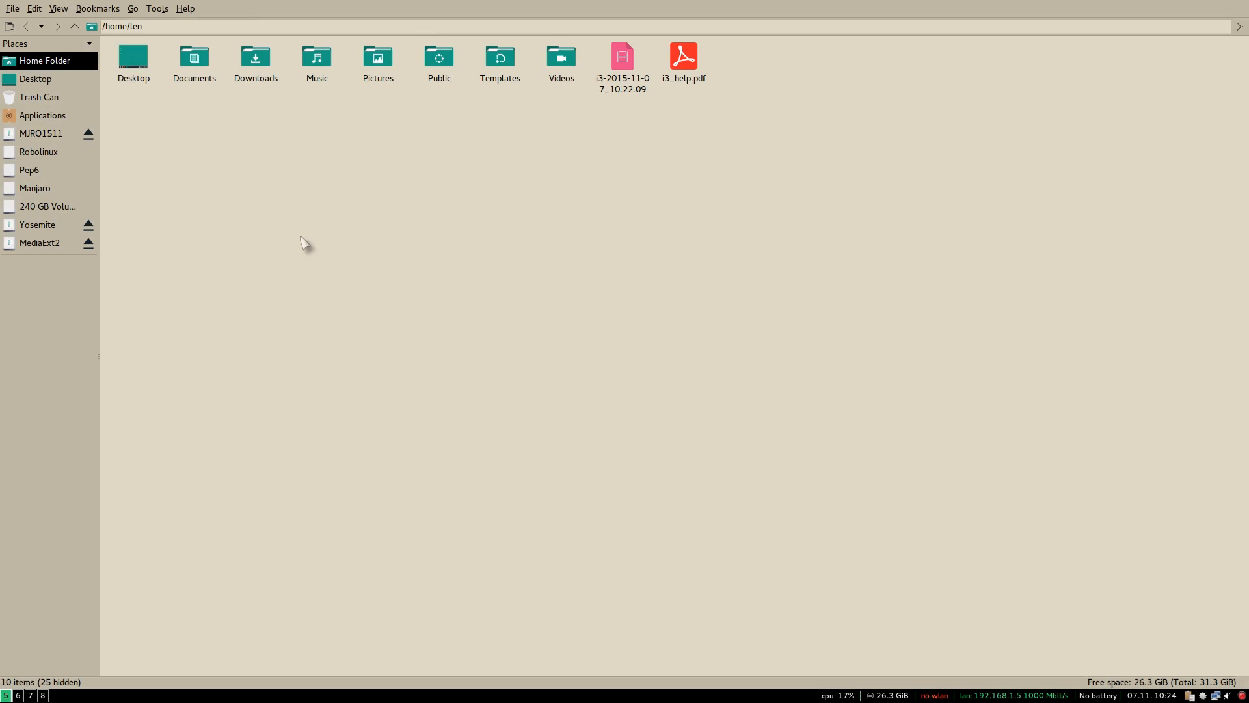
mouse_move(428, 236)
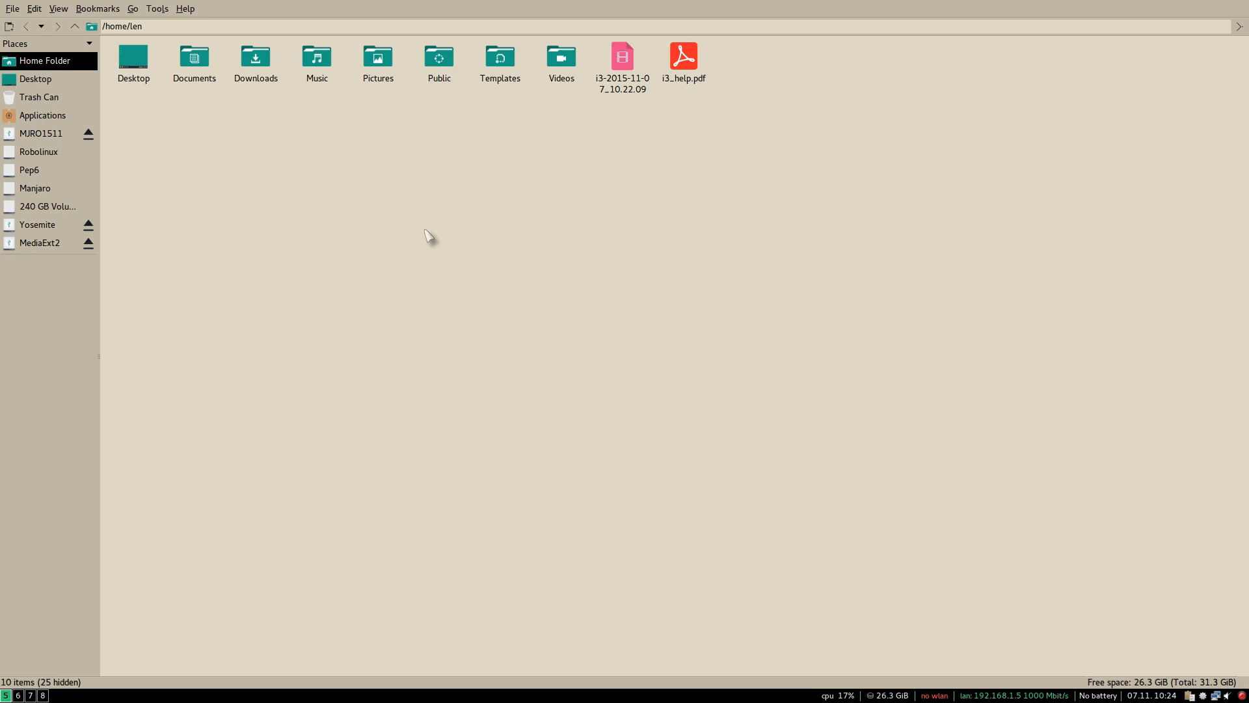
mouse_move(641, 289)
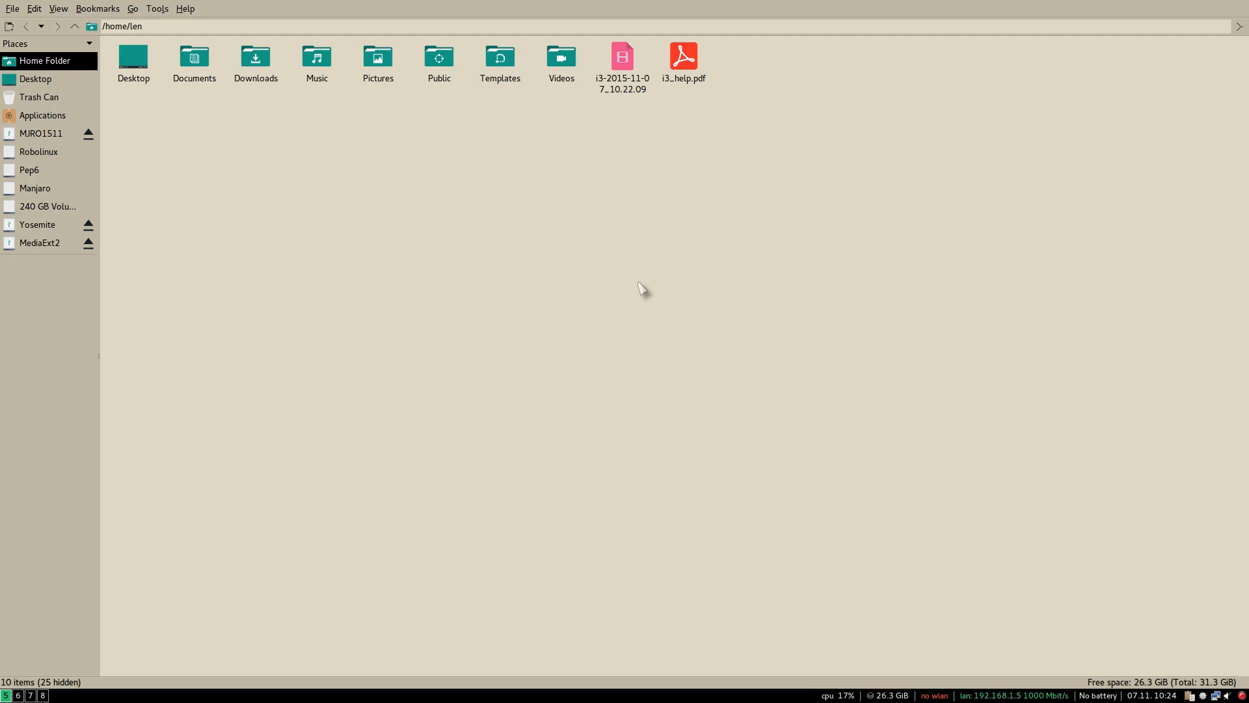
mouse_move(576, 270)
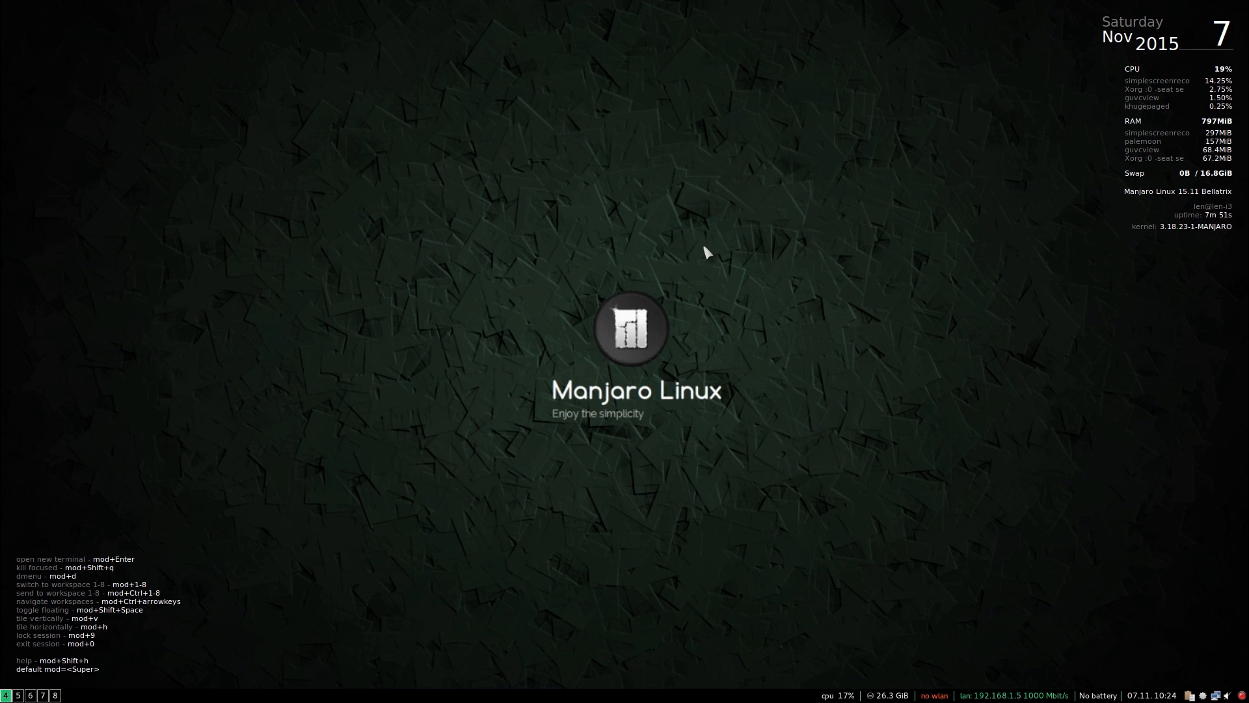
mouse_move(277, 551)
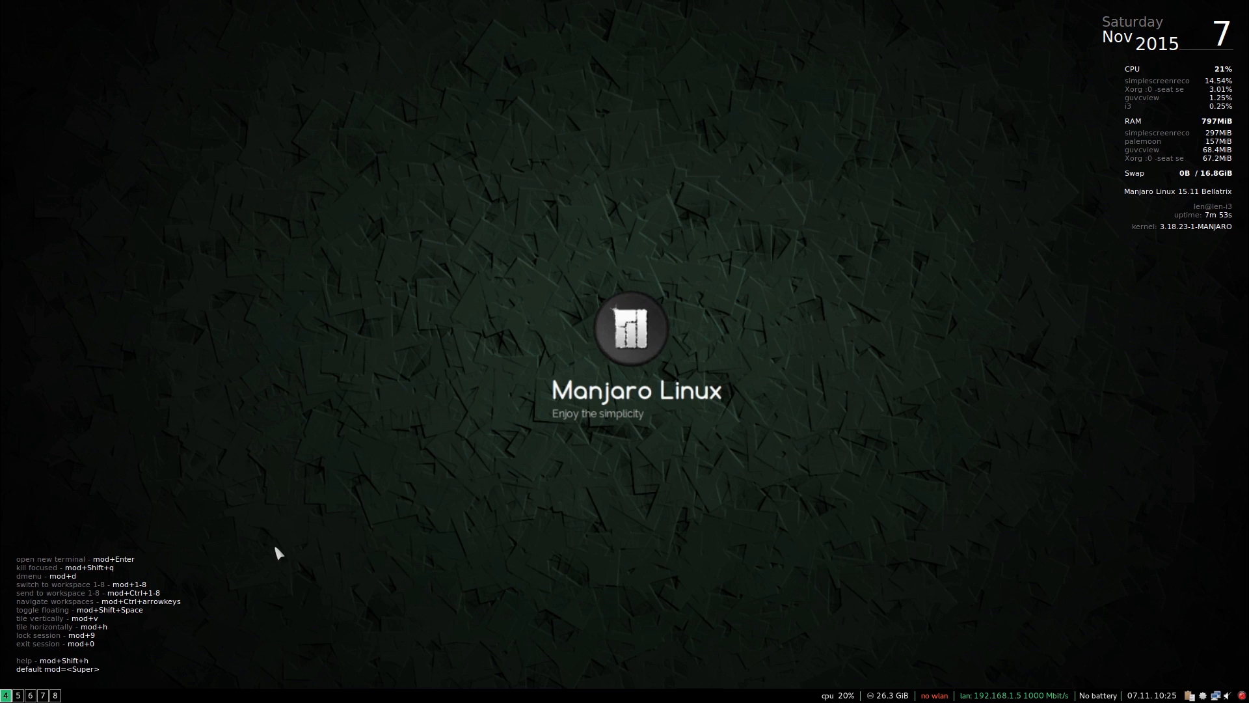
mouse_move(158, 612)
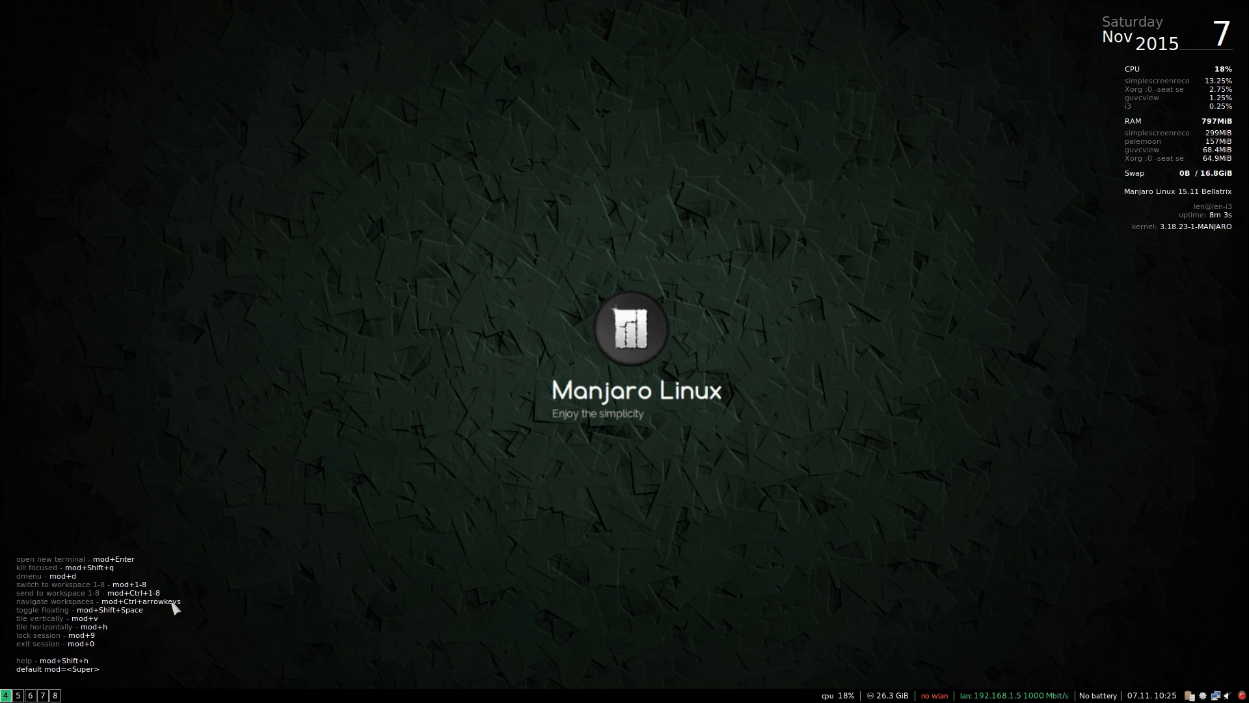
mouse_move(376, 484)
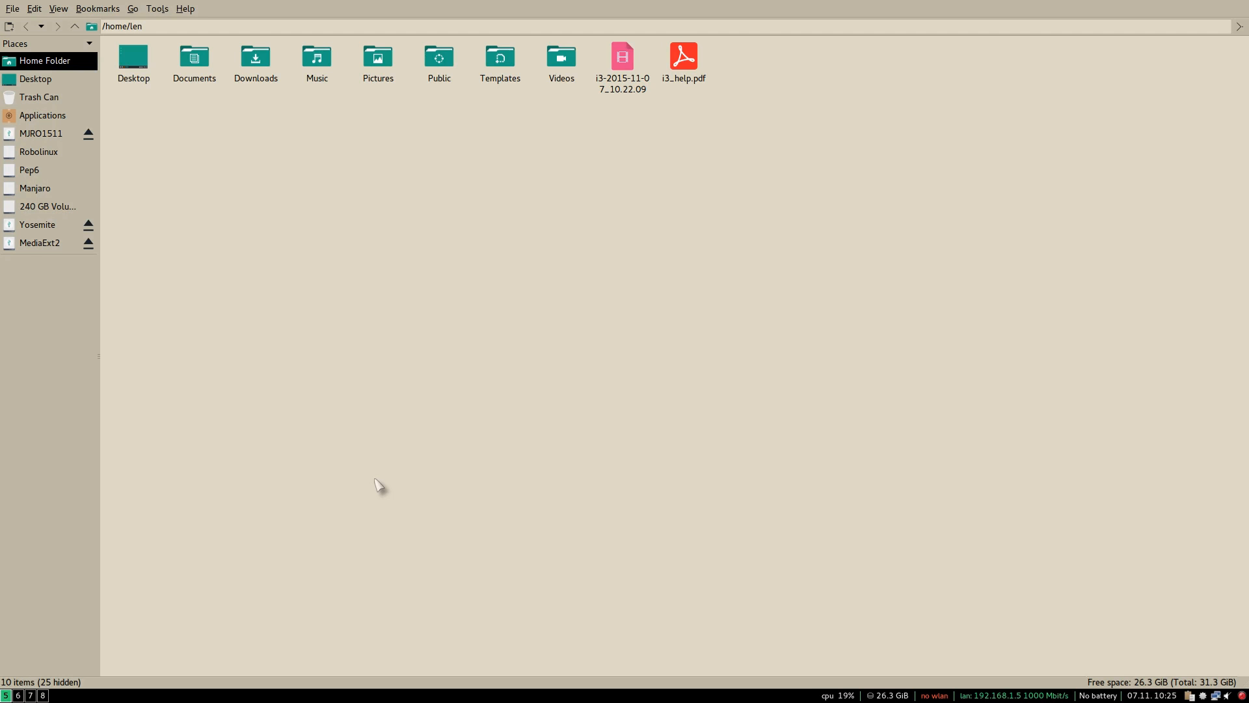
mouse_move(336, 318)
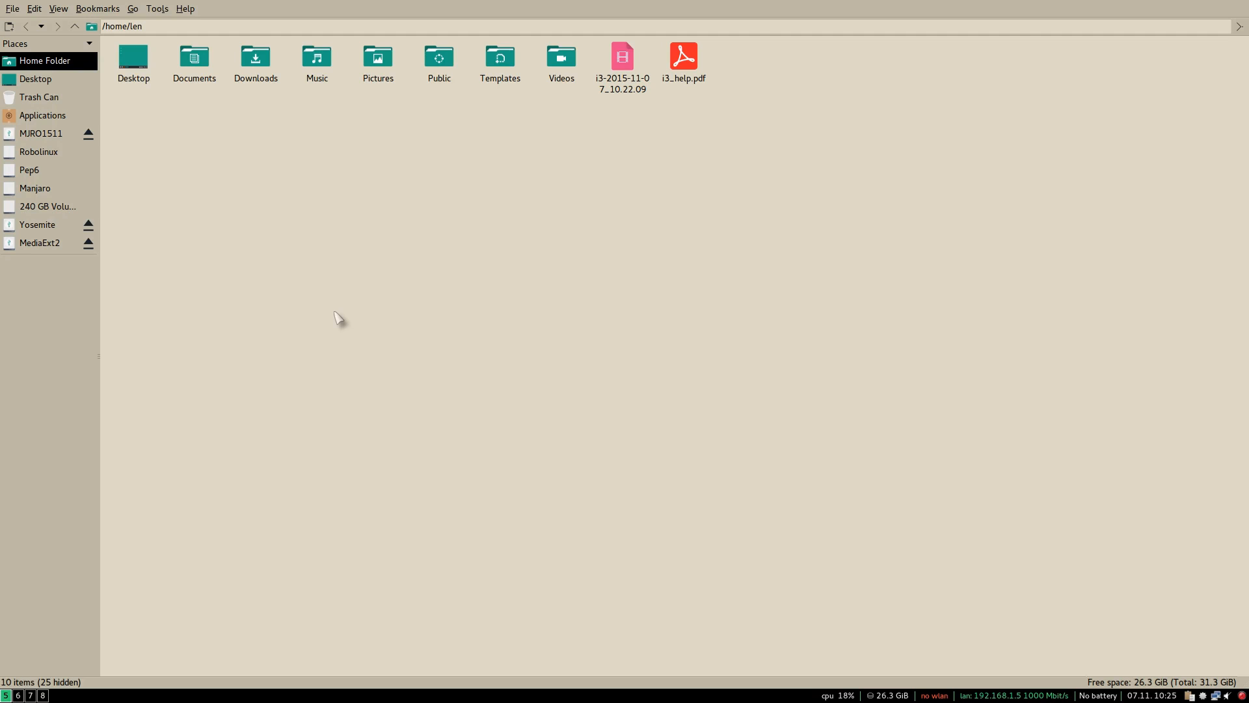
mouse_move(555, 329)
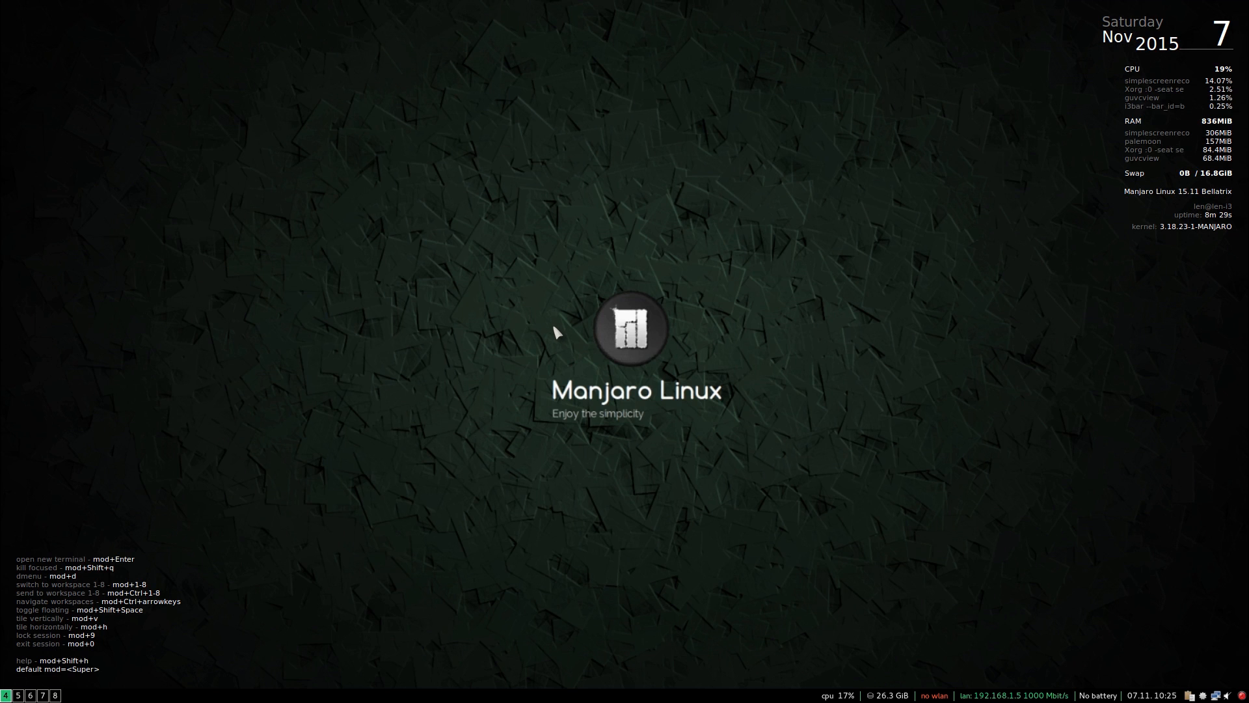
mouse_move(360, 504)
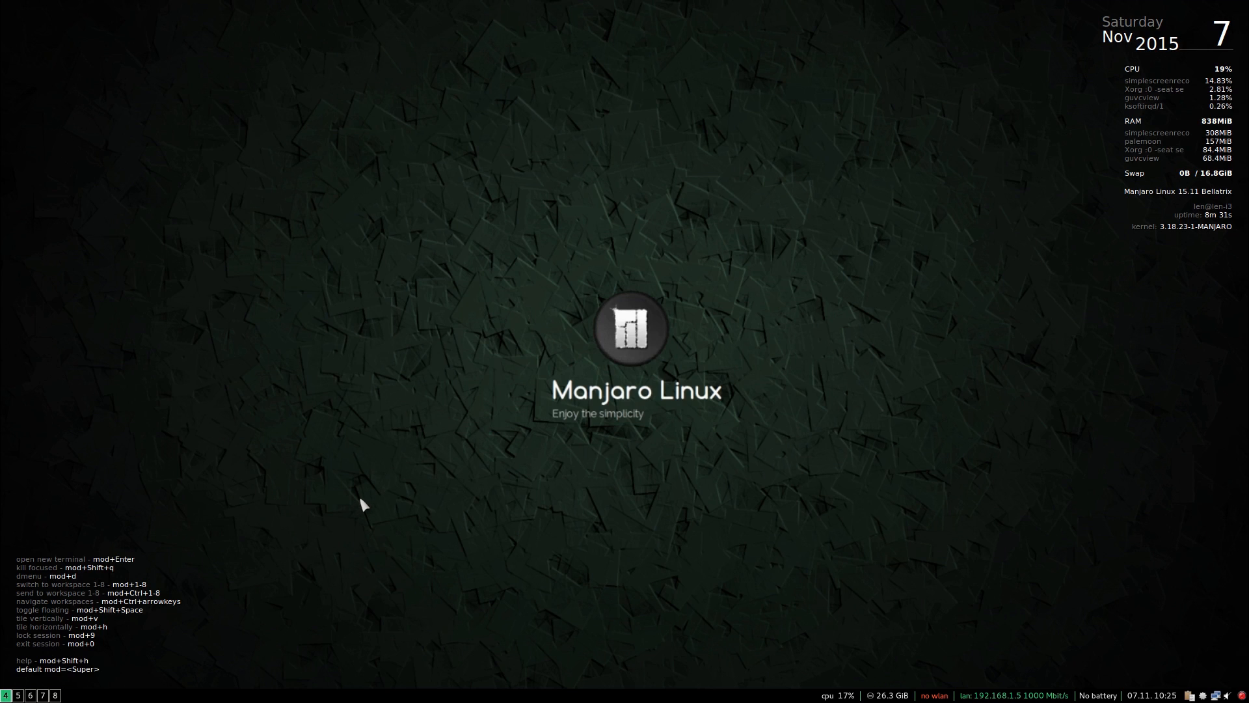
mouse_move(532, 278)
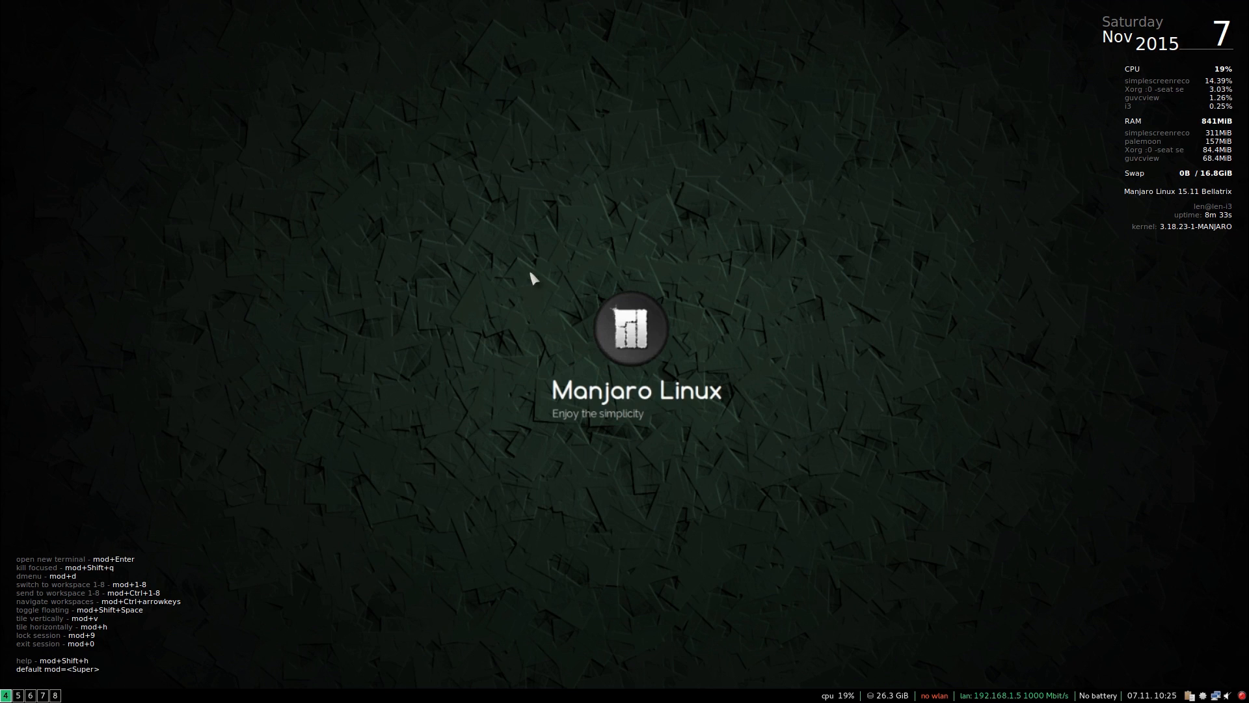
mouse_move(458, 524)
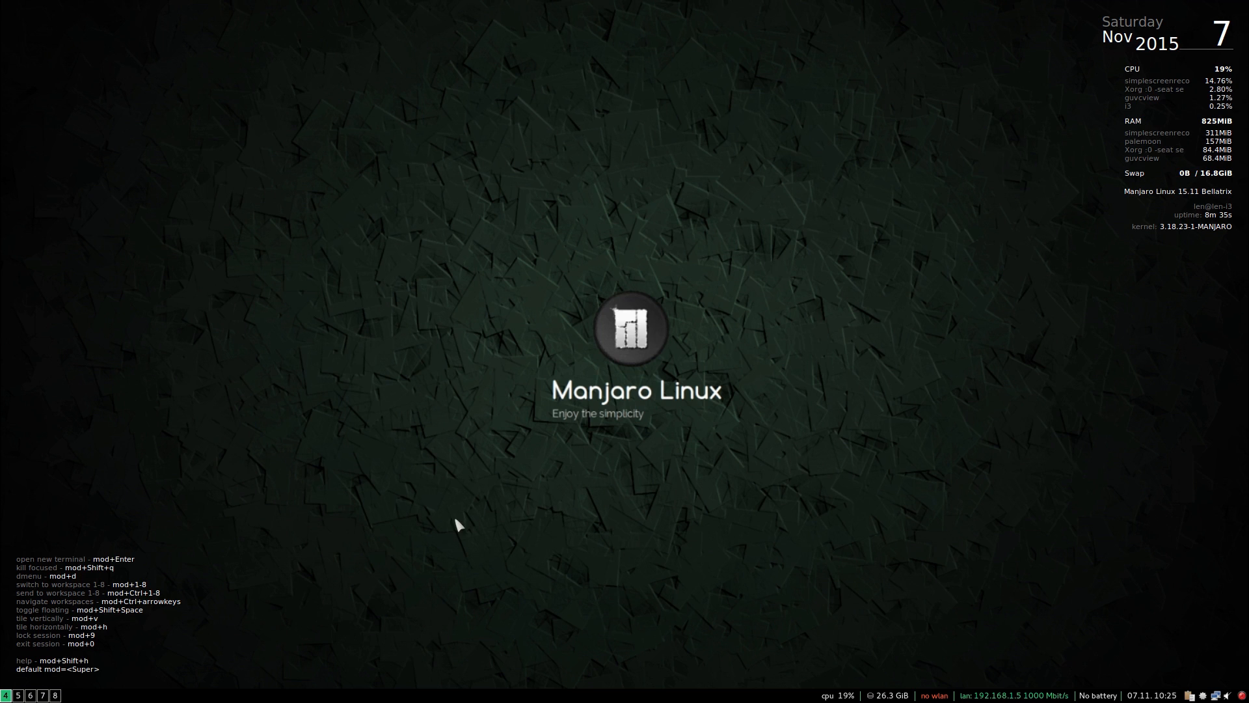
mouse_move(68, 638)
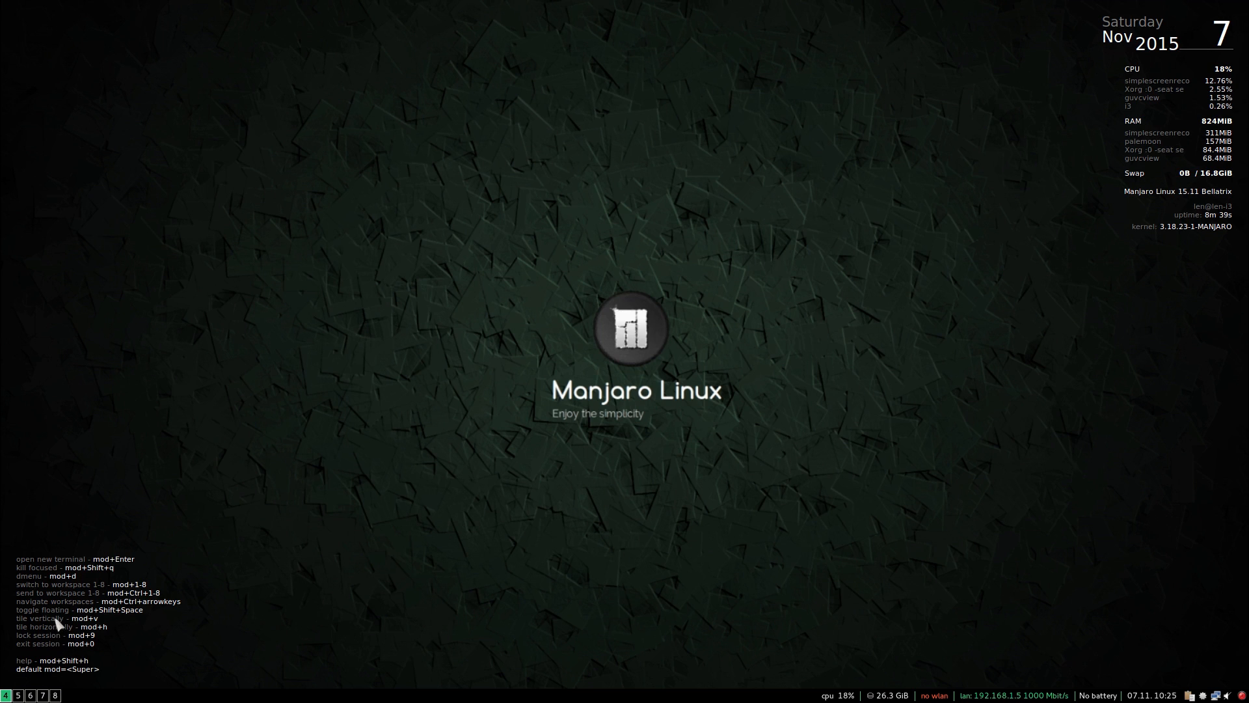
mouse_move(151, 630)
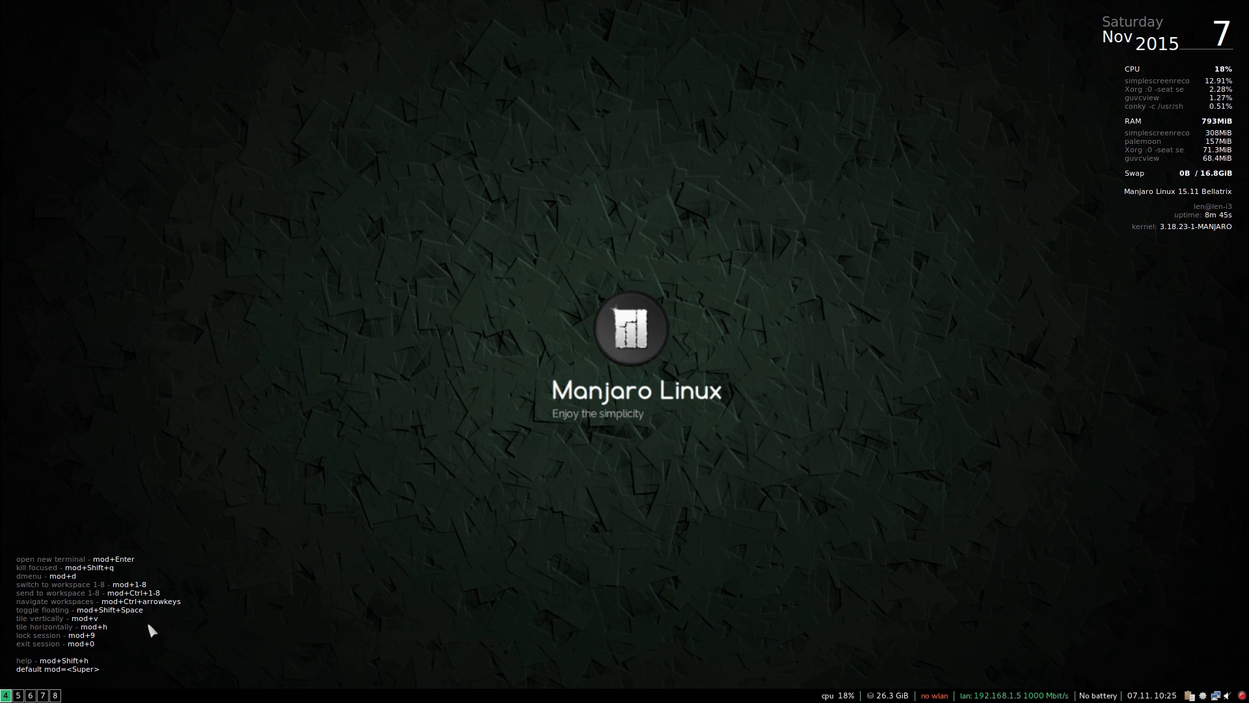
mouse_move(336, 409)
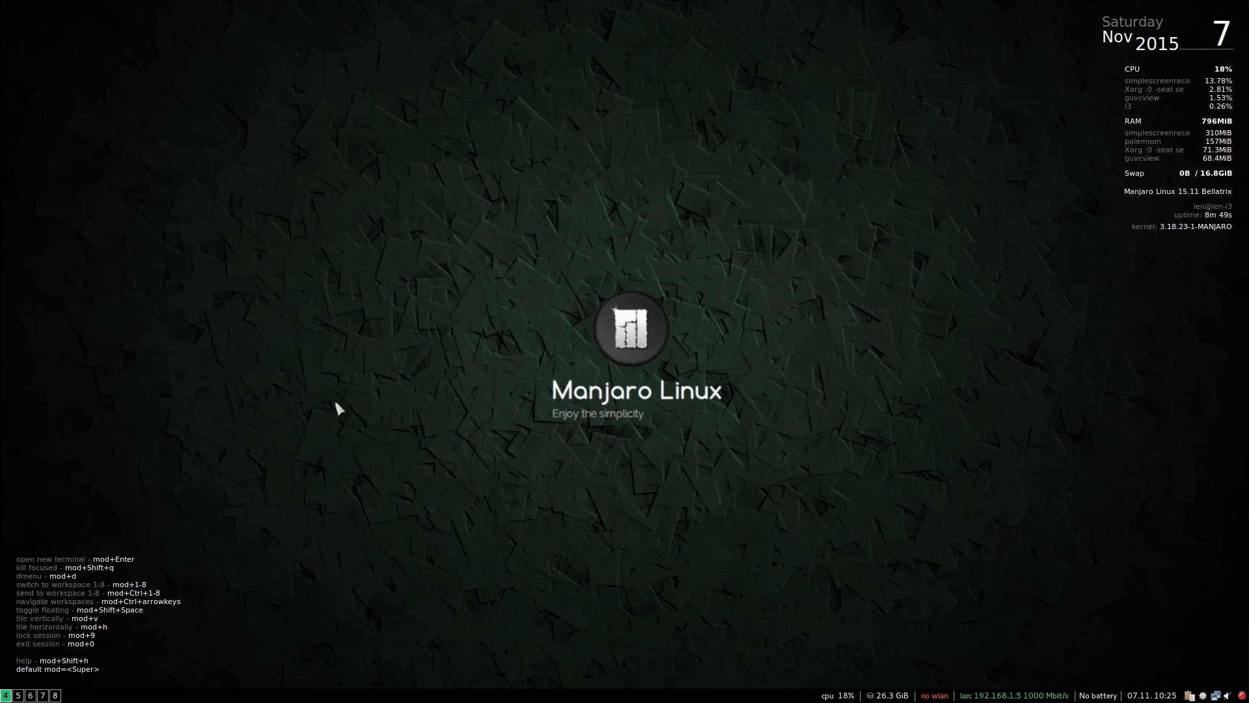
Set workspace 4 to tile new windows vertically with mod+v.
key("mod+v")
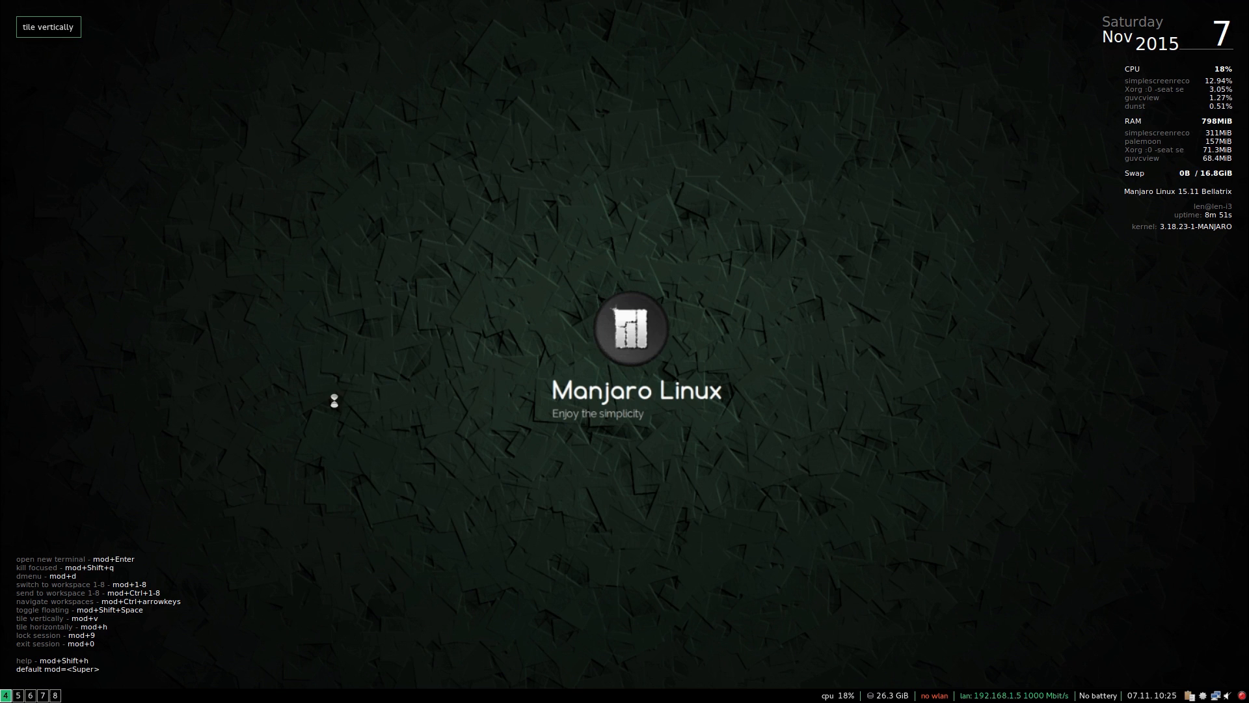
mouse_move(354, 406)
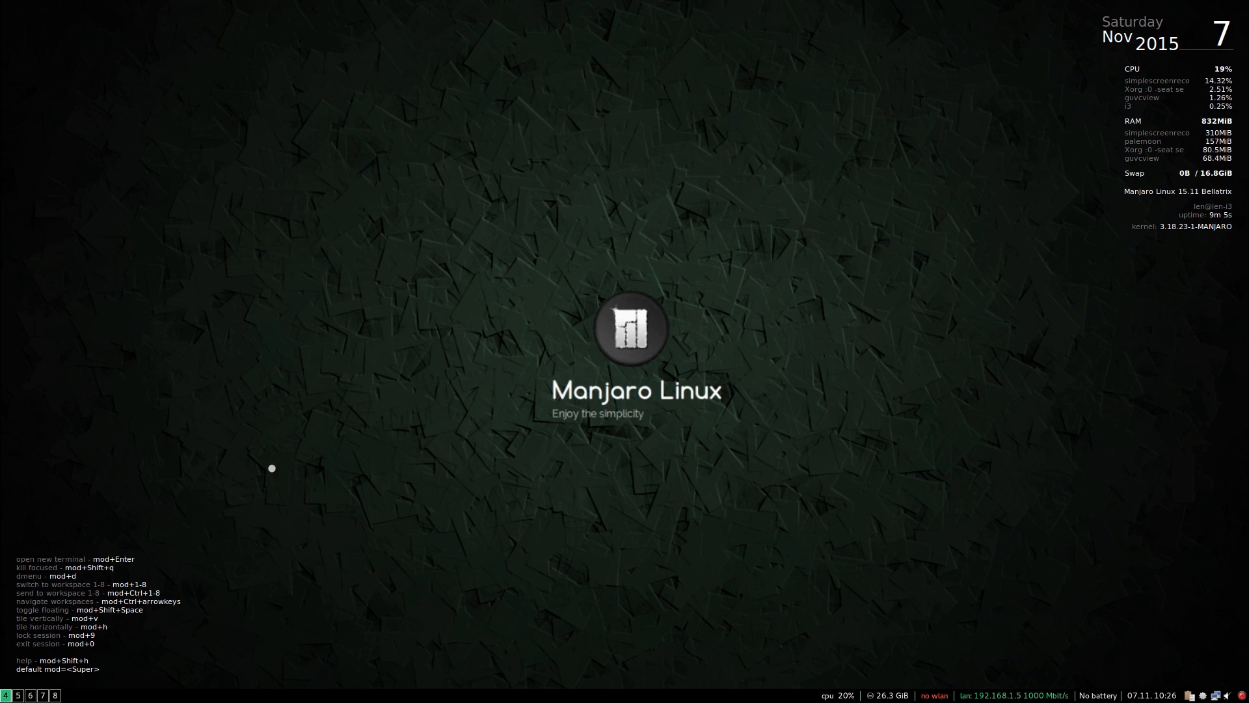
mouse_move(239, 665)
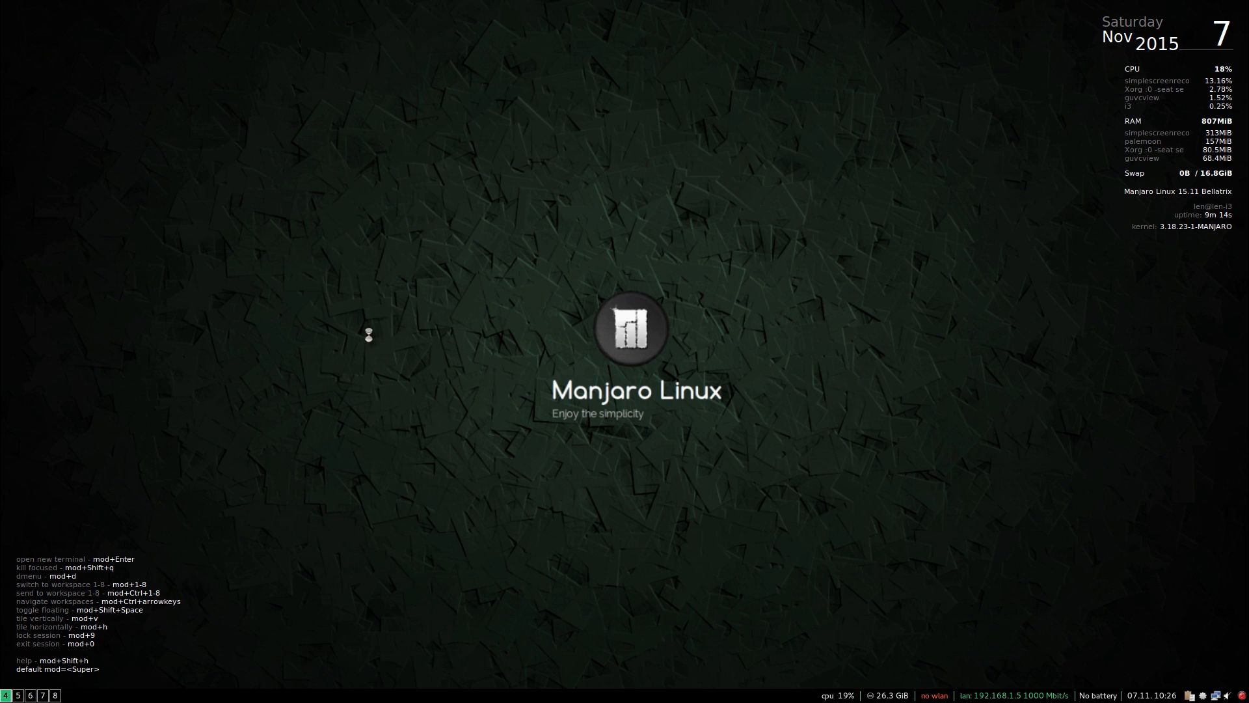
key("mod+Shift+h")
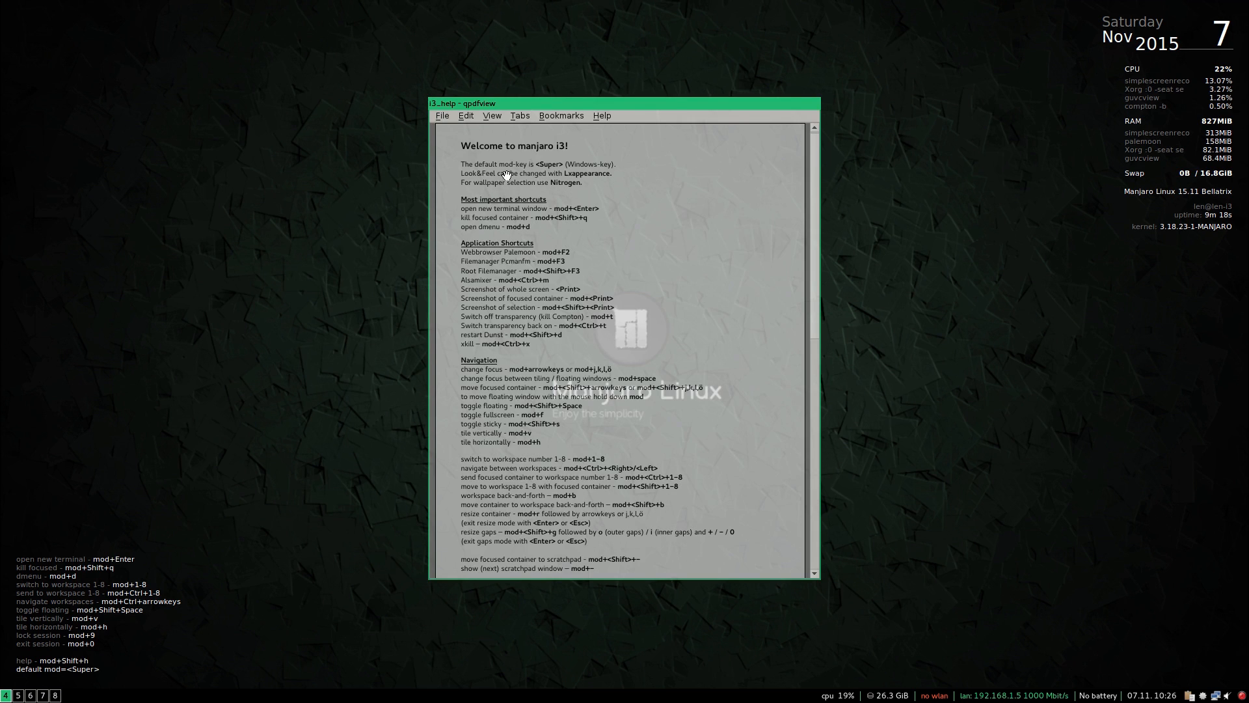
scroll("down", 3)
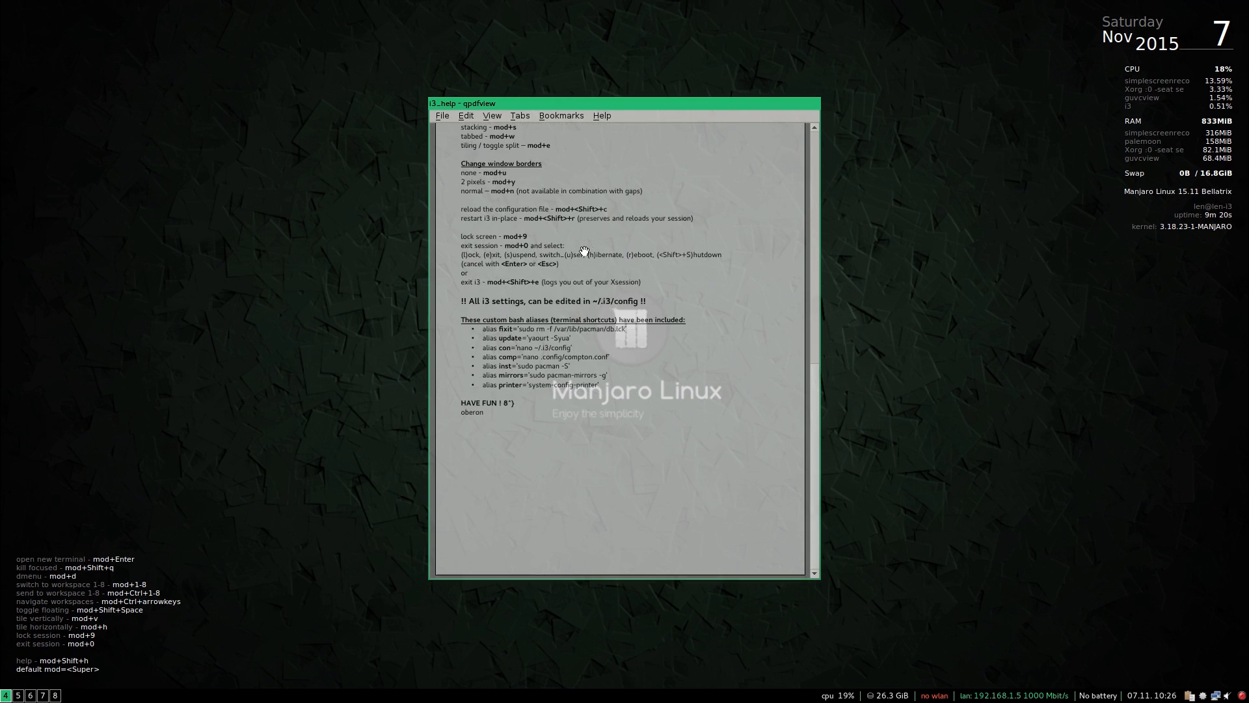
scroll("up", 3)
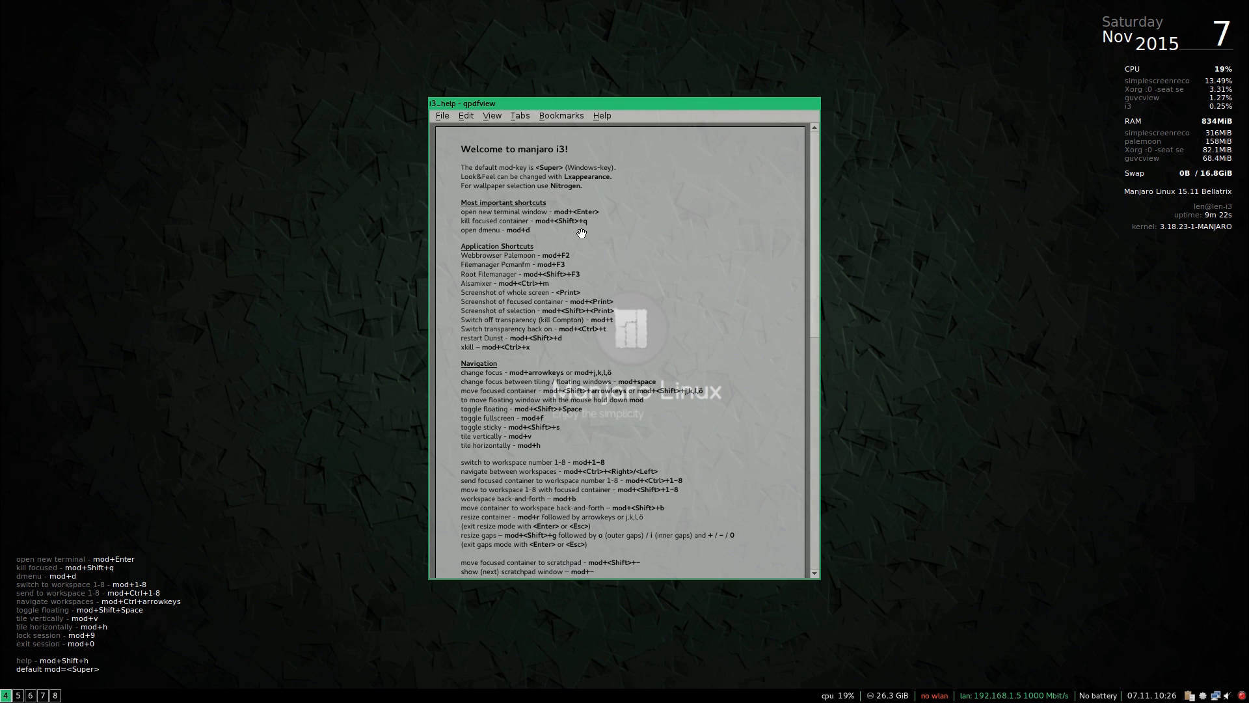
mouse_move(693, 219)
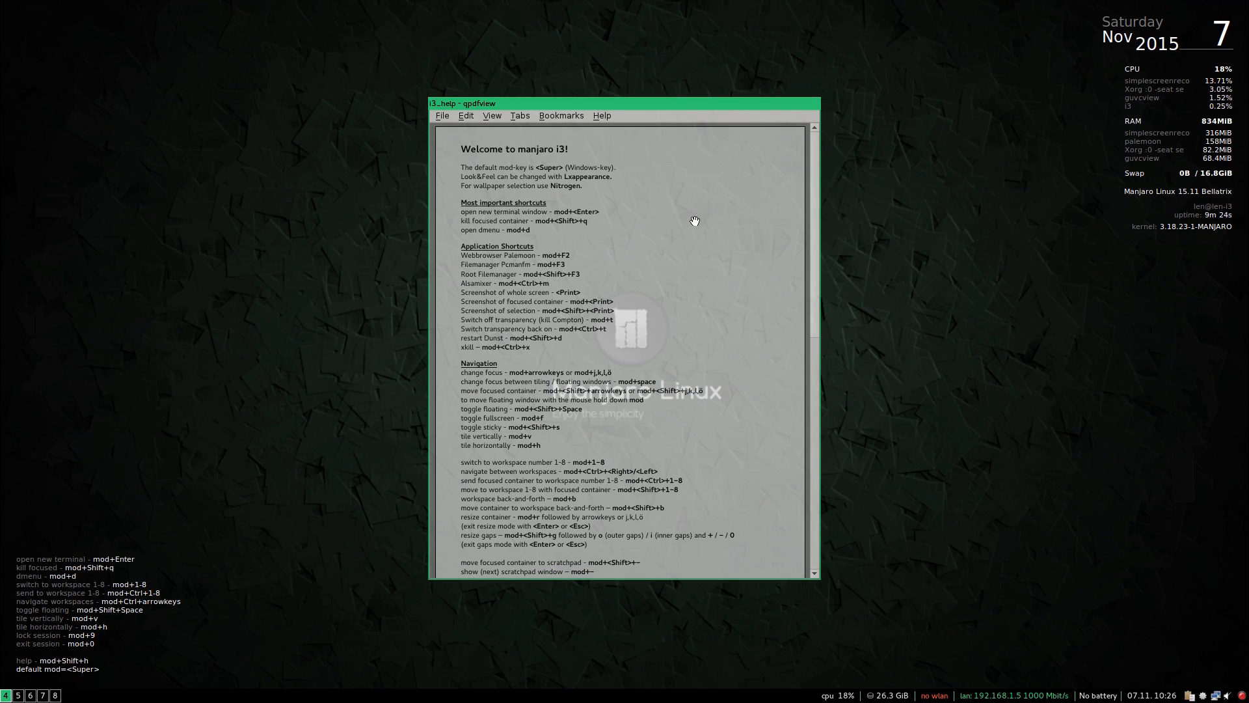
mouse_move(642, 271)
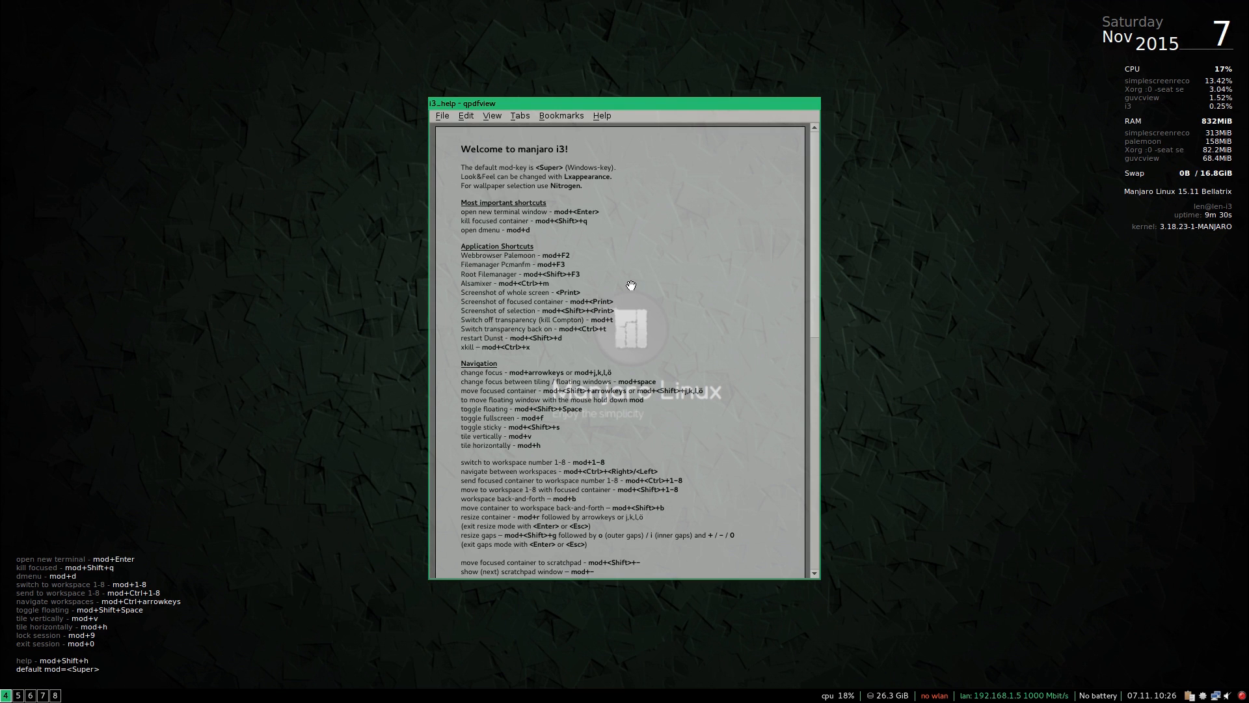
mouse_move(636, 265)
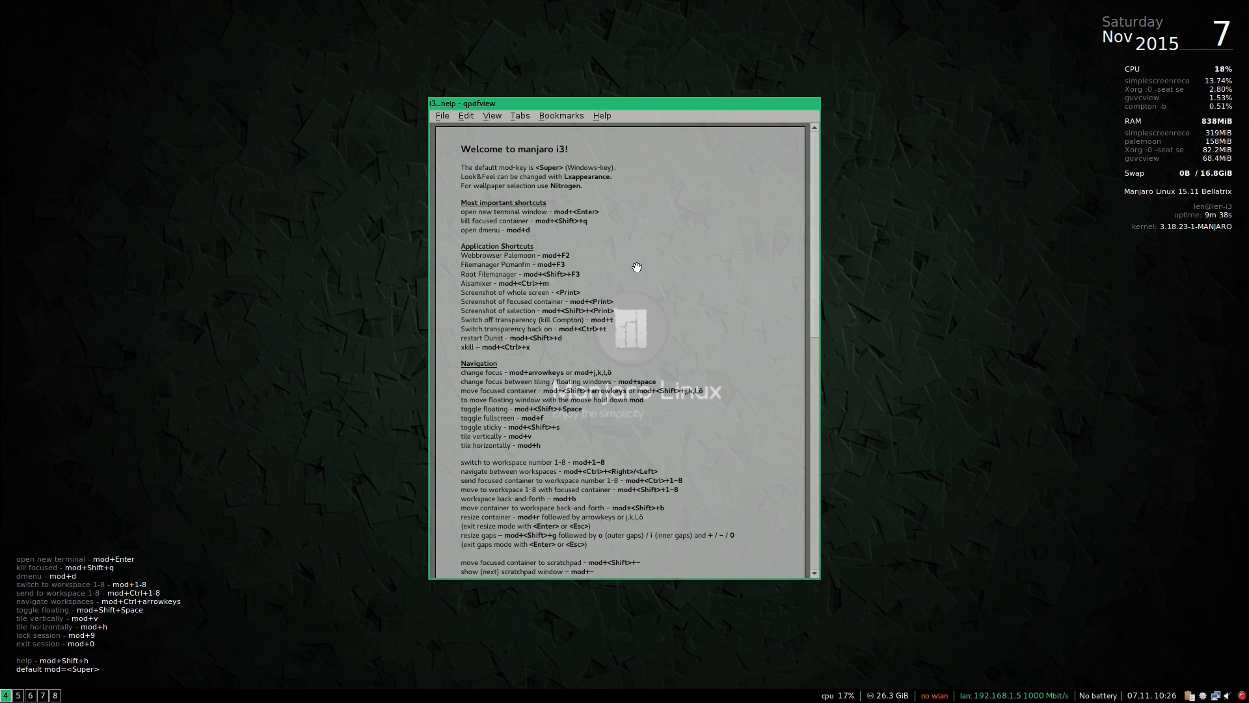
mouse_move(538, 445)
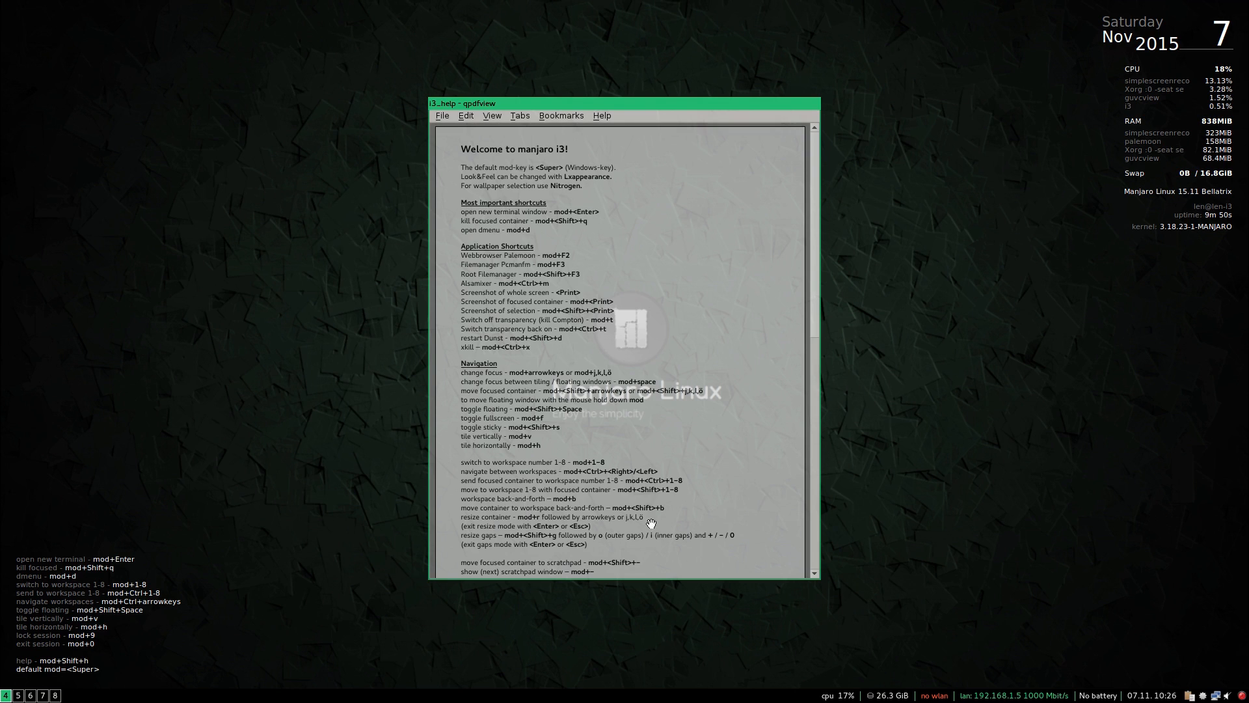
mouse_move(514, 549)
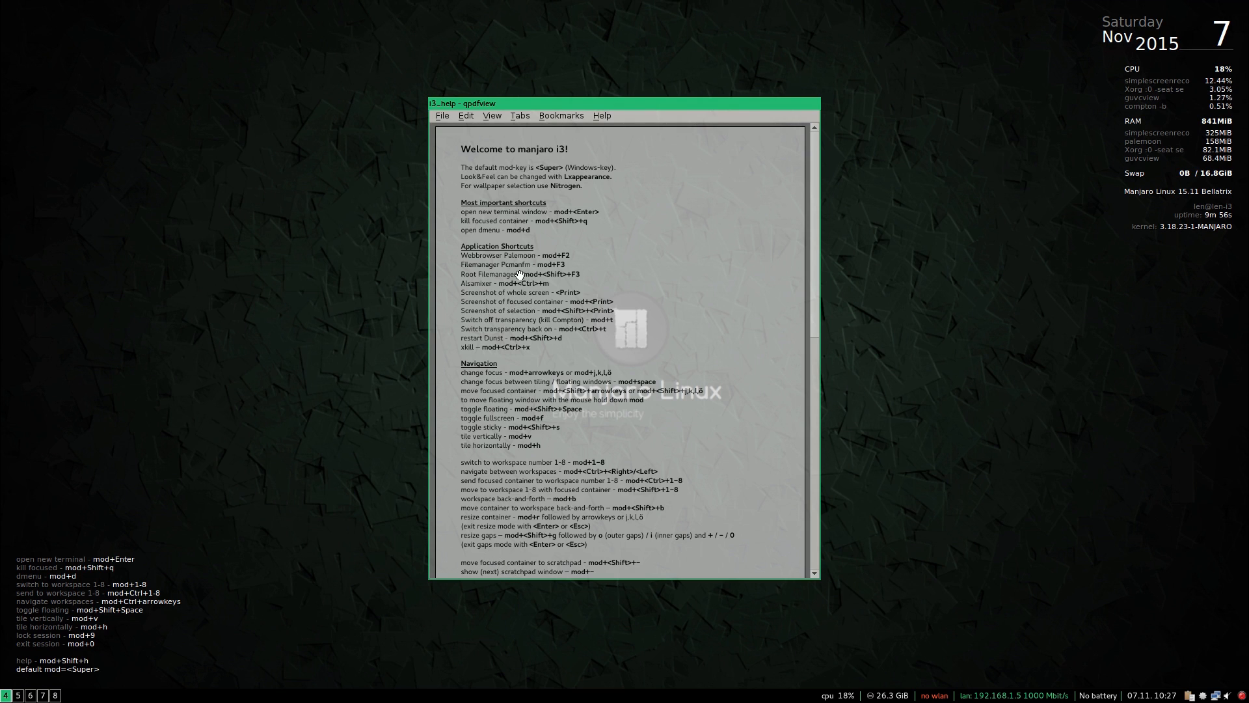
mouse_move(665, 247)
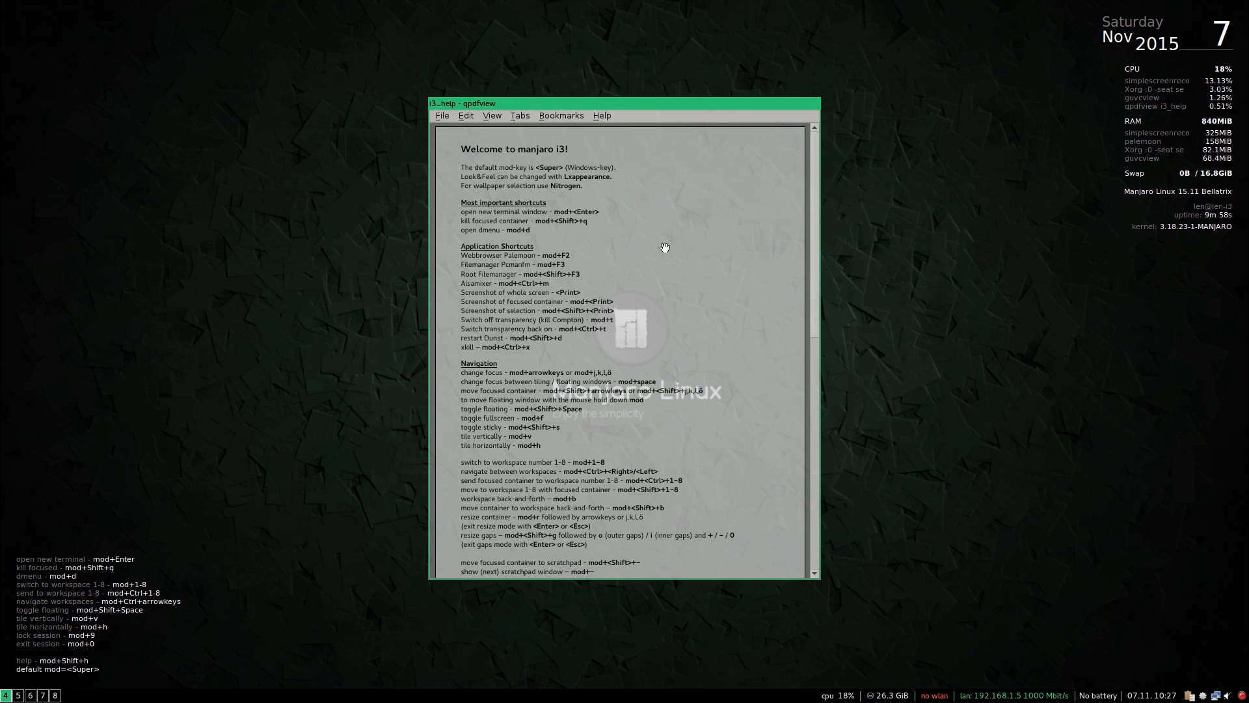
mouse_move(626, 153)
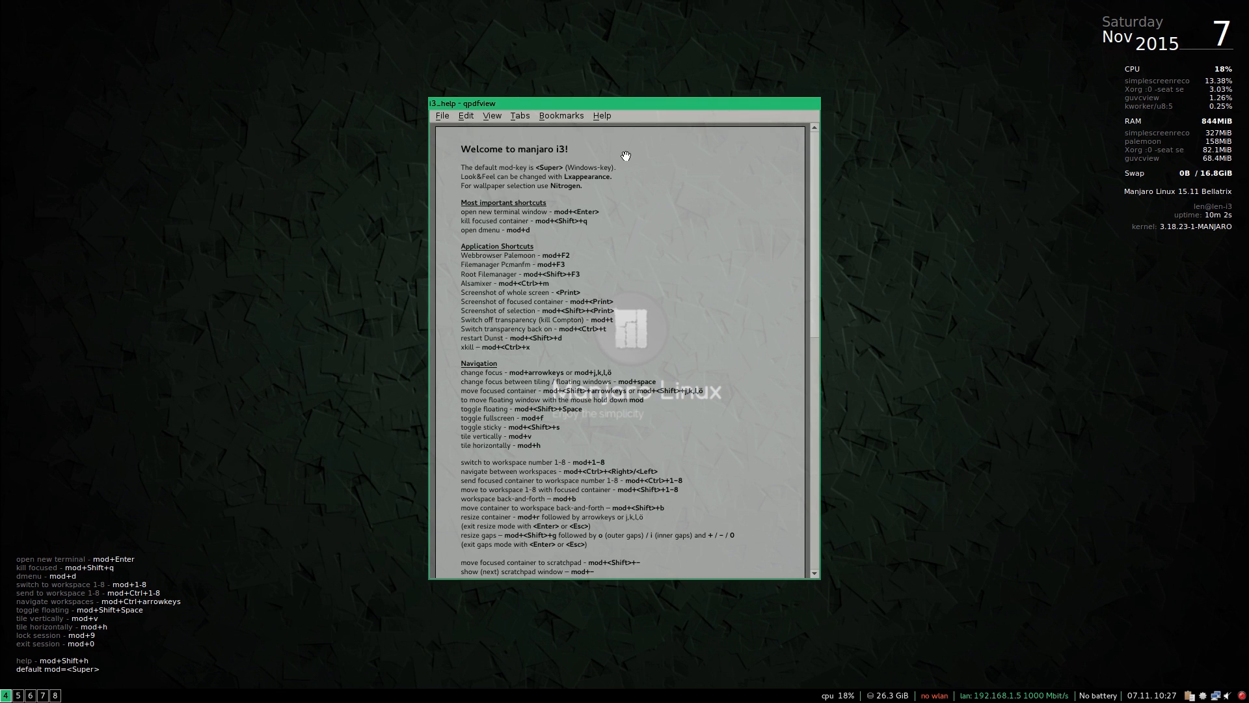
mouse_move(644, 240)
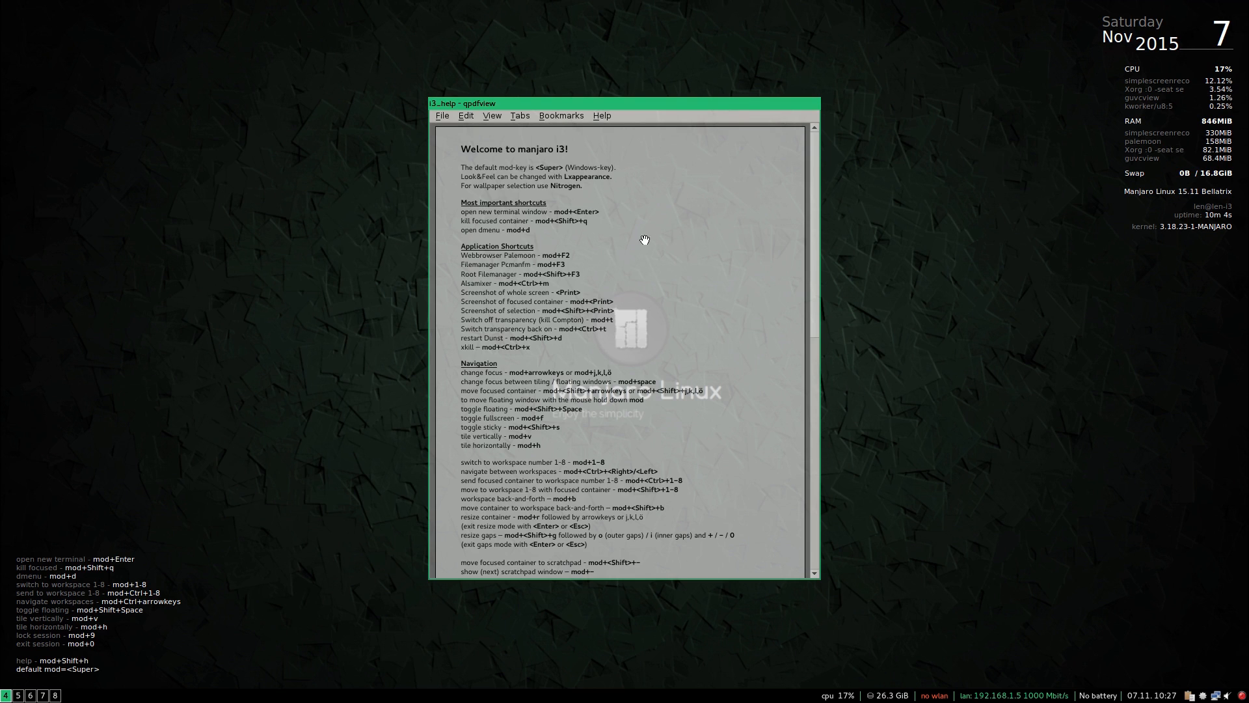
mouse_move(562, 253)
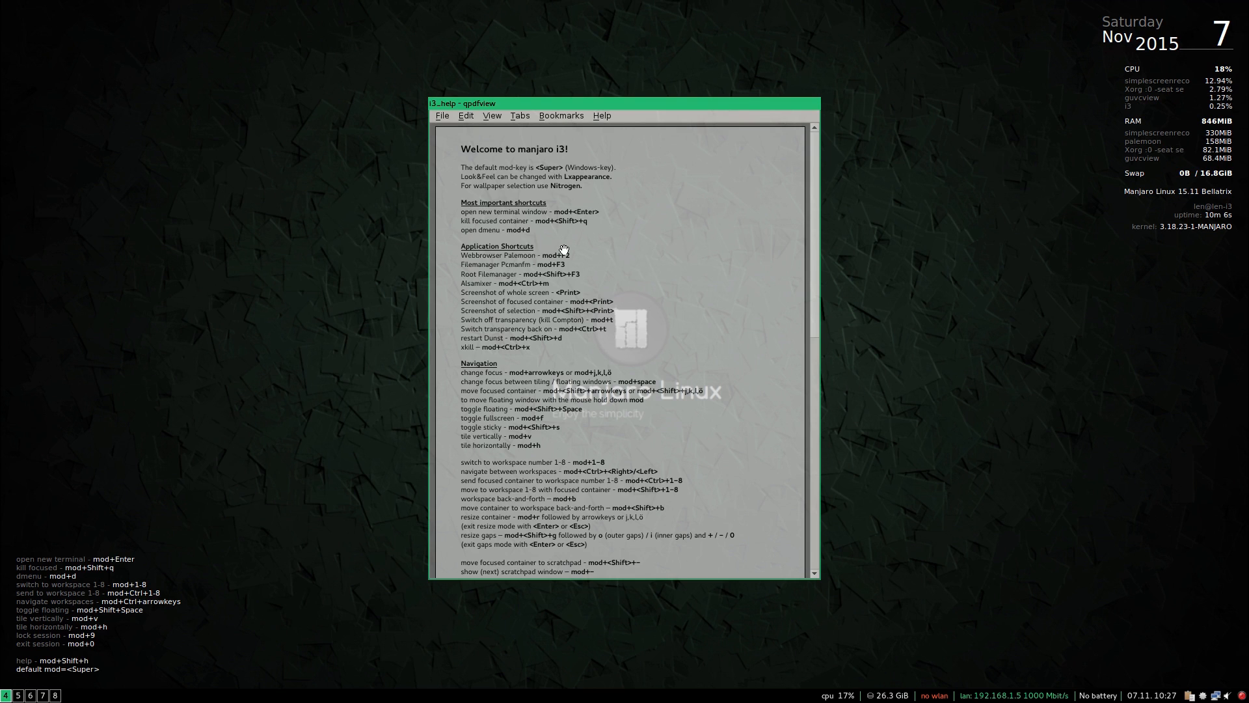
mouse_move(935, 634)
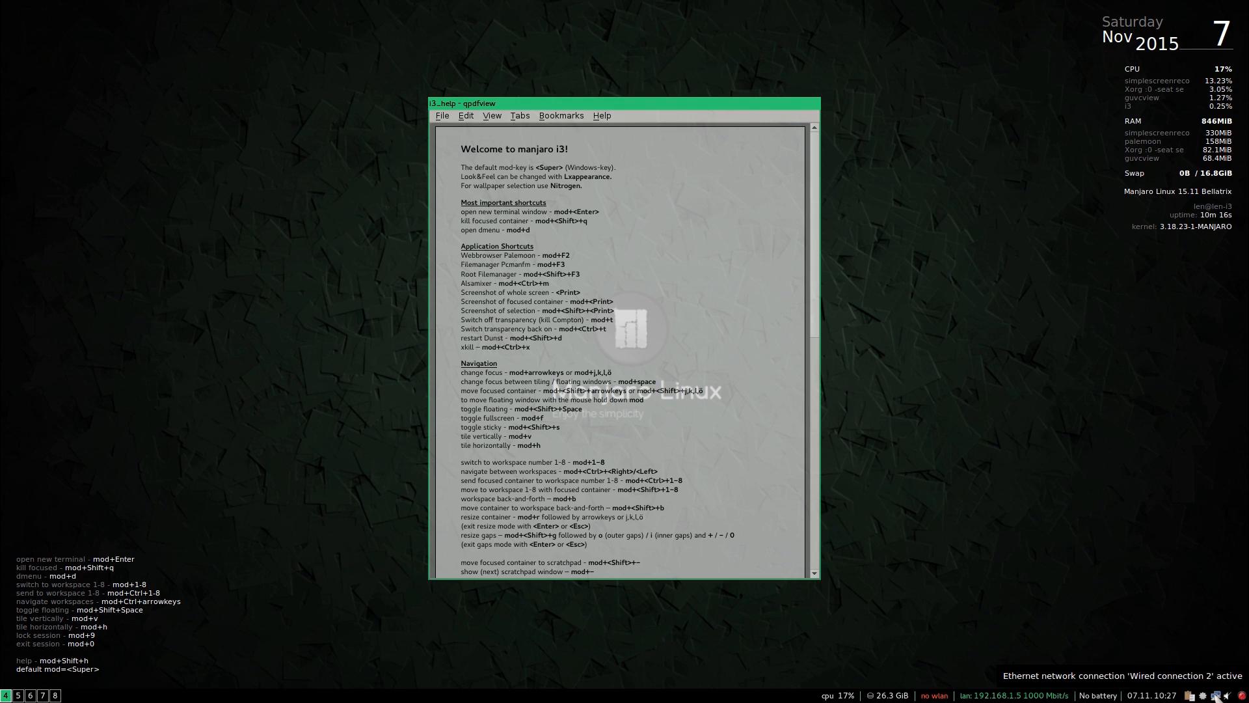
left_click(1212, 695)
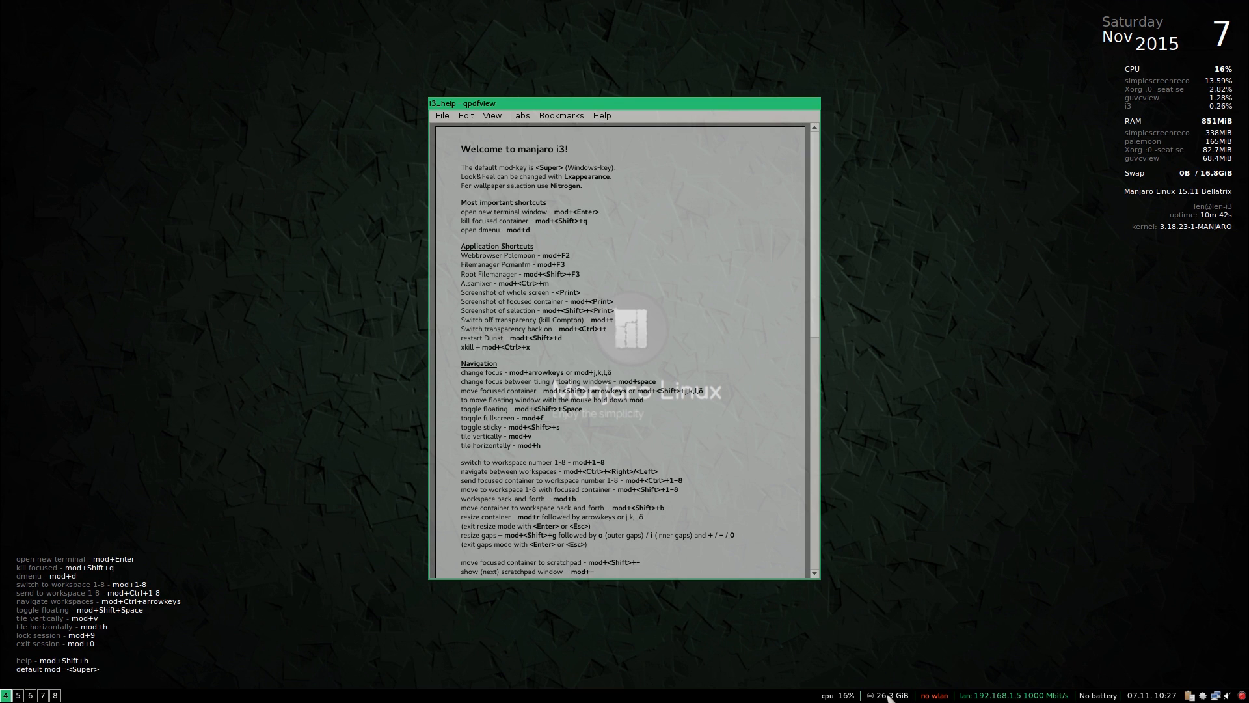
mouse_move(1064, 549)
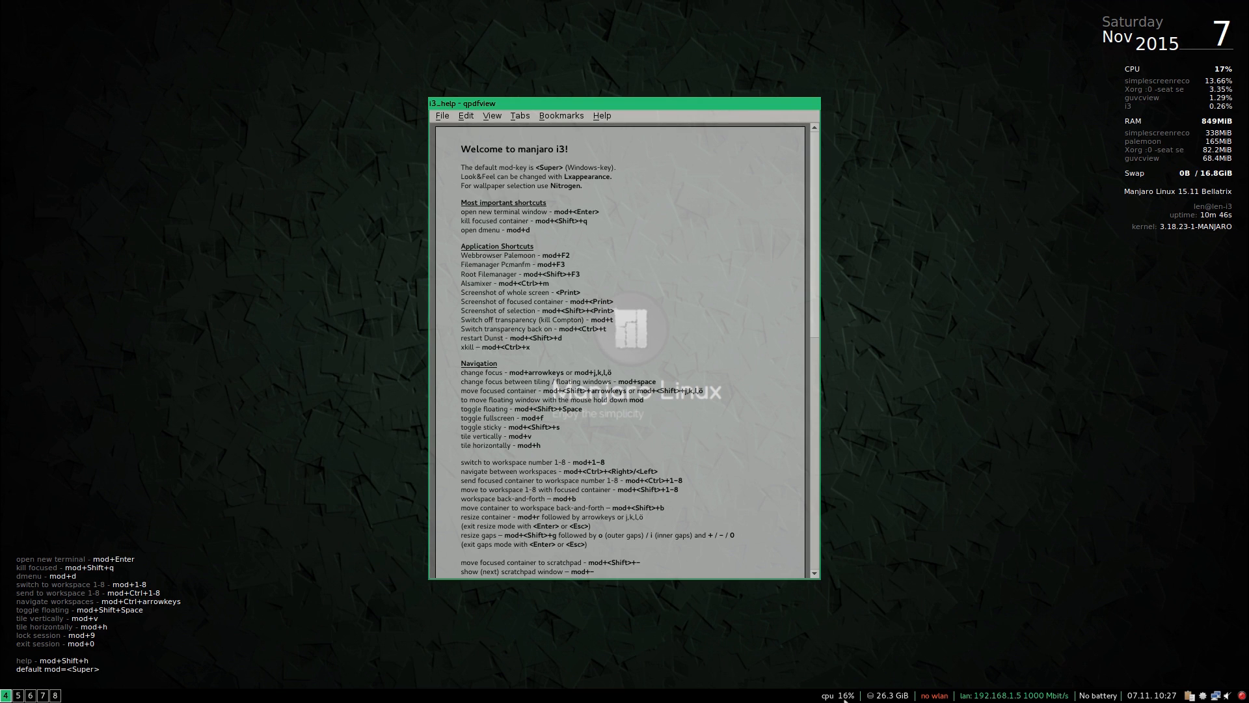
mouse_move(381, 611)
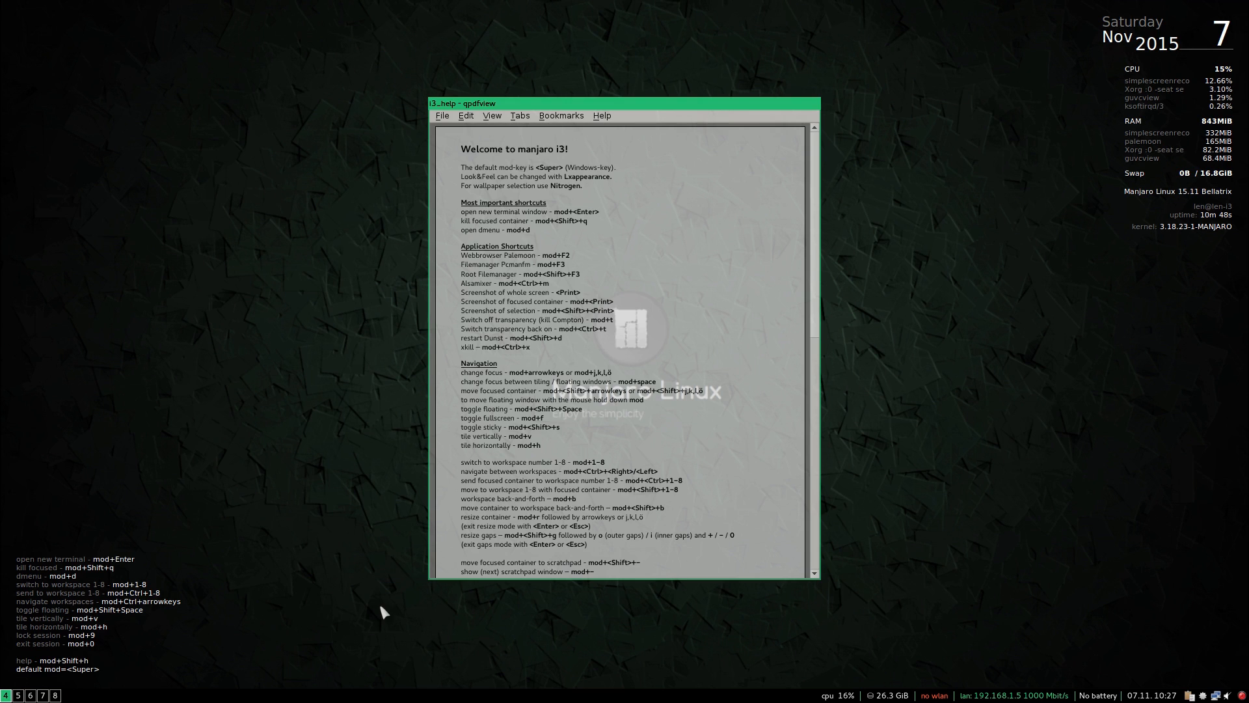
mouse_move(914, 500)
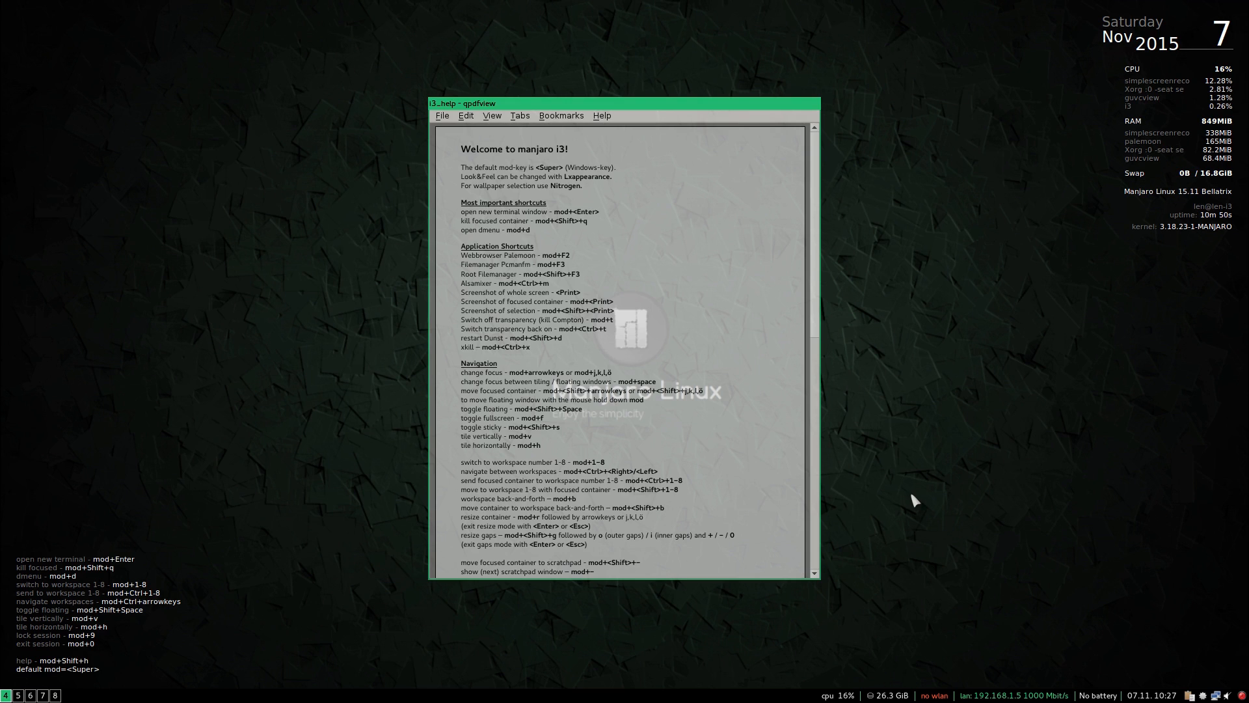
mouse_move(928, 412)
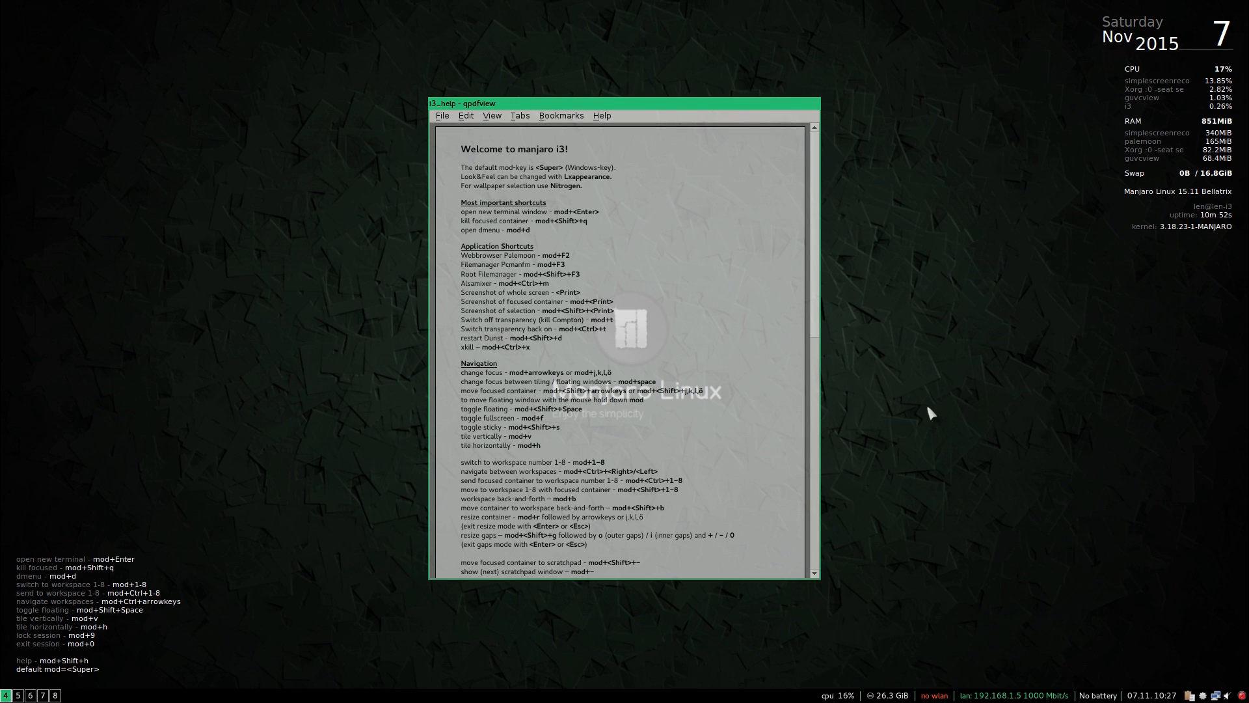
mouse_move(899, 378)
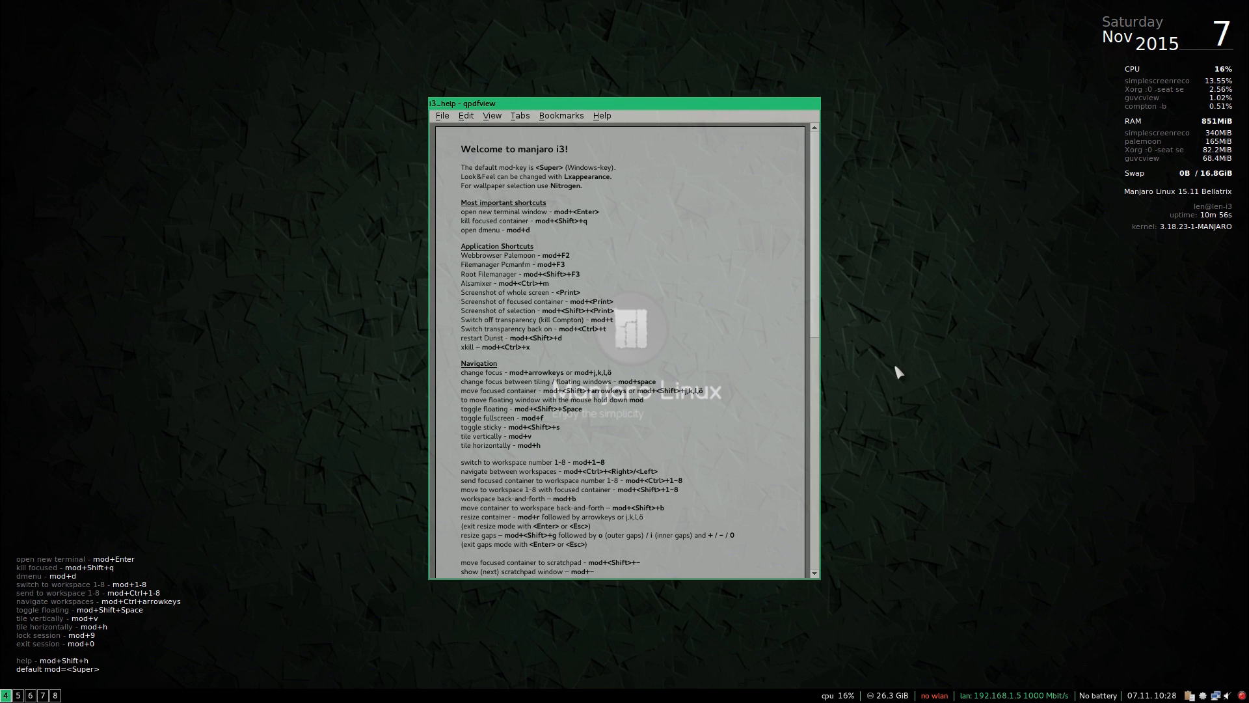
mouse_move(796, 174)
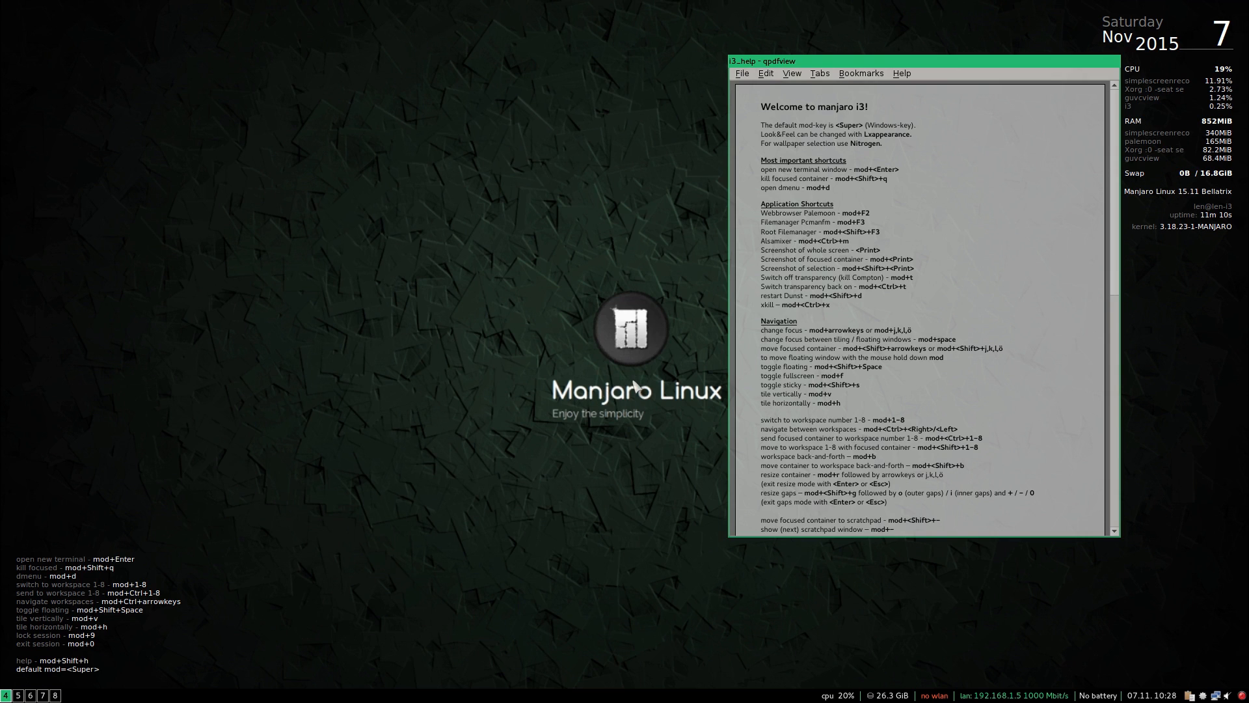
mouse_move(42, 204)
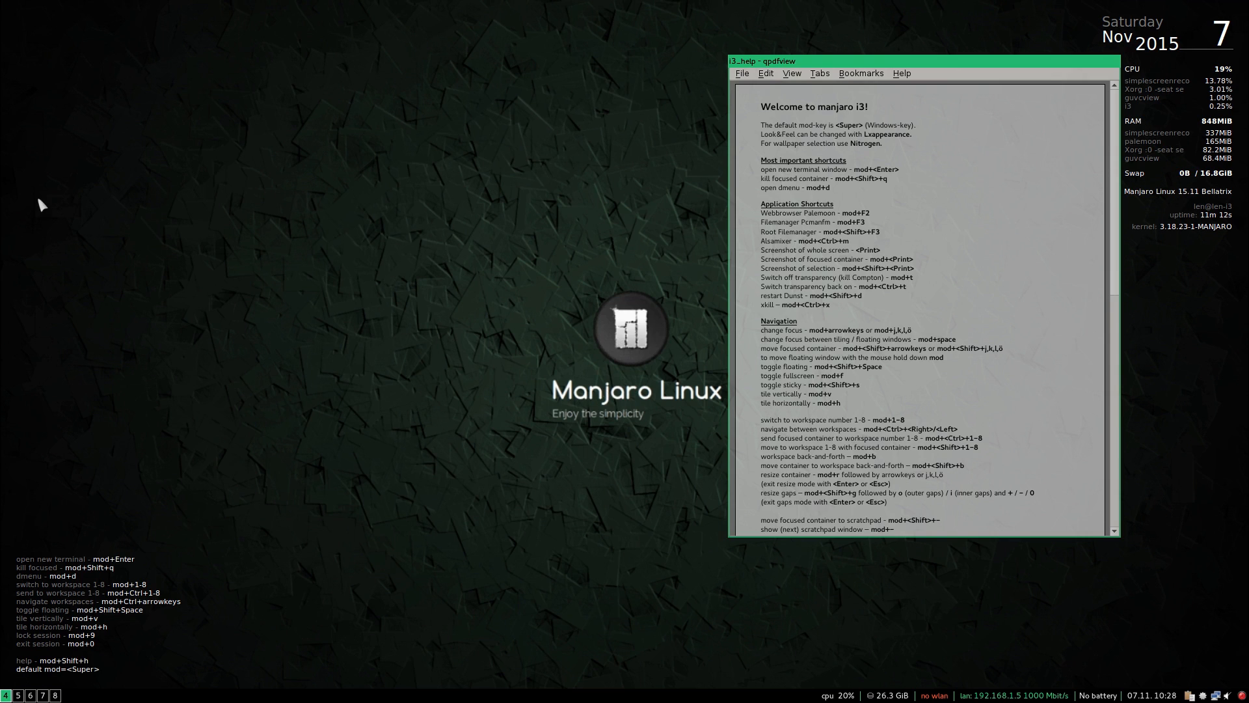
mouse_move(422, 288)
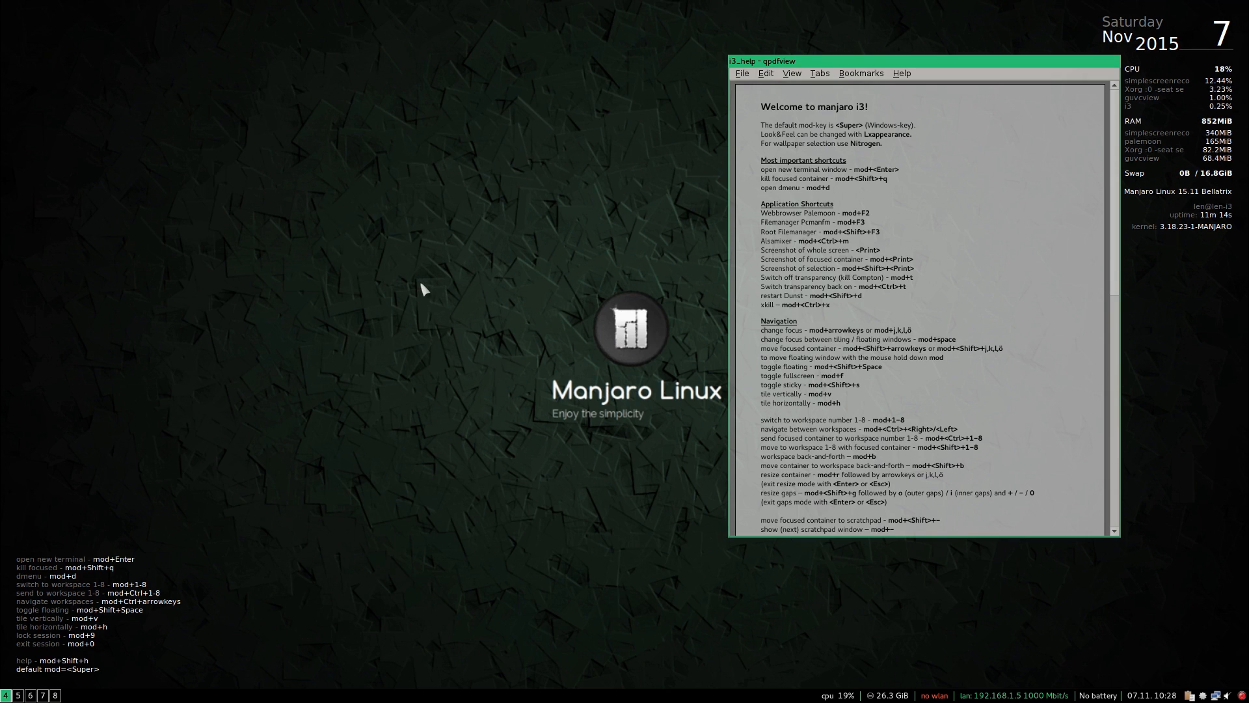
mouse_move(622, 468)
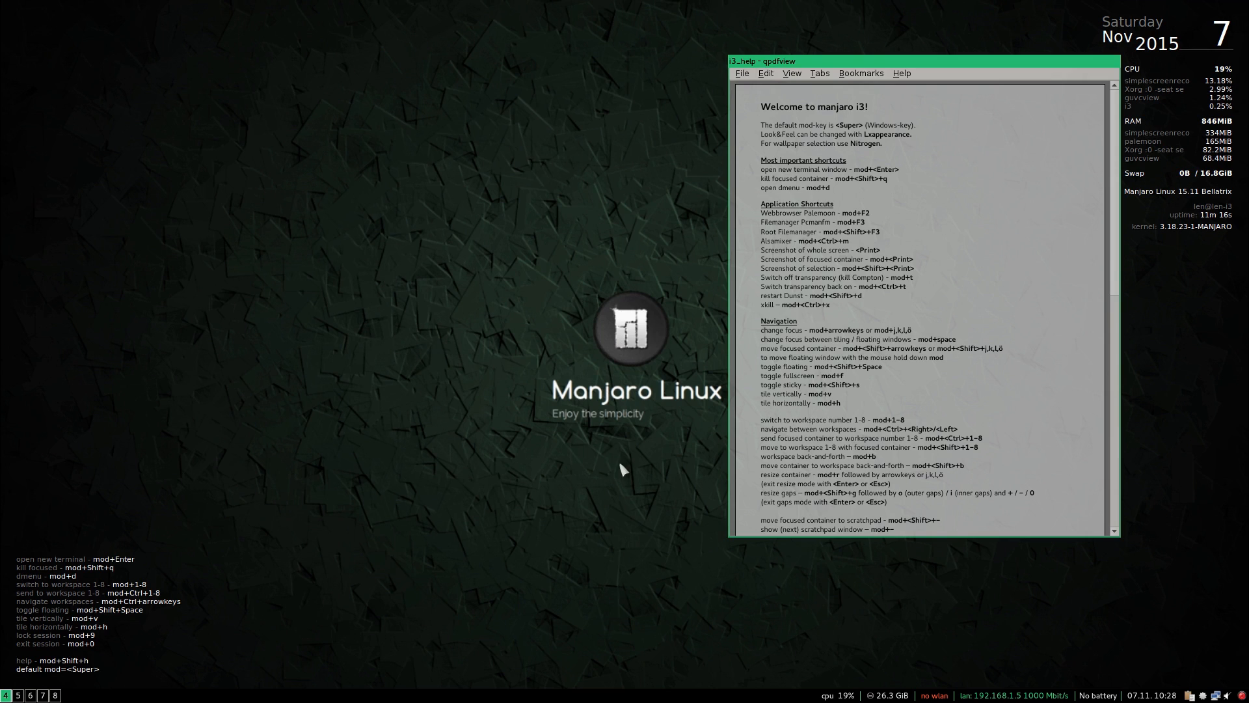
mouse_move(607, 455)
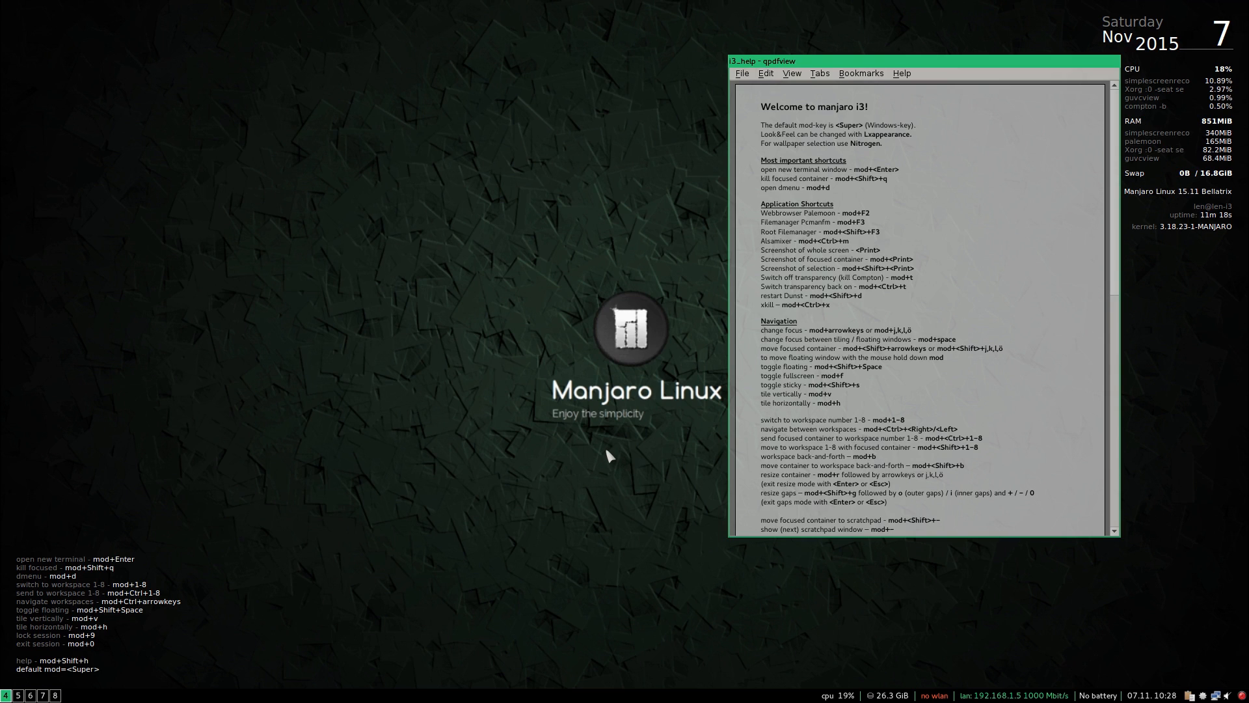
mouse_move(623, 443)
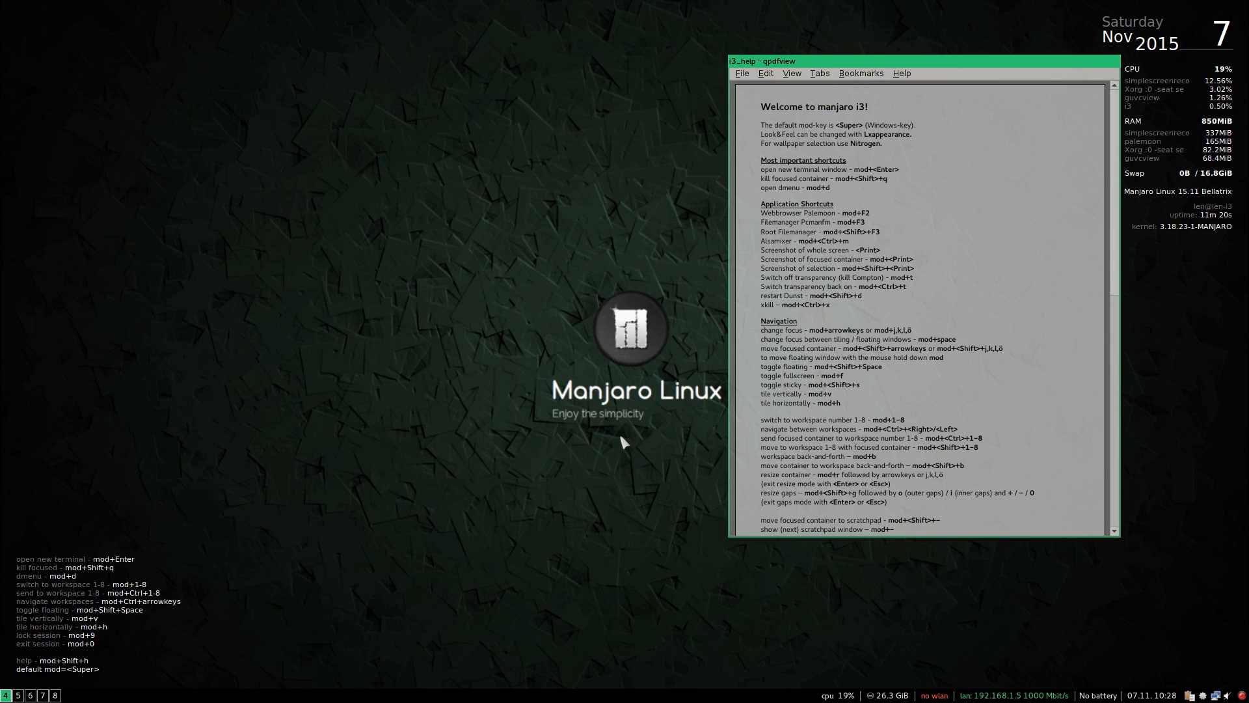
mouse_move(633, 471)
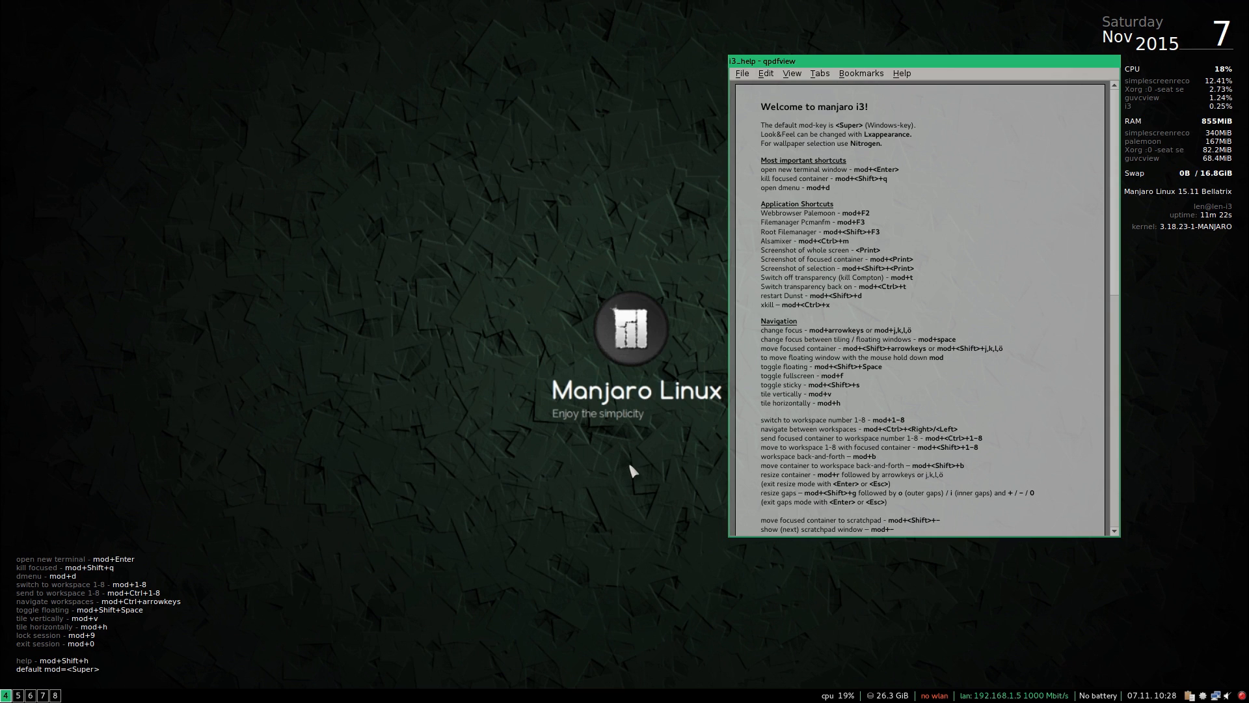
mouse_move(634, 466)
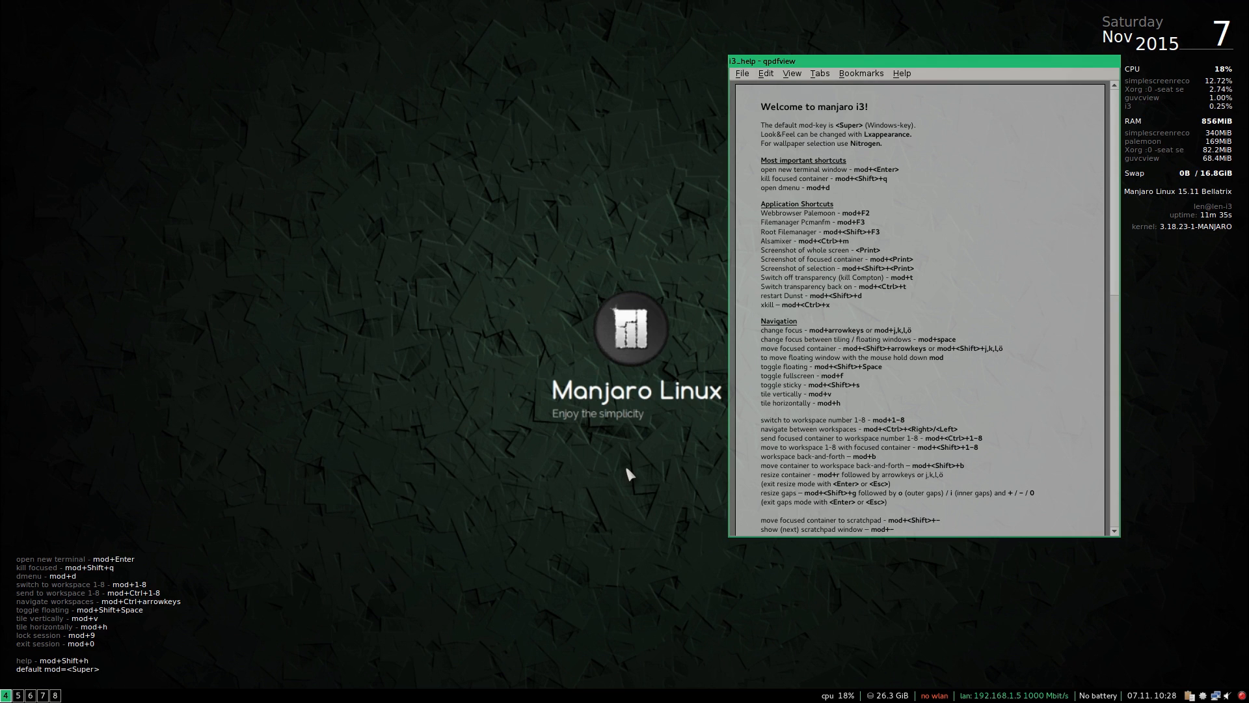
mouse_move(623, 454)
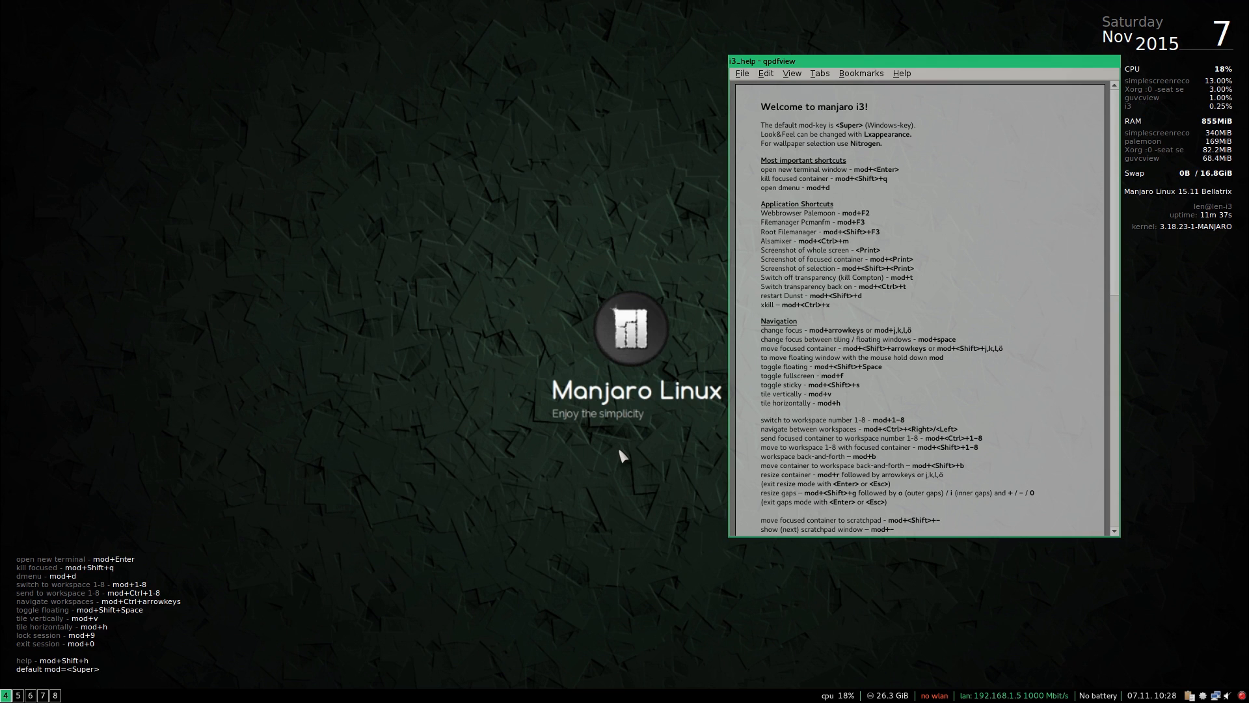
mouse_move(622, 456)
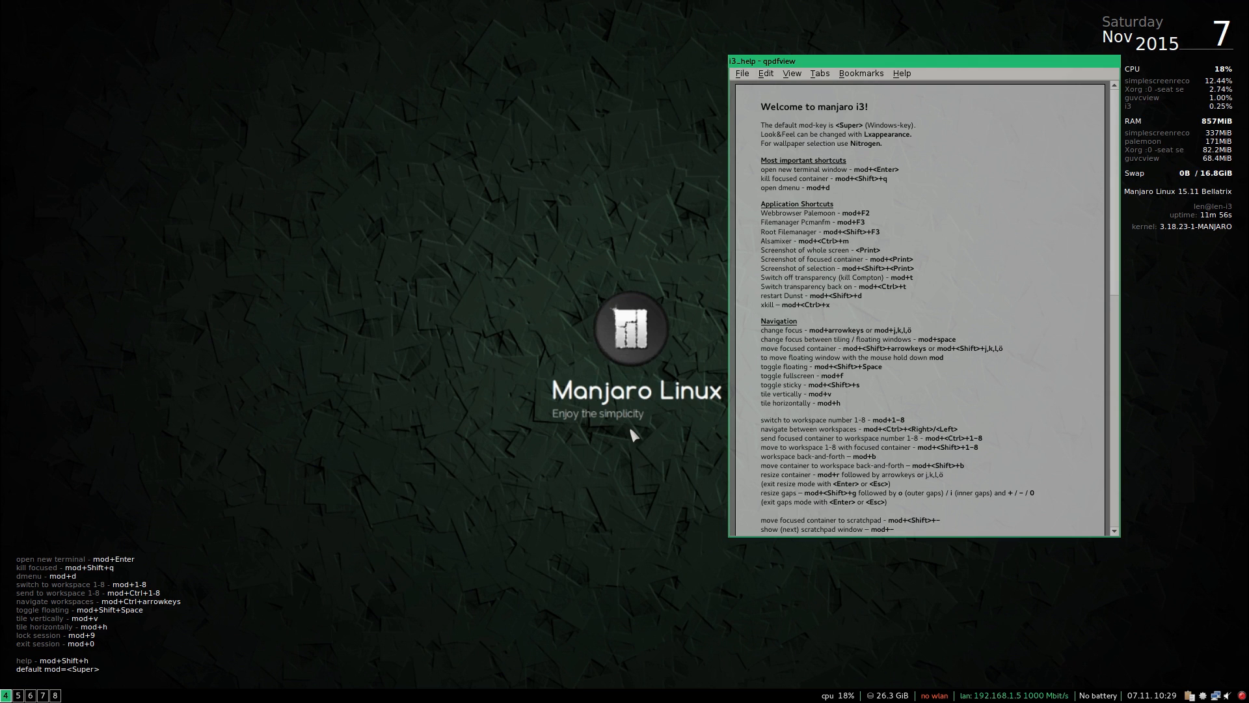
mouse_move(630, 476)
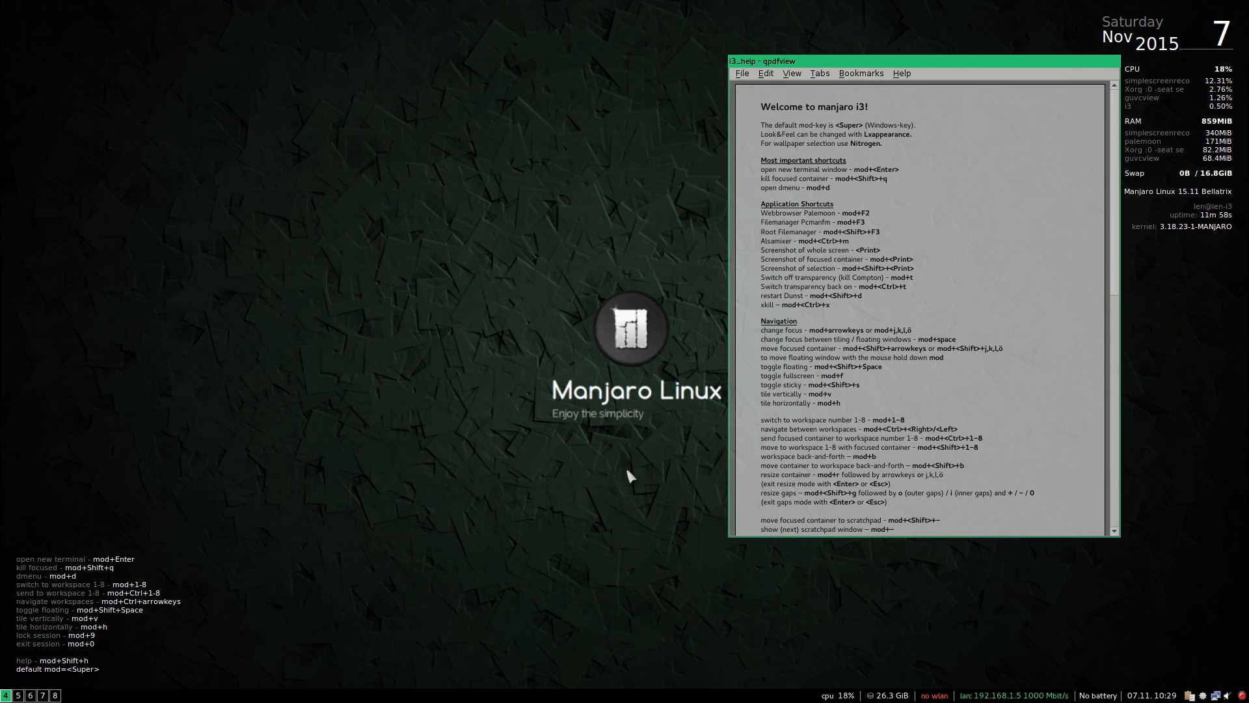